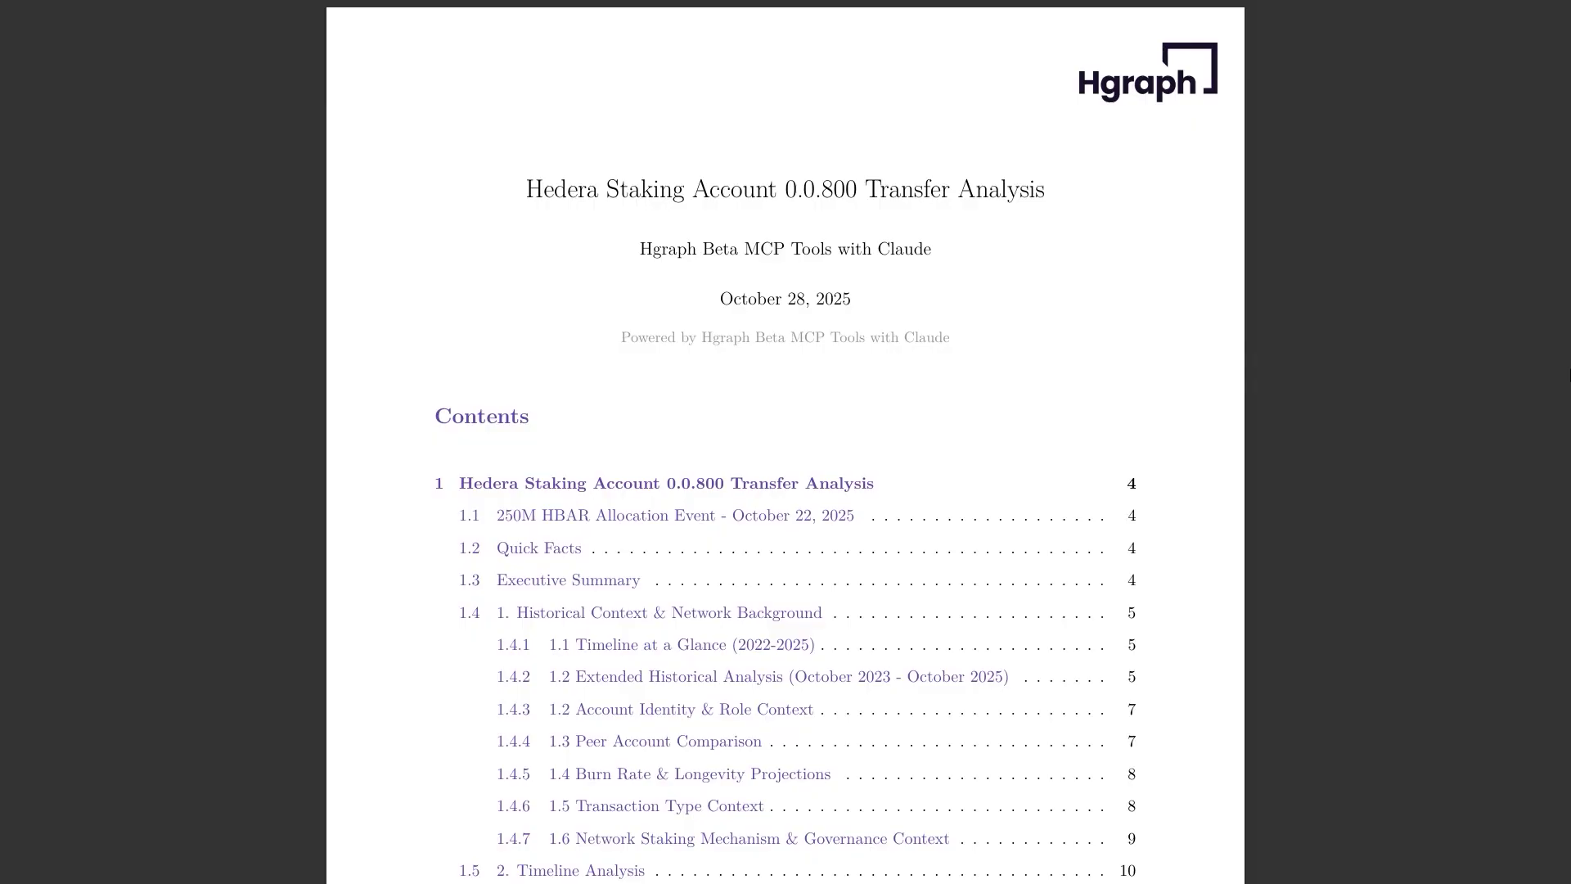
- Scroll down through the Claude Desktop window before starting a fresh chat
scroll(down, 3)
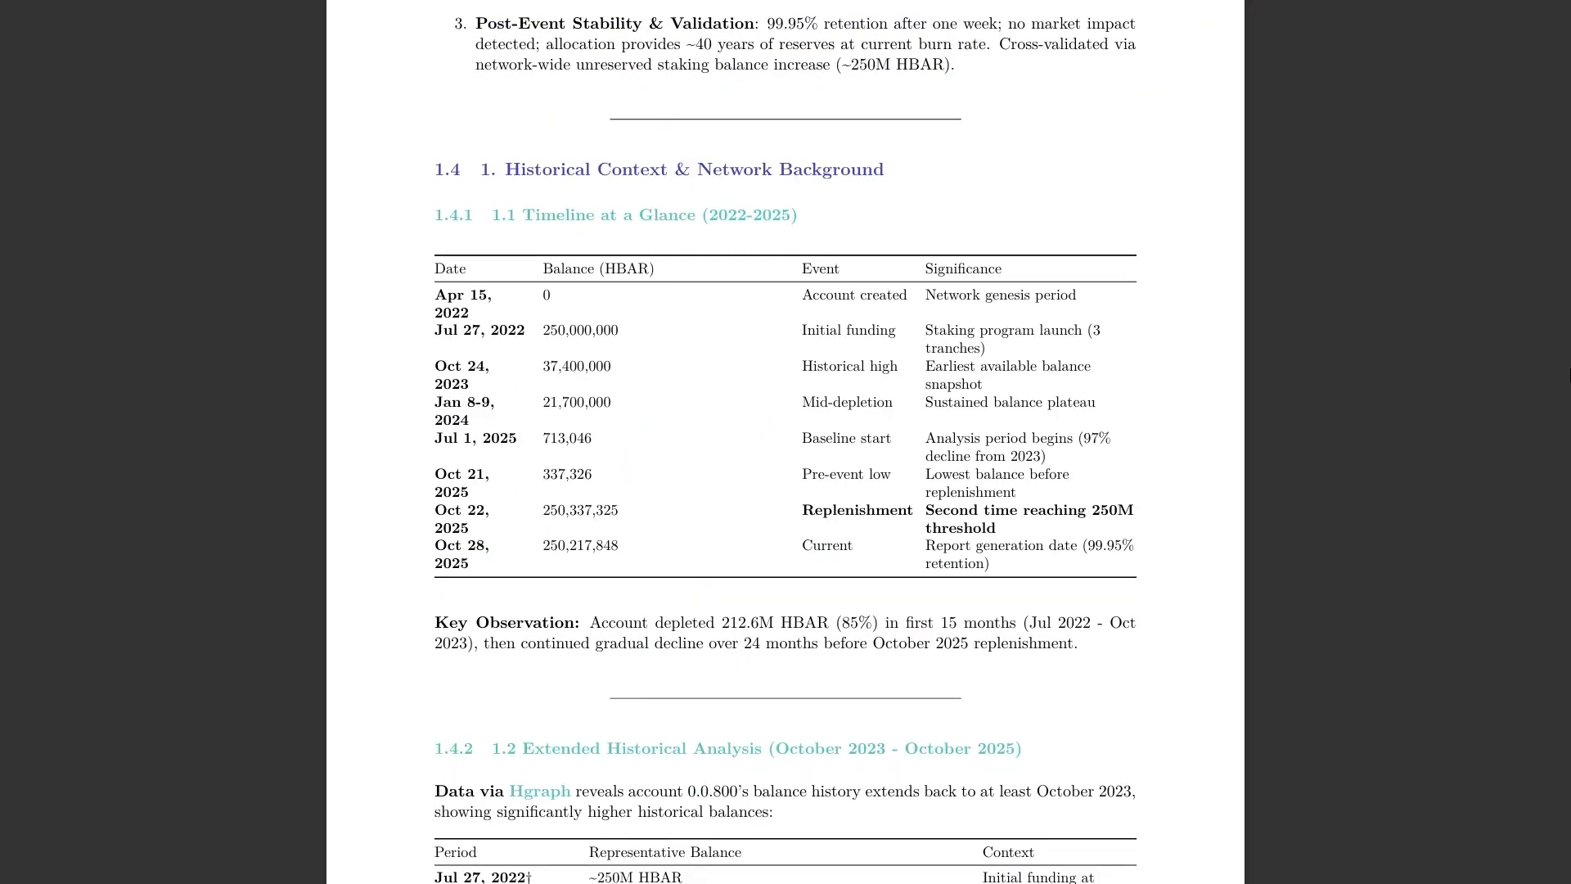
scroll(down, 3)
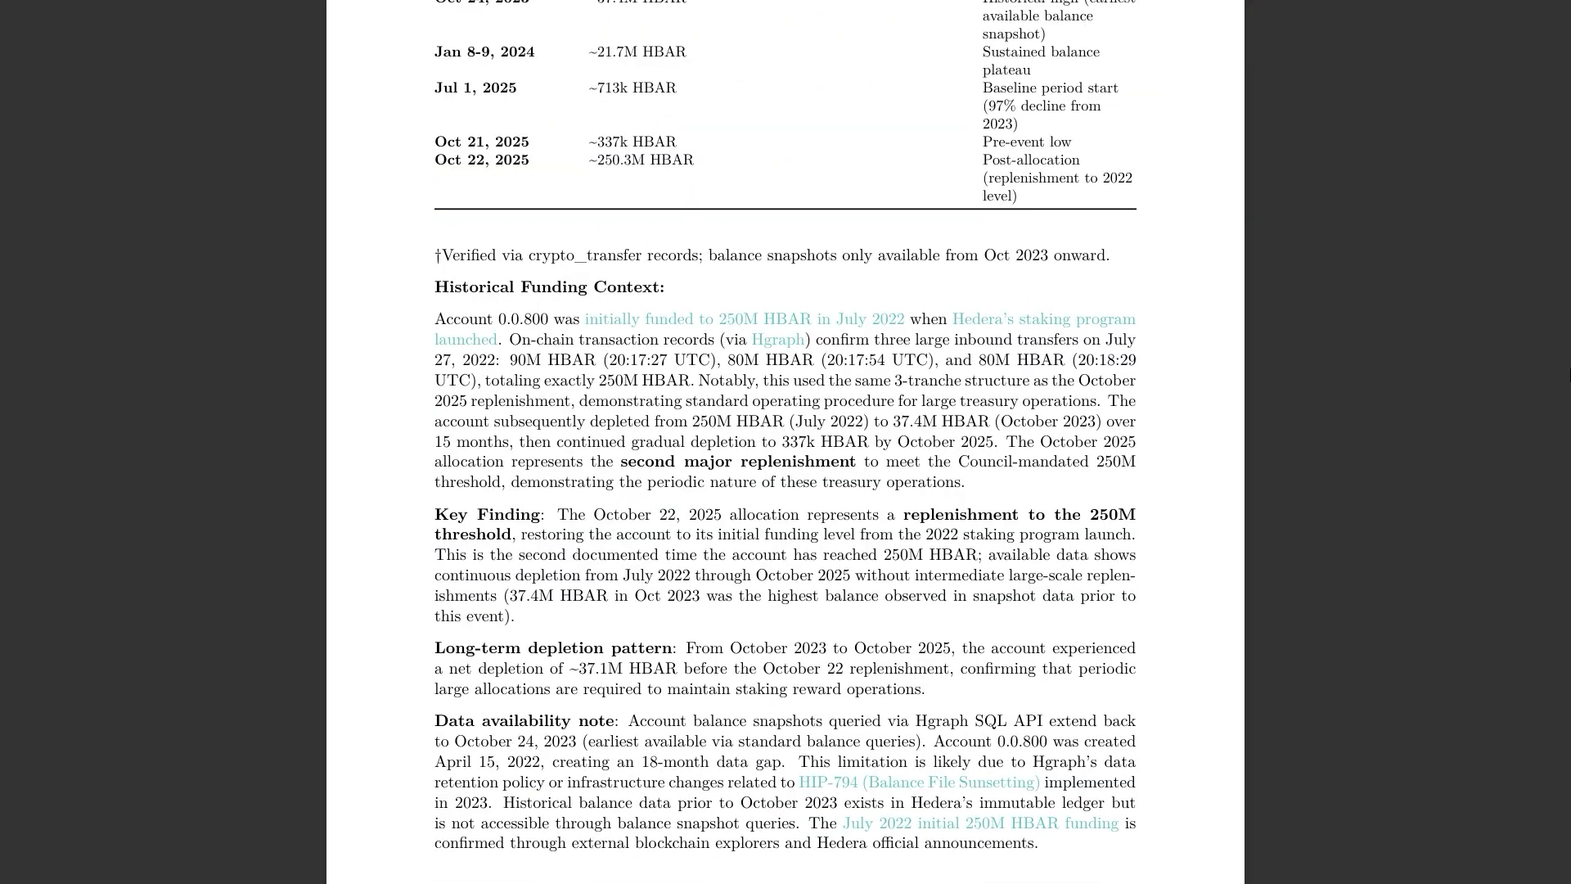
scroll(down, 3)
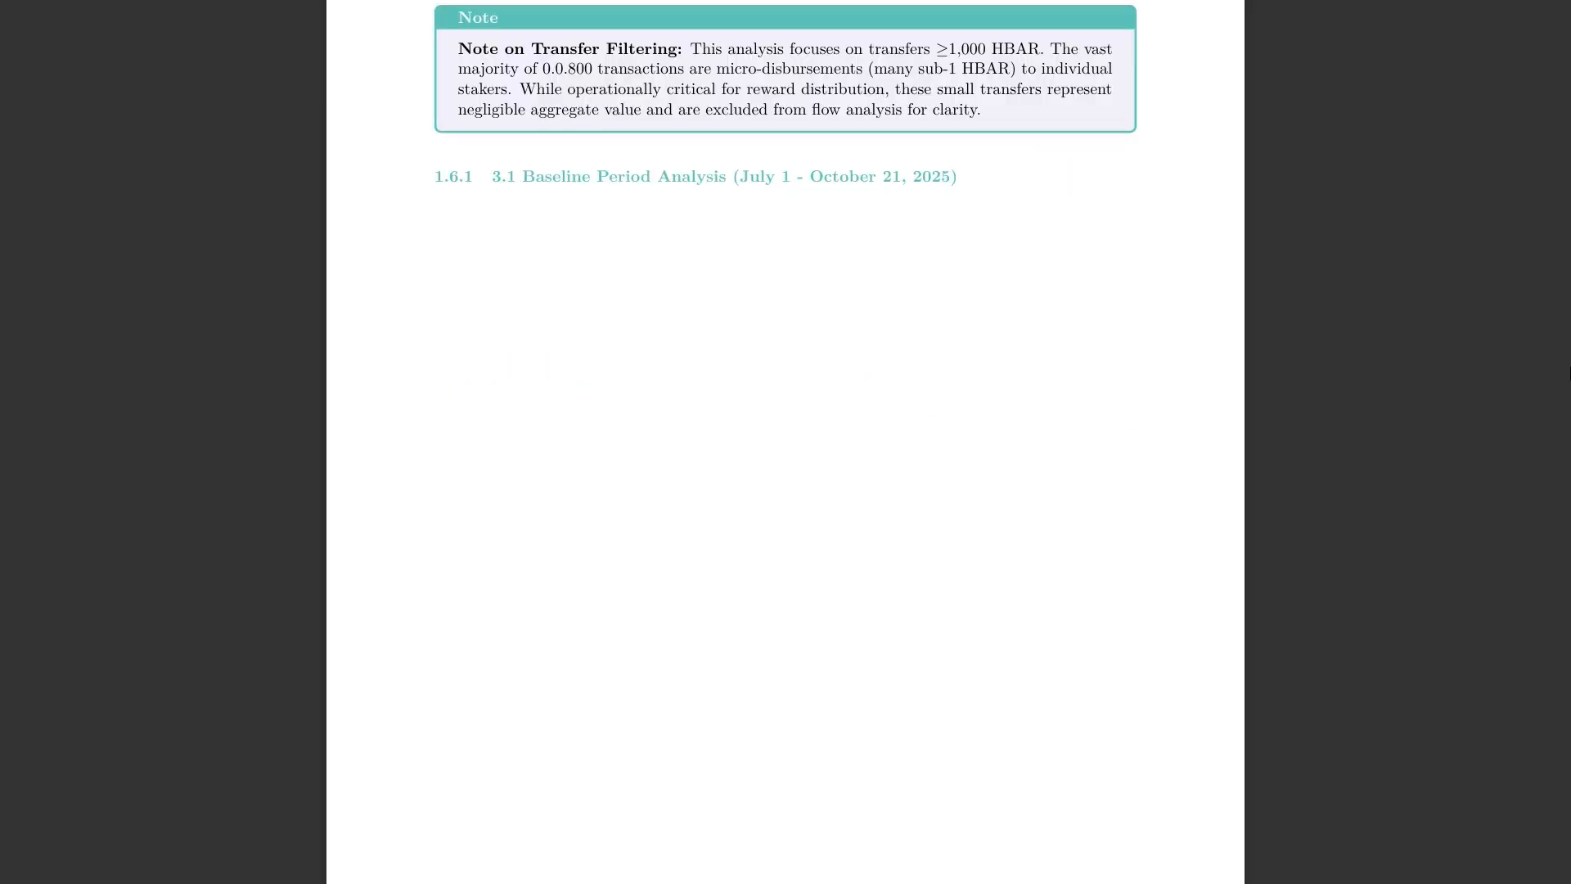
scroll(down, 3)
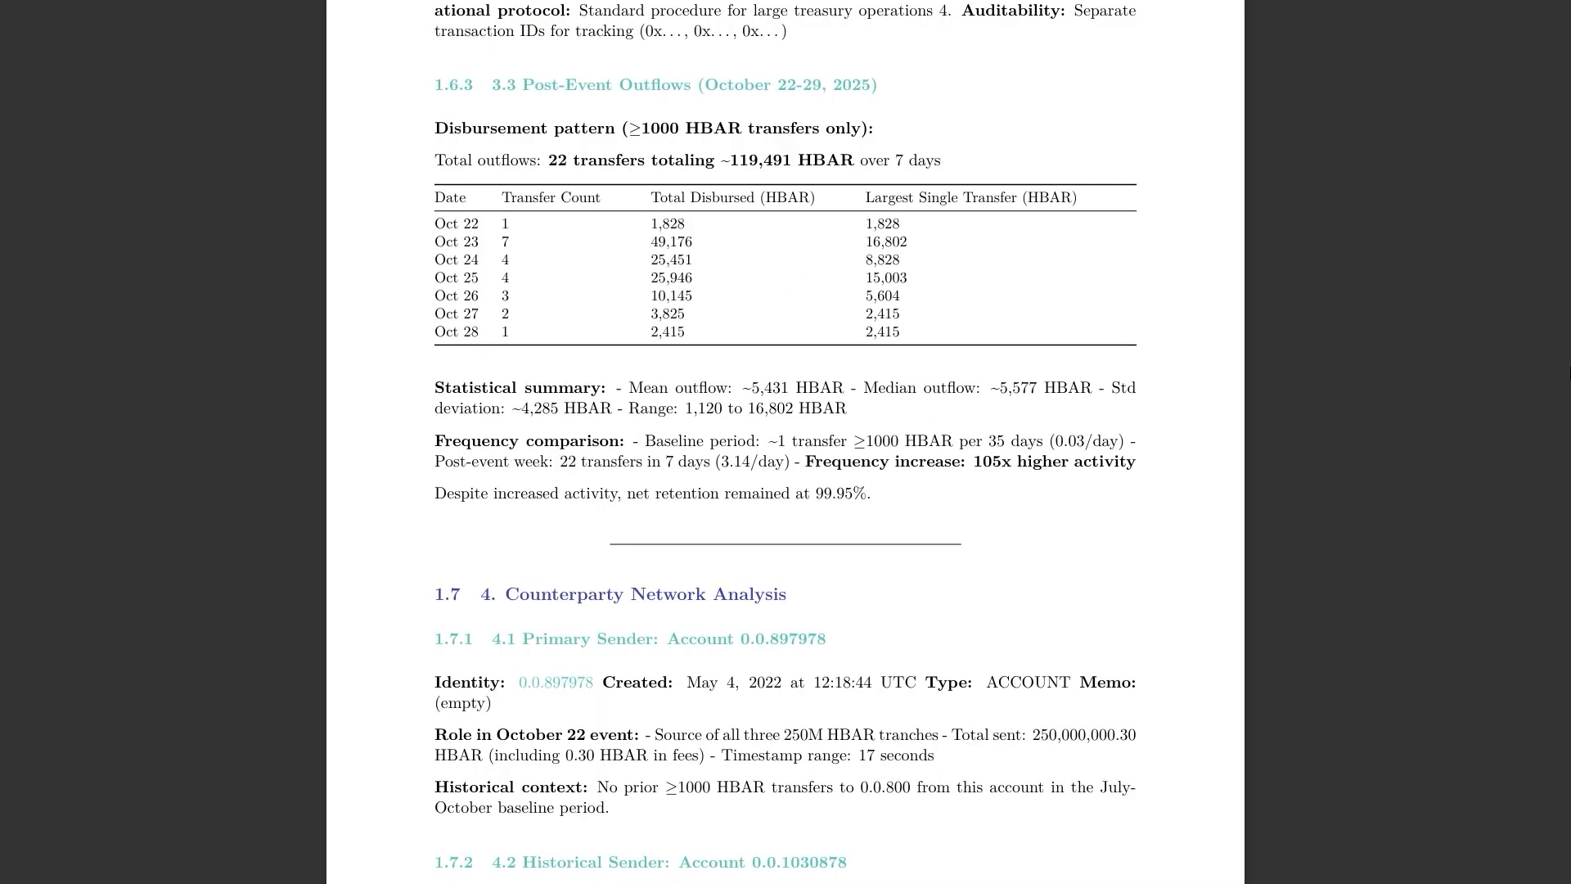
scroll(down, 3)
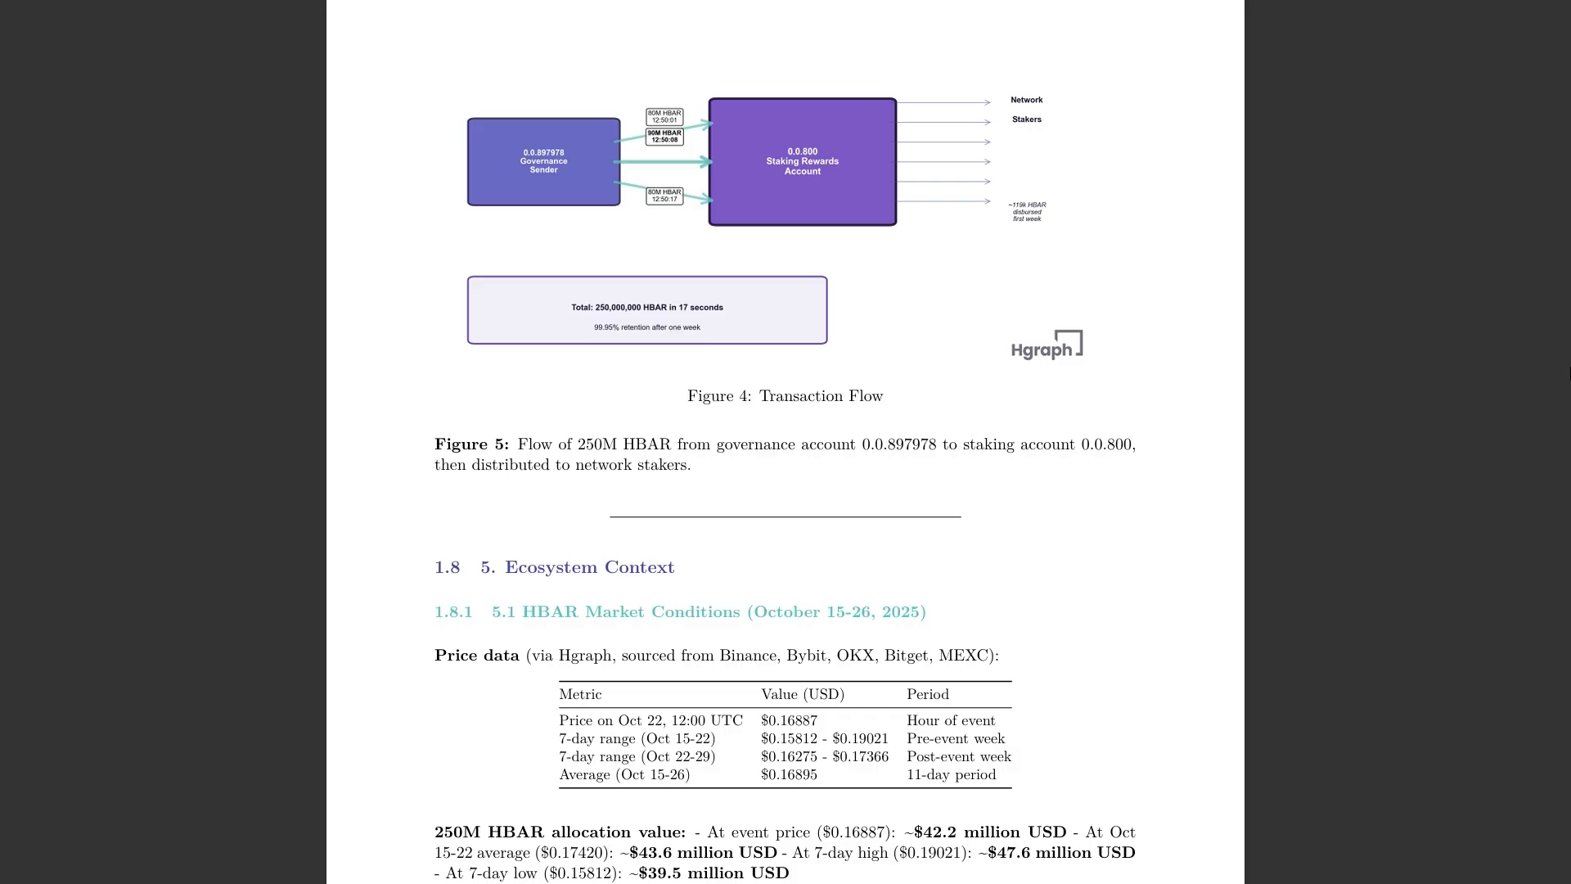
scroll(down, 3)
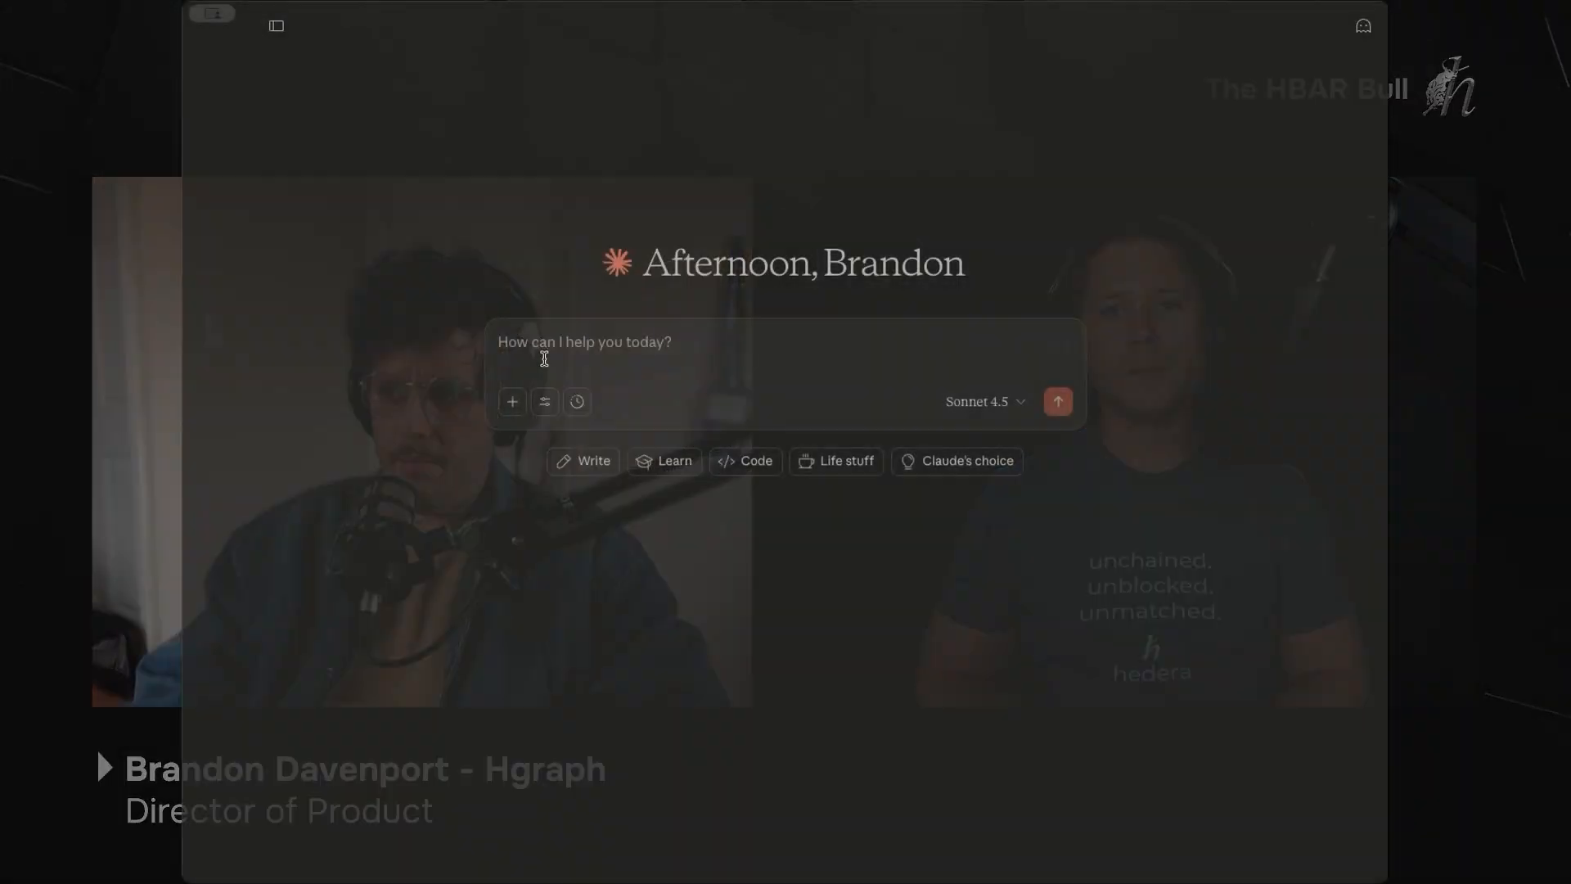
- Confirm Hgraph (Beta) is enabled and enter 'give me a FT/NFT portfolio overview of account 0.0.458426'
click(544, 401)
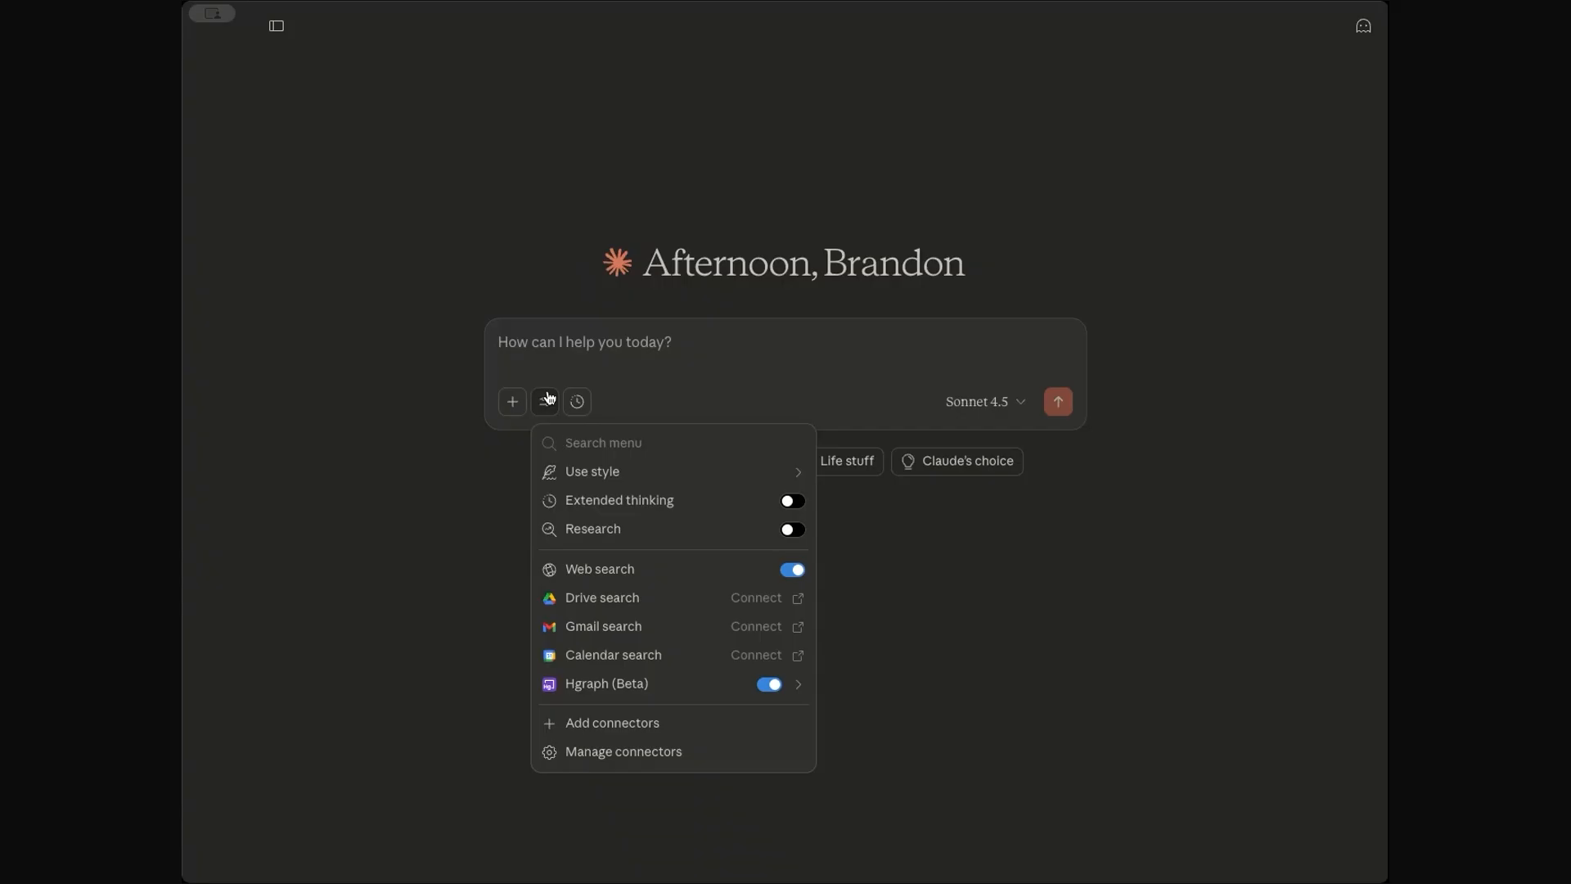
mouse_move(611, 647)
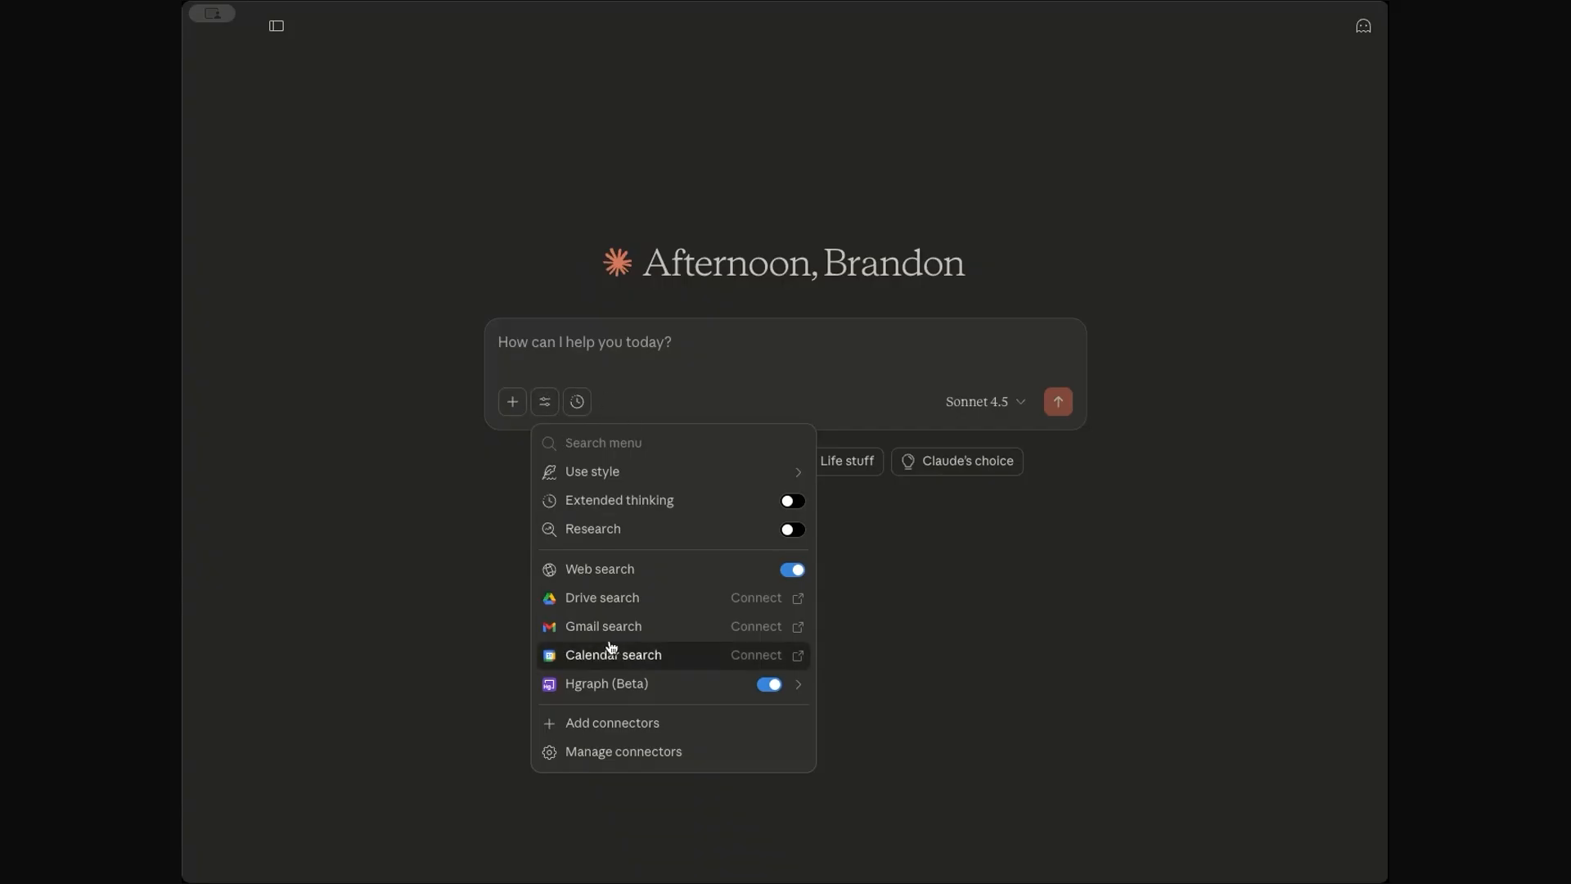
mouse_move(613, 615)
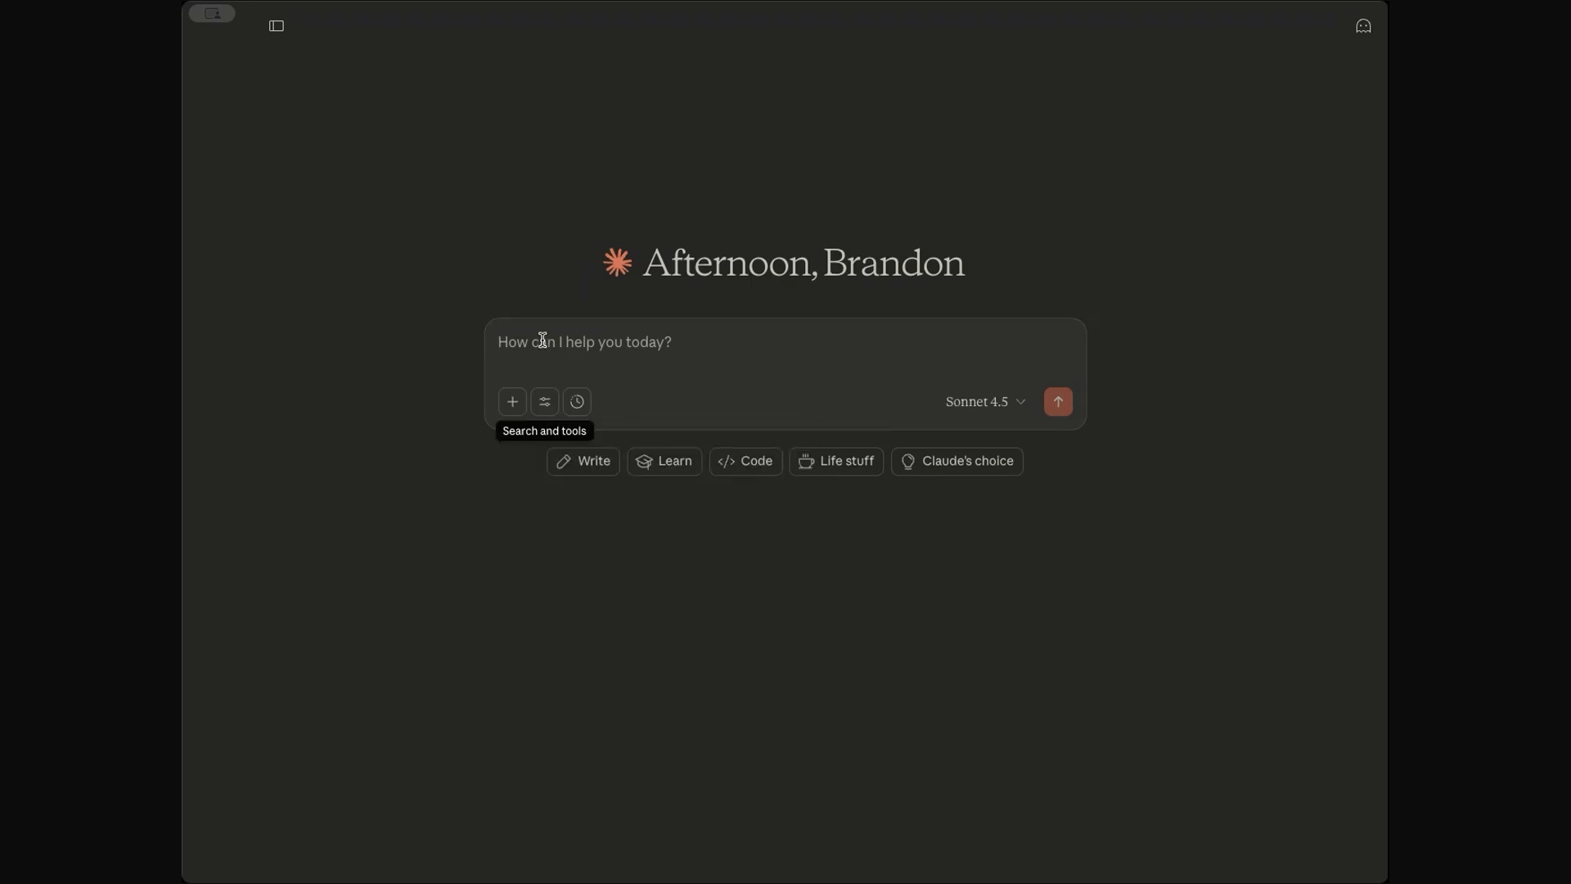
text(give me a FT/NFT portfolio overview of account 0.0.458426)
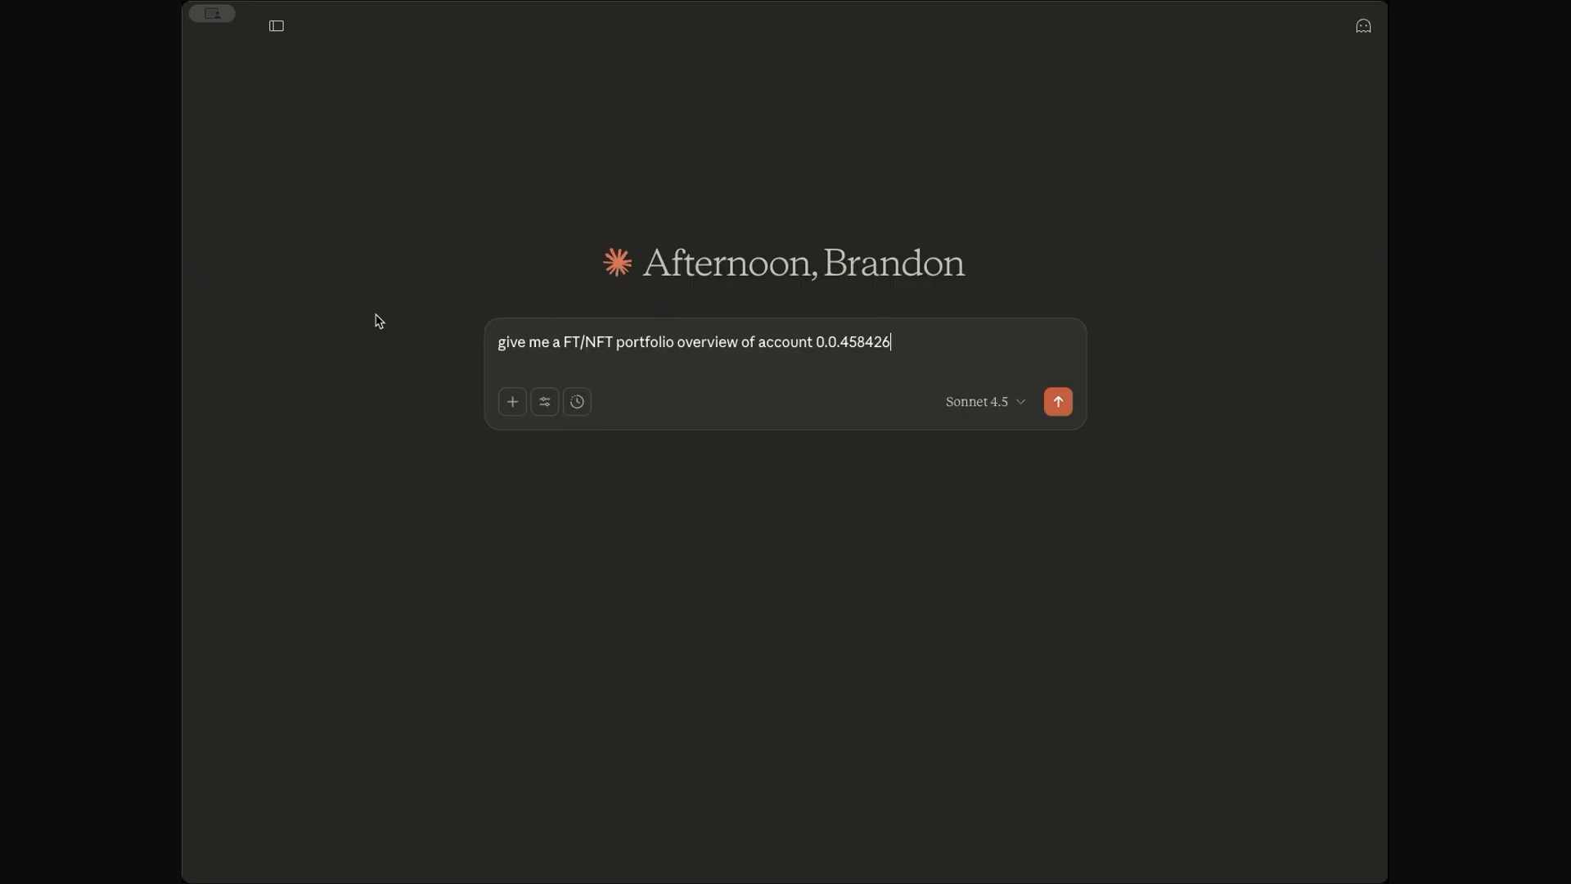
click(1058, 402)
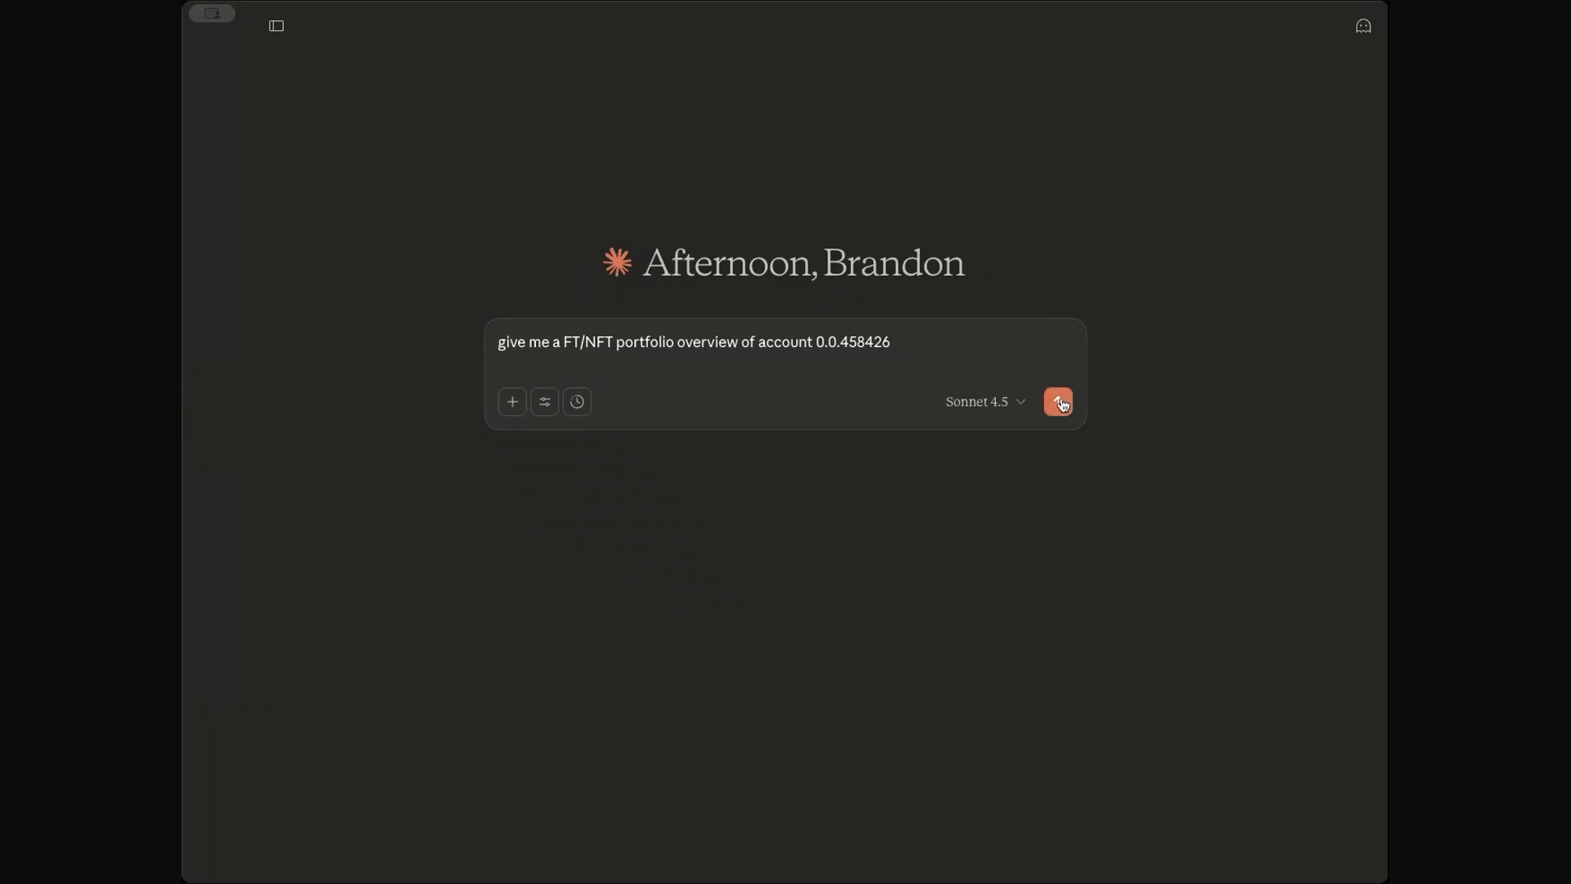
- Send the portfolio request, then expand and collapse the raw GraphQL query results
click(1057, 401)
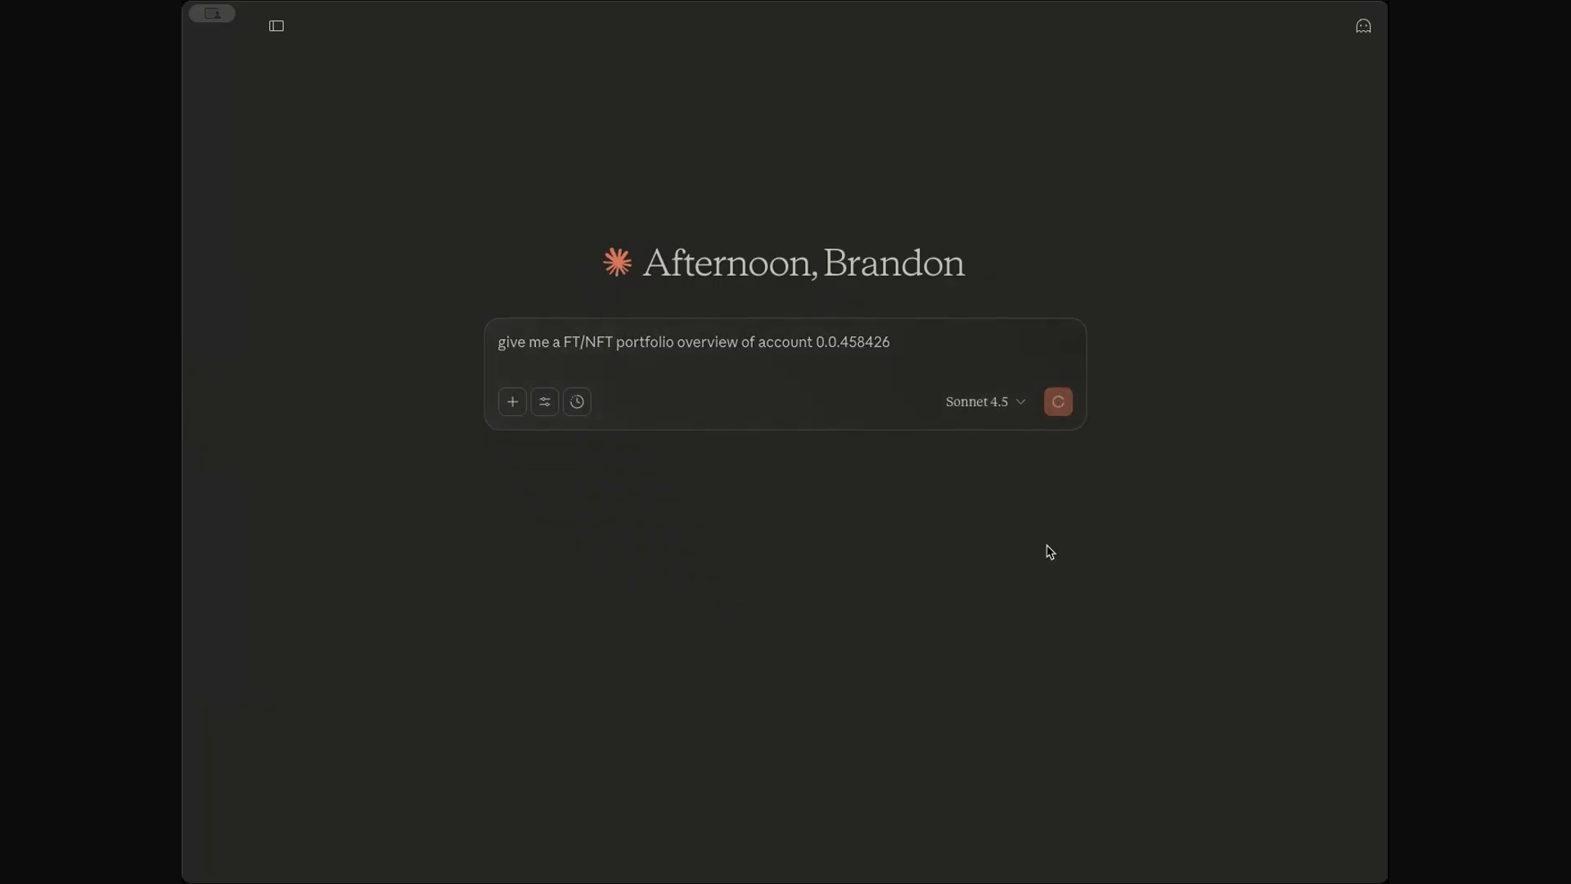
click(1057, 401)
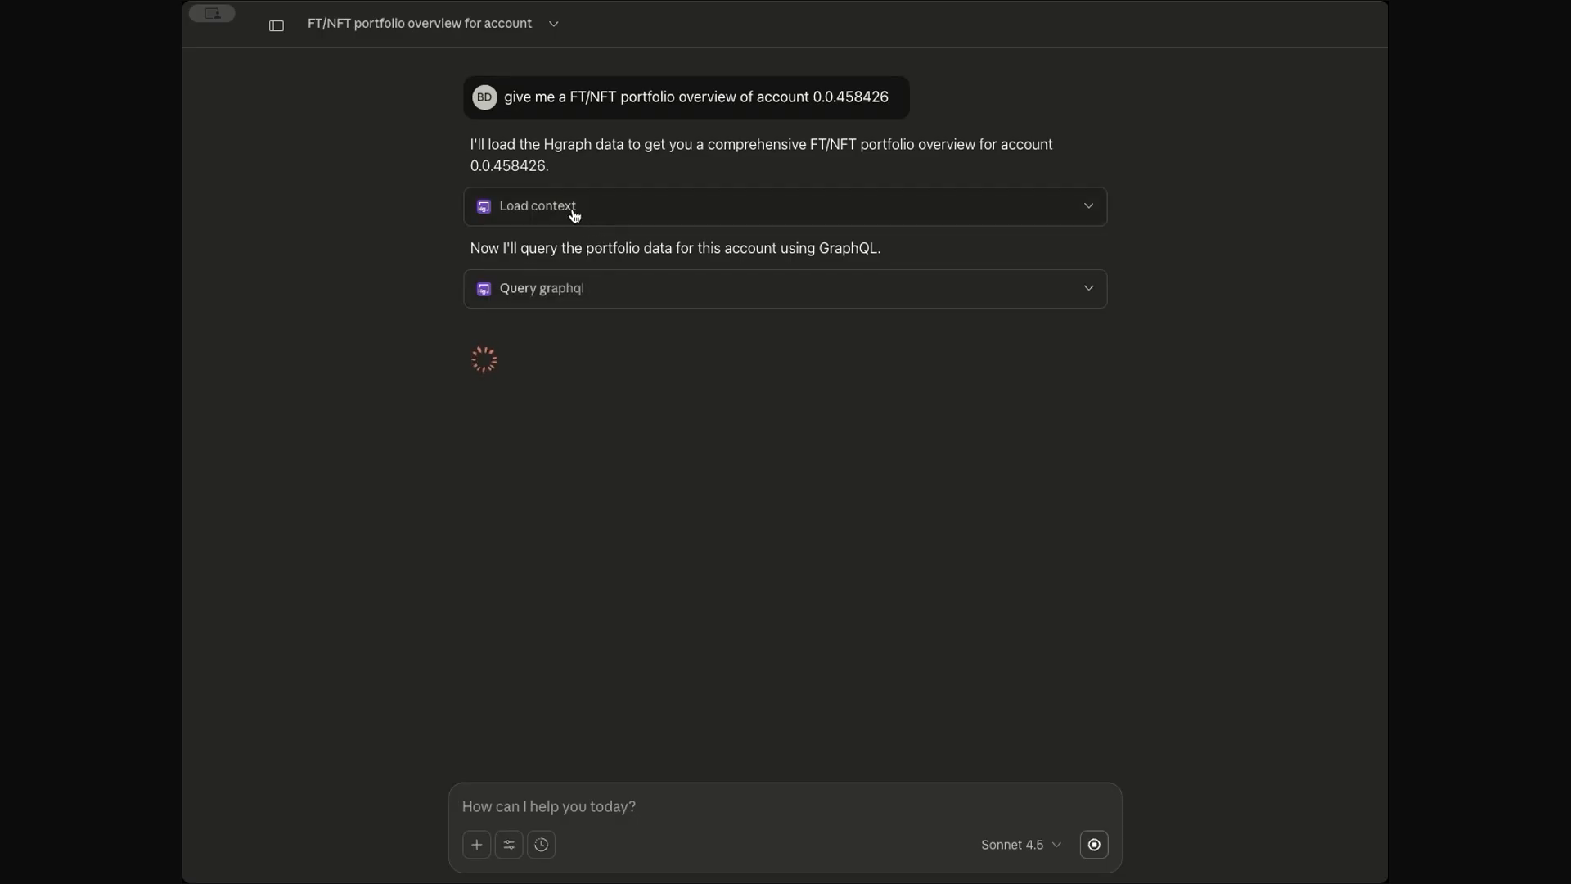
click(539, 206)
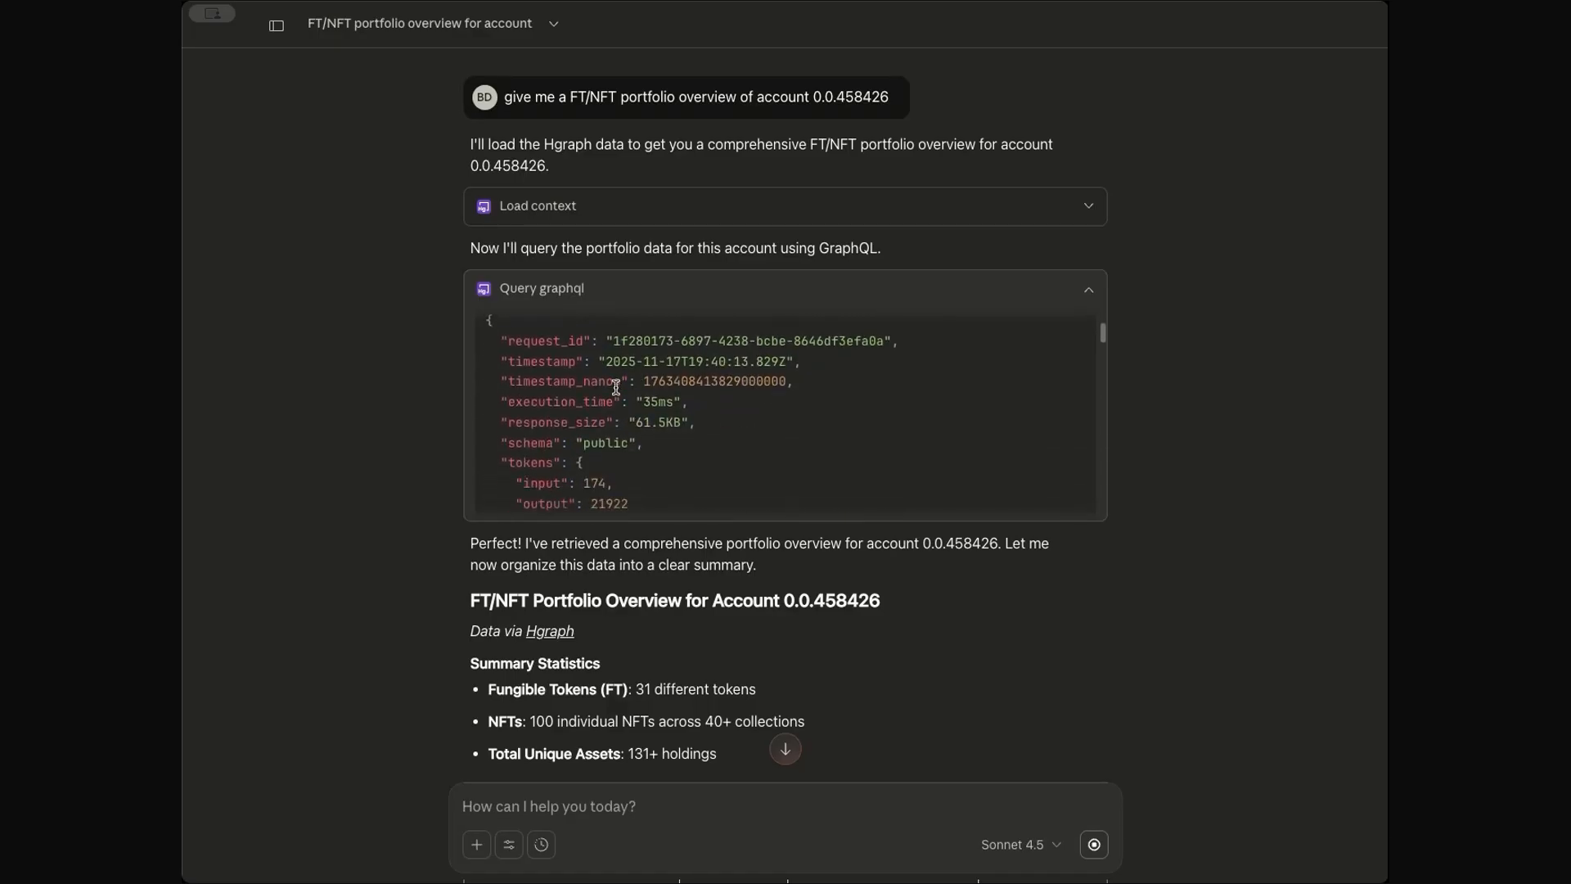
scroll(down, 3)
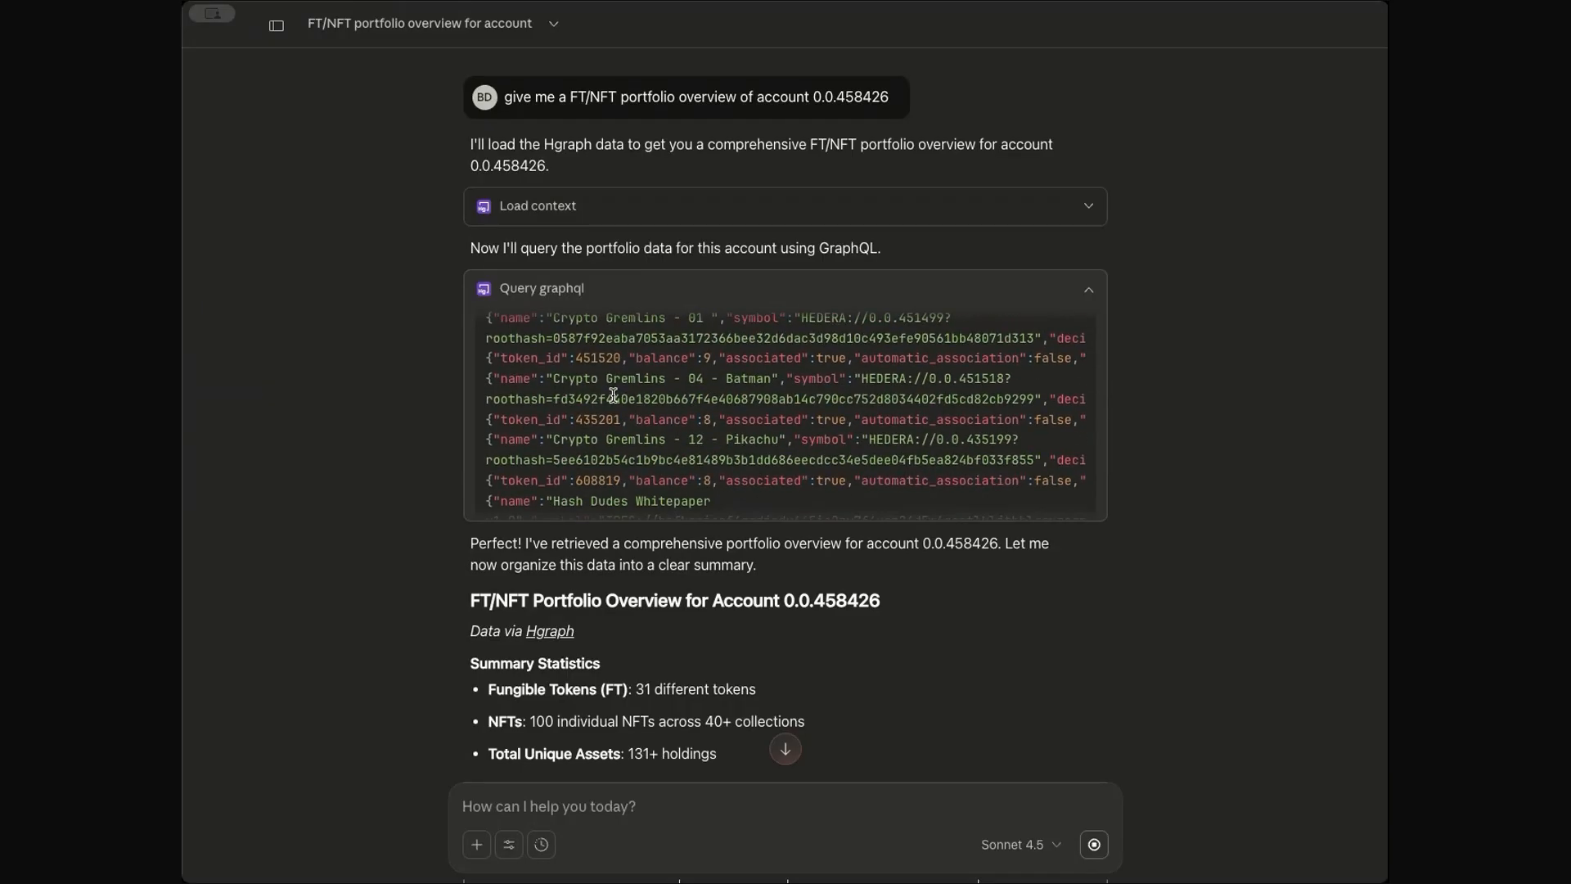
click(540, 288)
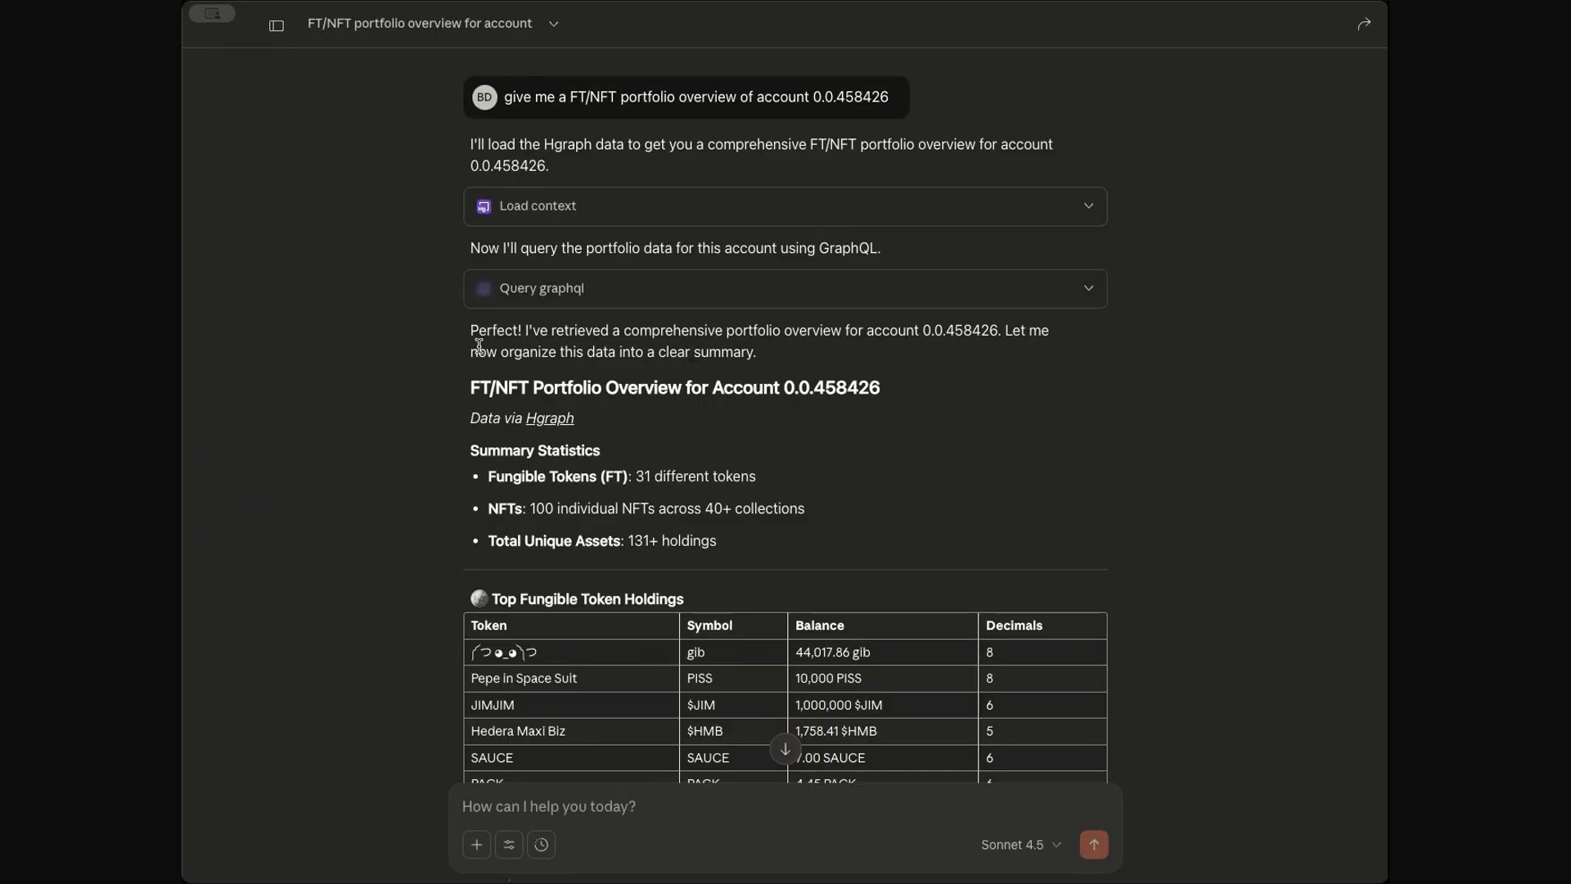
scroll(down, 3)
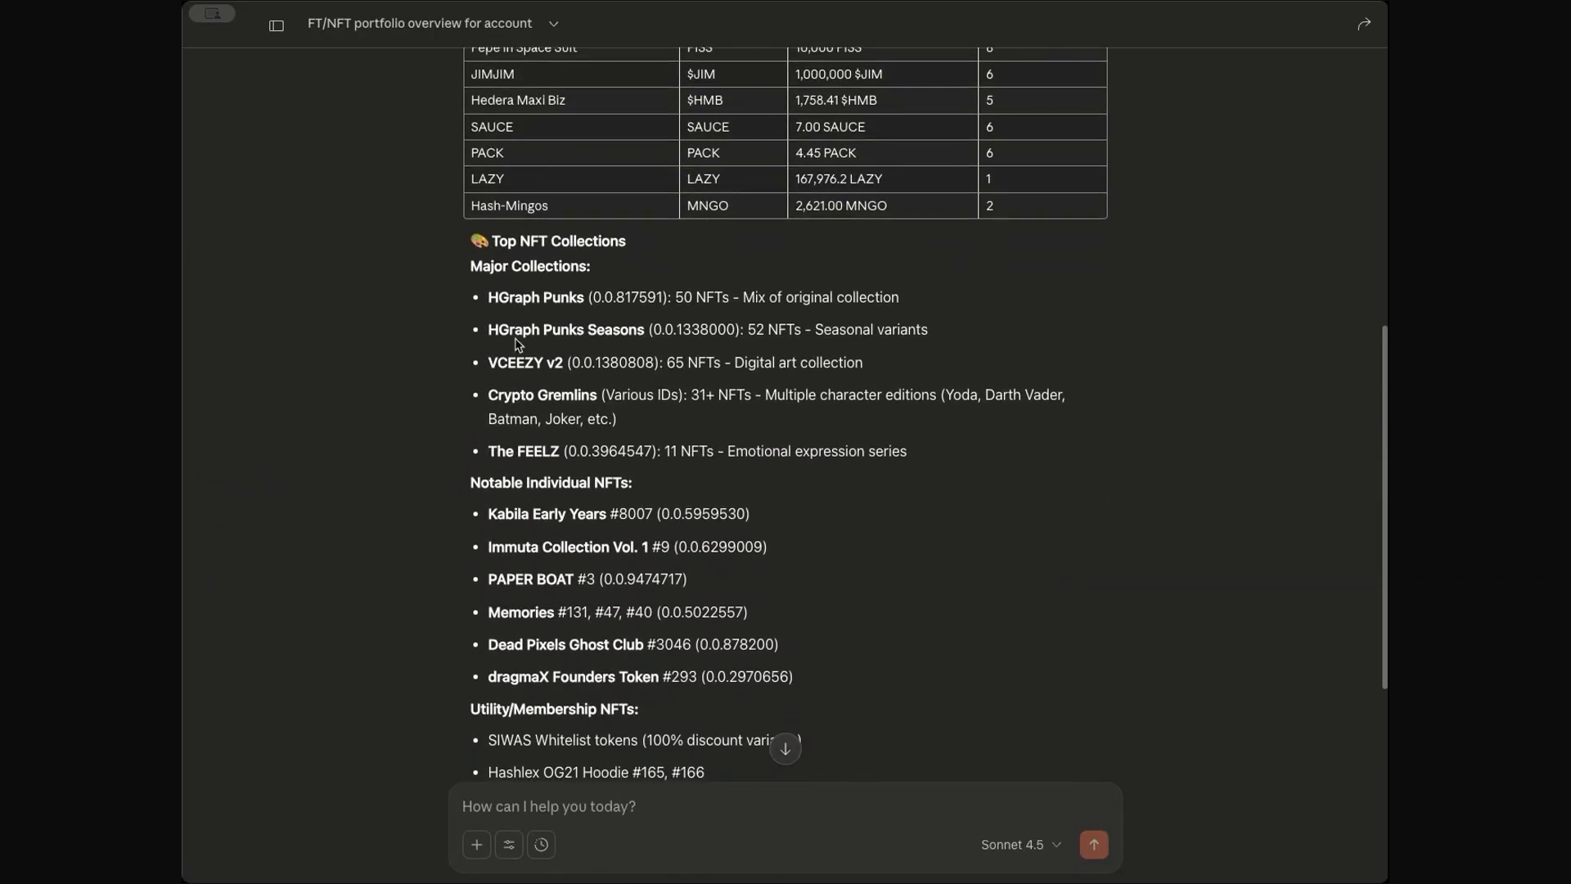
scroll(down, 3)
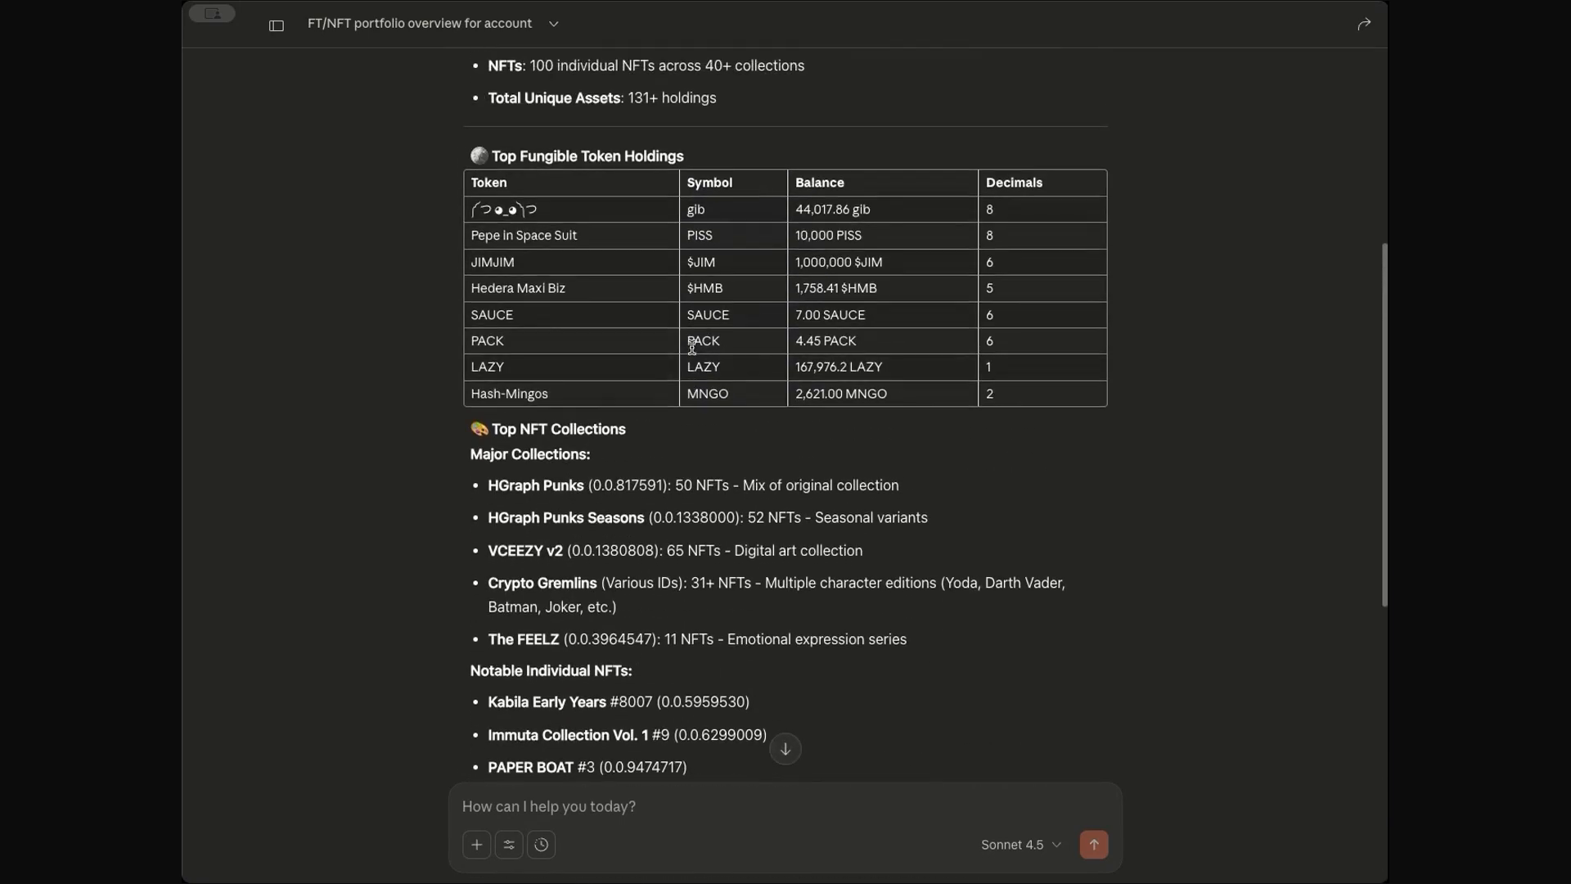
scroll(up, 3)
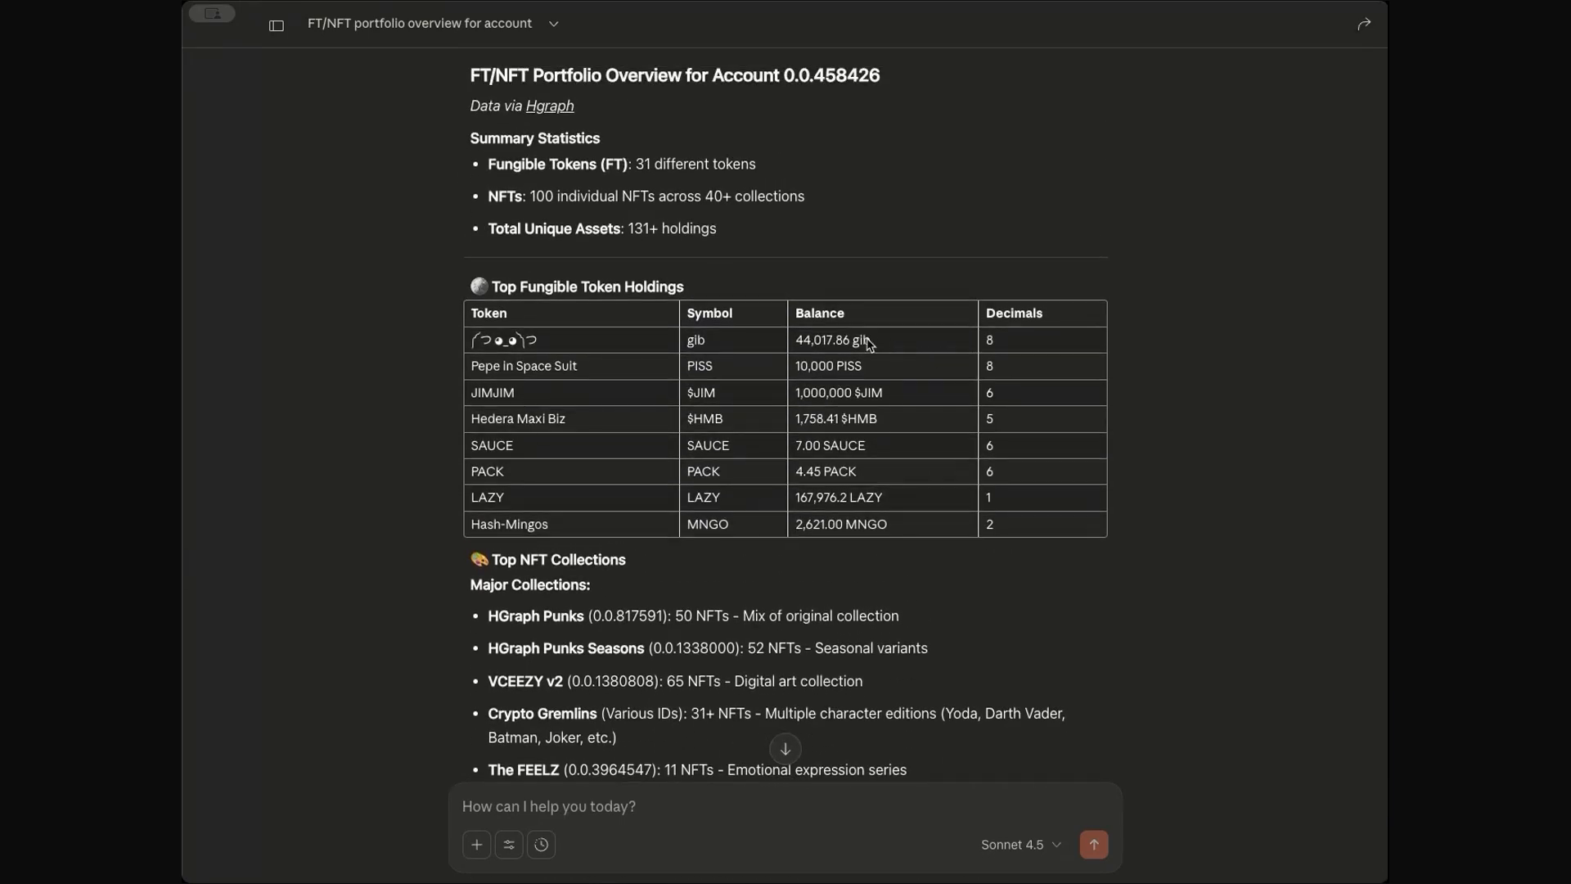
double_click(988, 339)
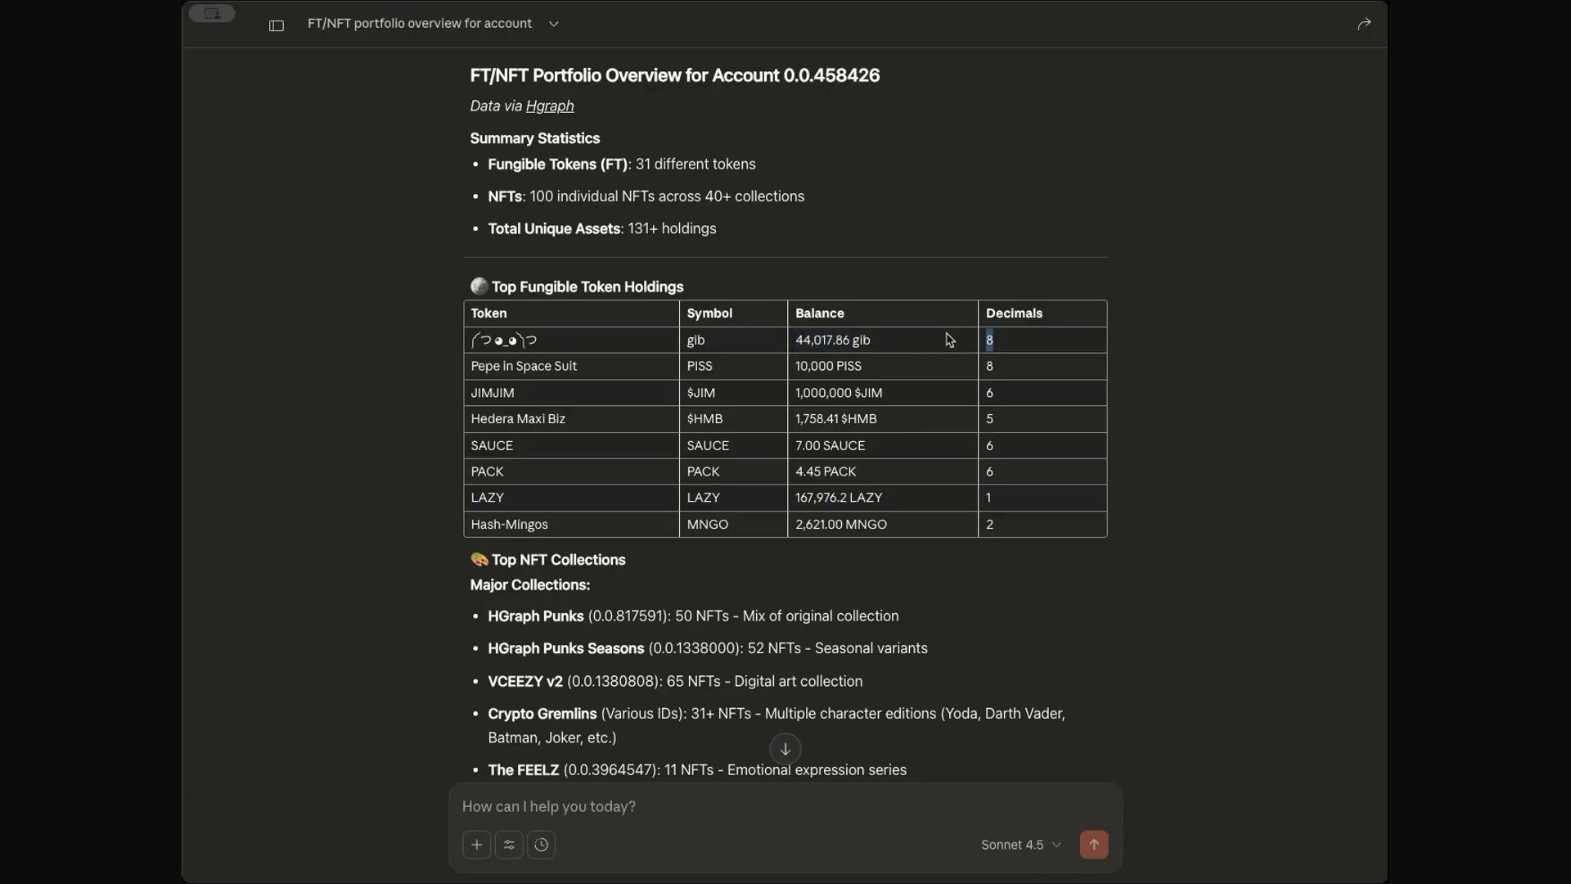
scroll(down, 3)
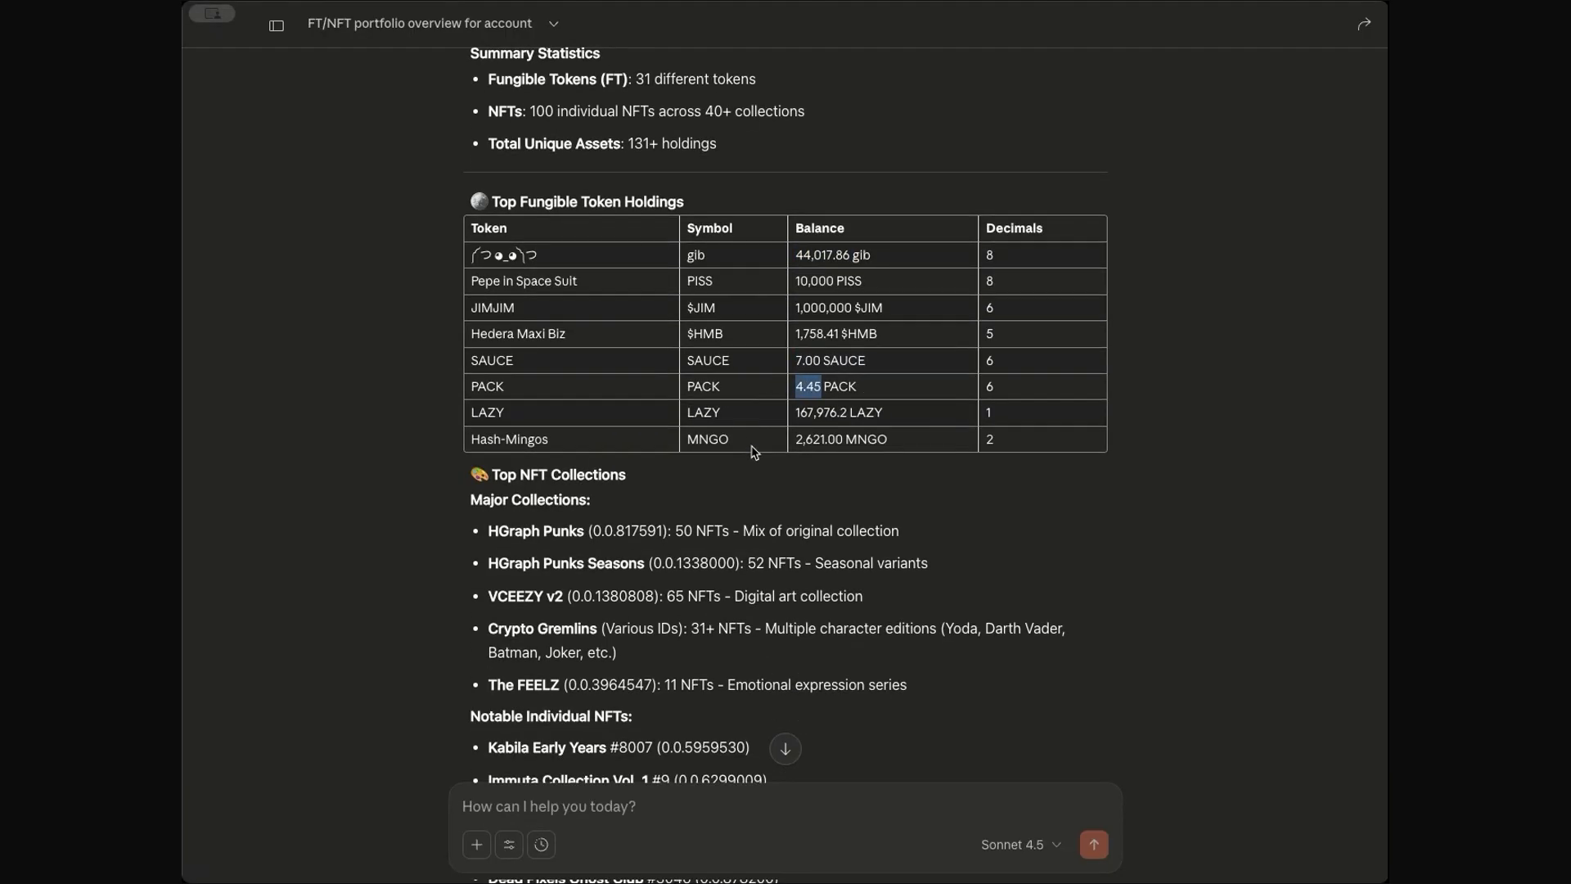
scroll(down, 3)
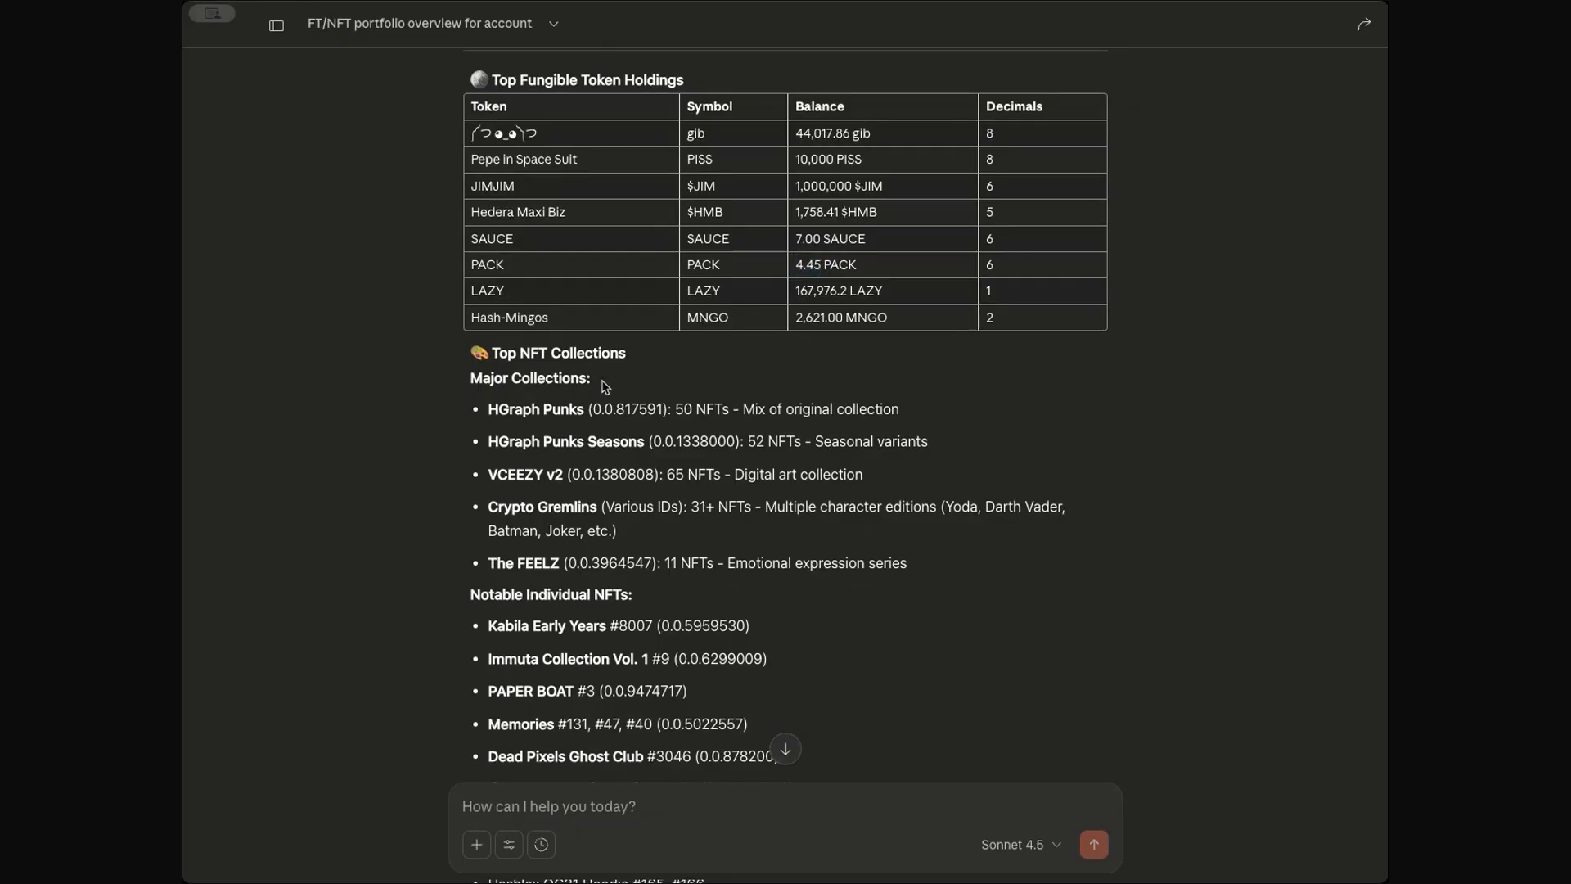
scroll(down, 3)
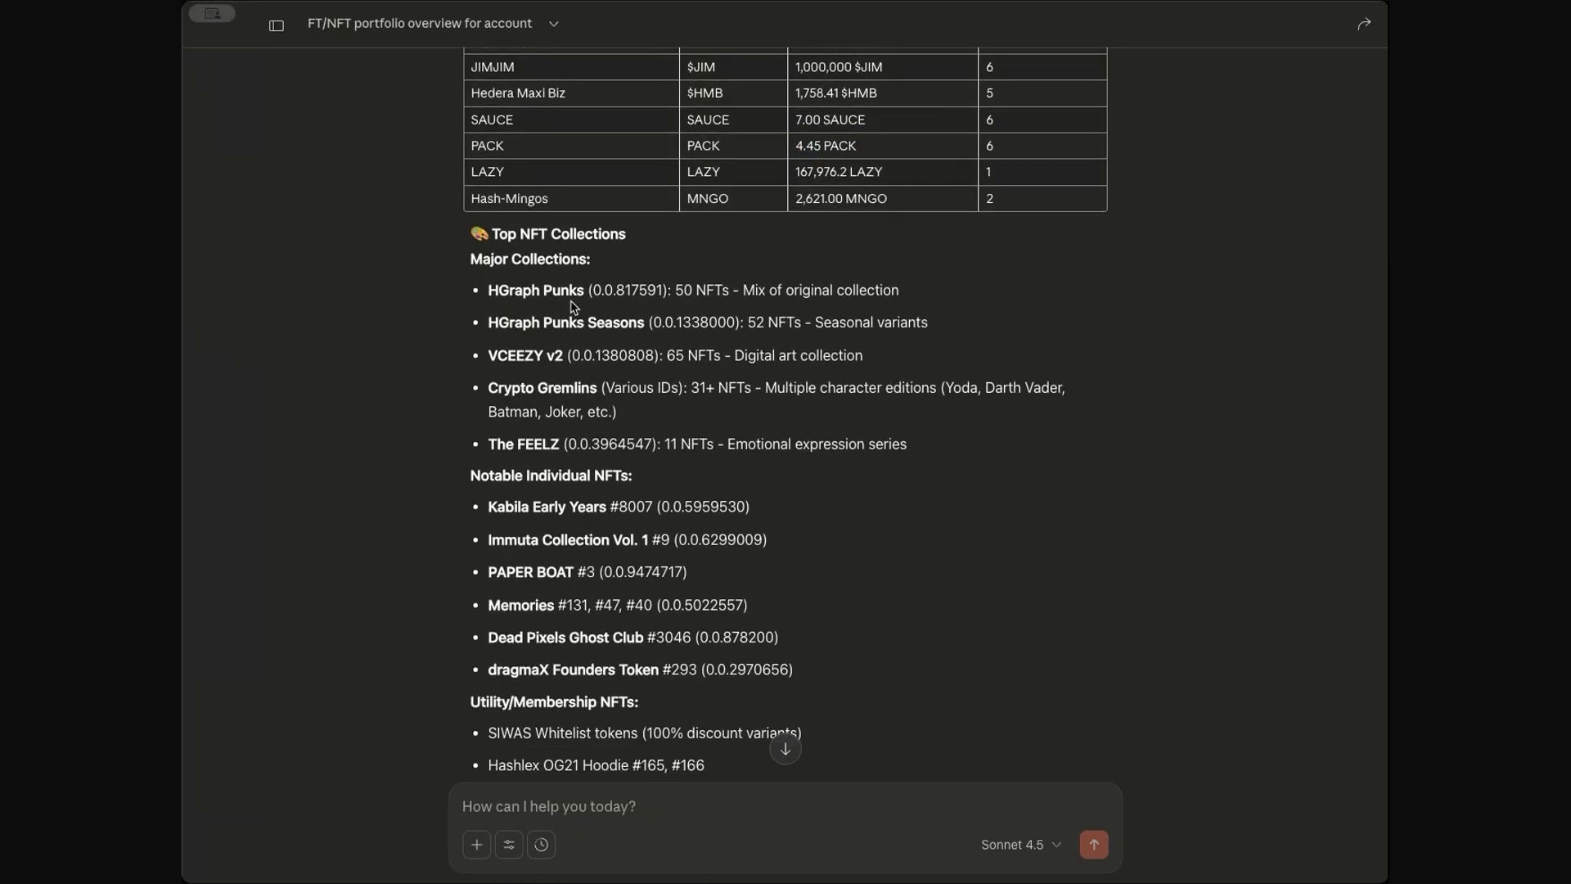
scroll(down, 3)
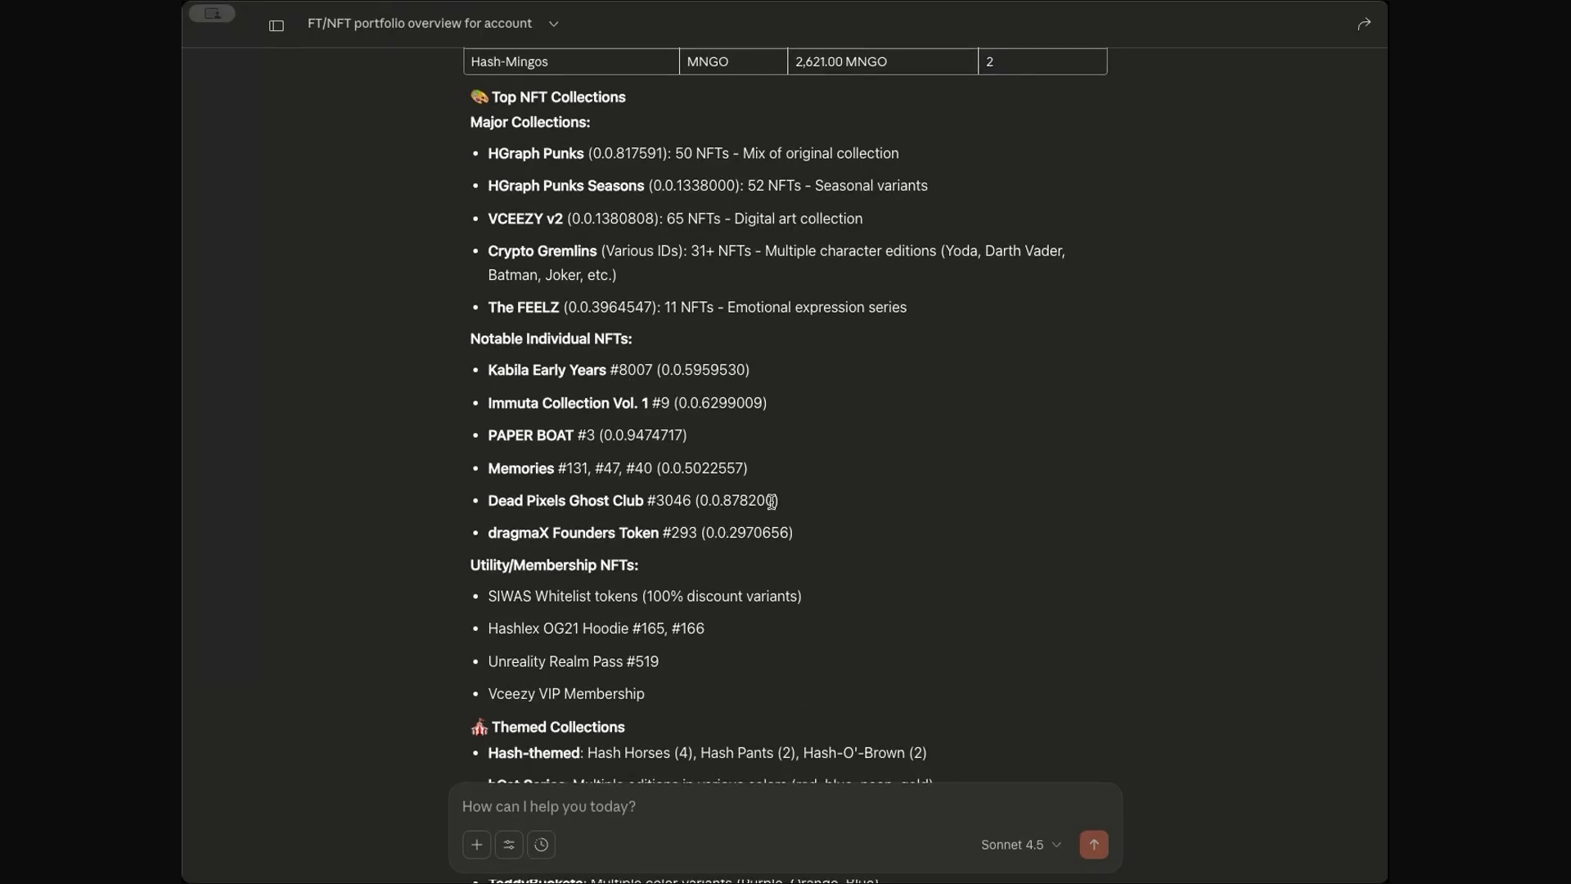
- Ask 'tell me more about this NFT' for 0.0.878200 serial 3046 and send it
double_click(737, 500)
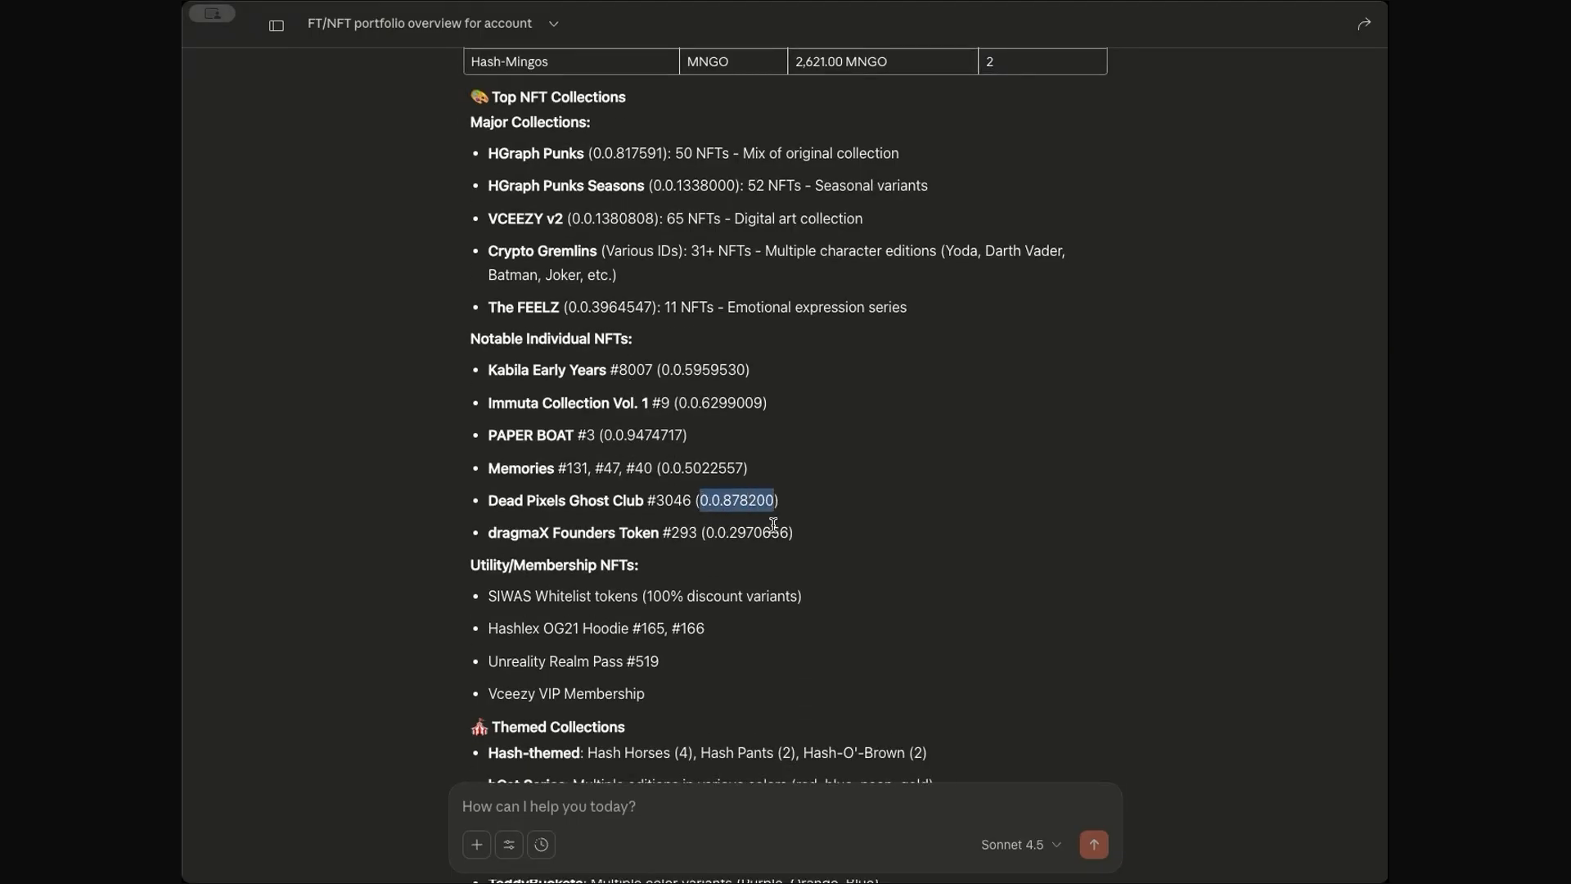
text(0.0.878200)
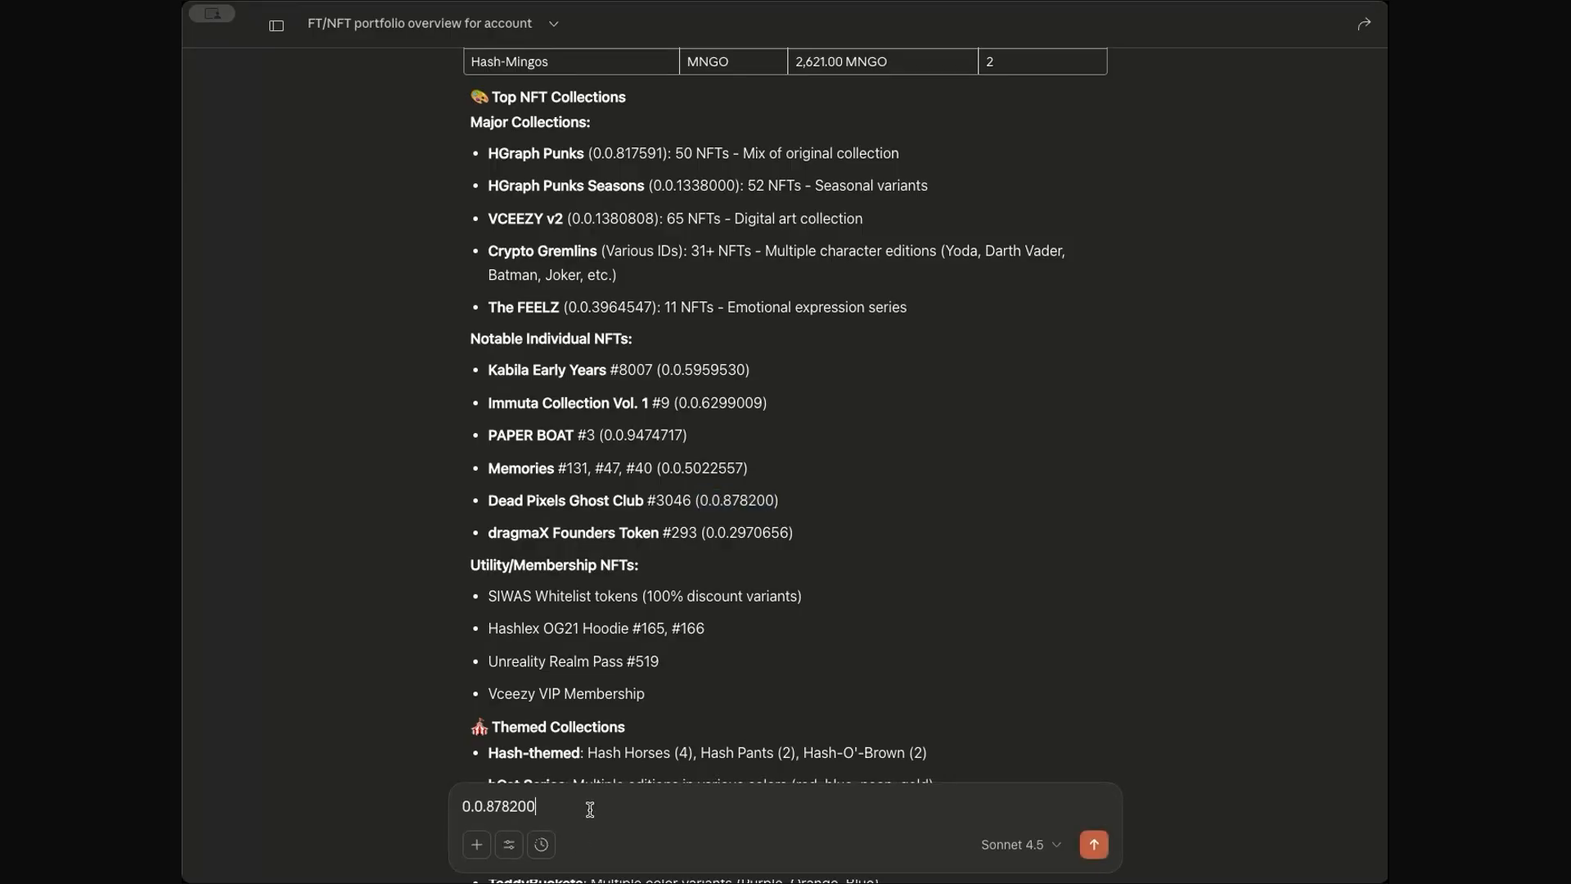
text(tell)
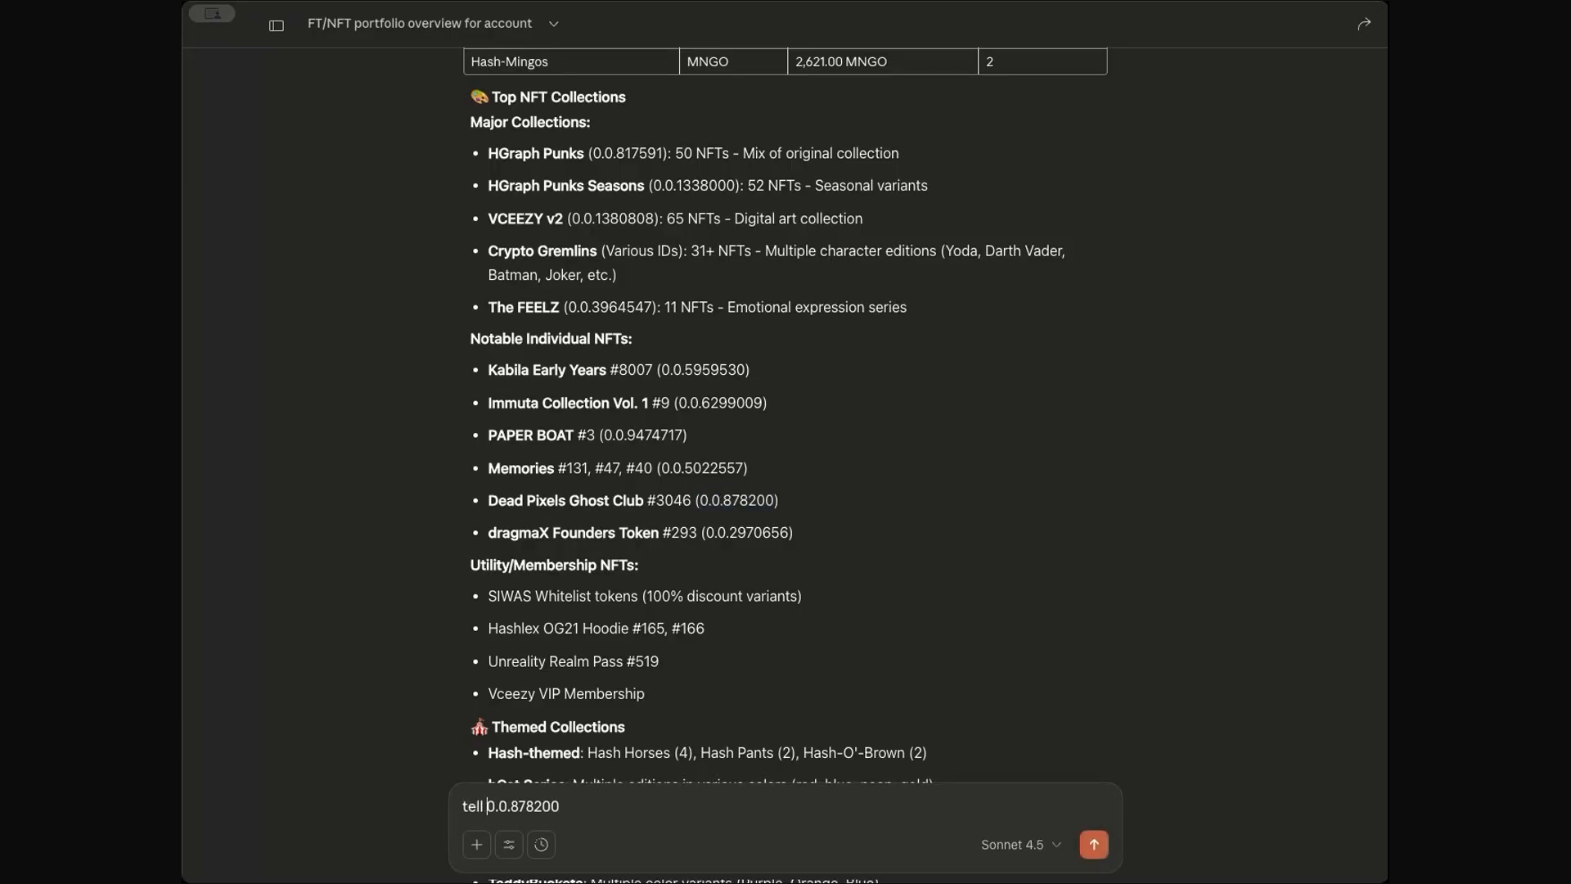
text(me more about this N)
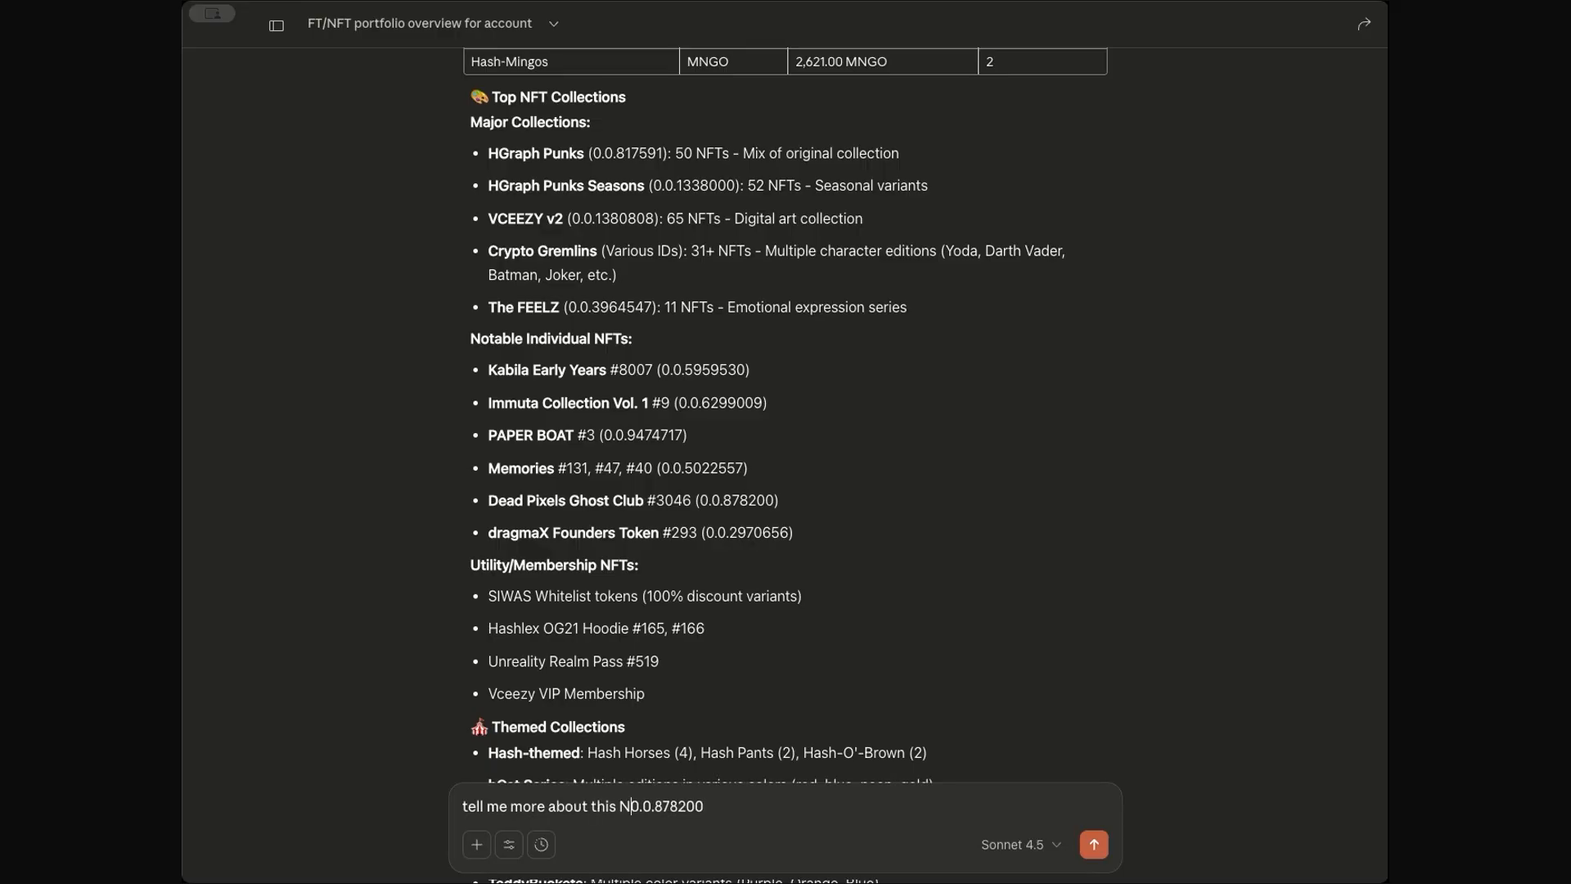
text(FT)
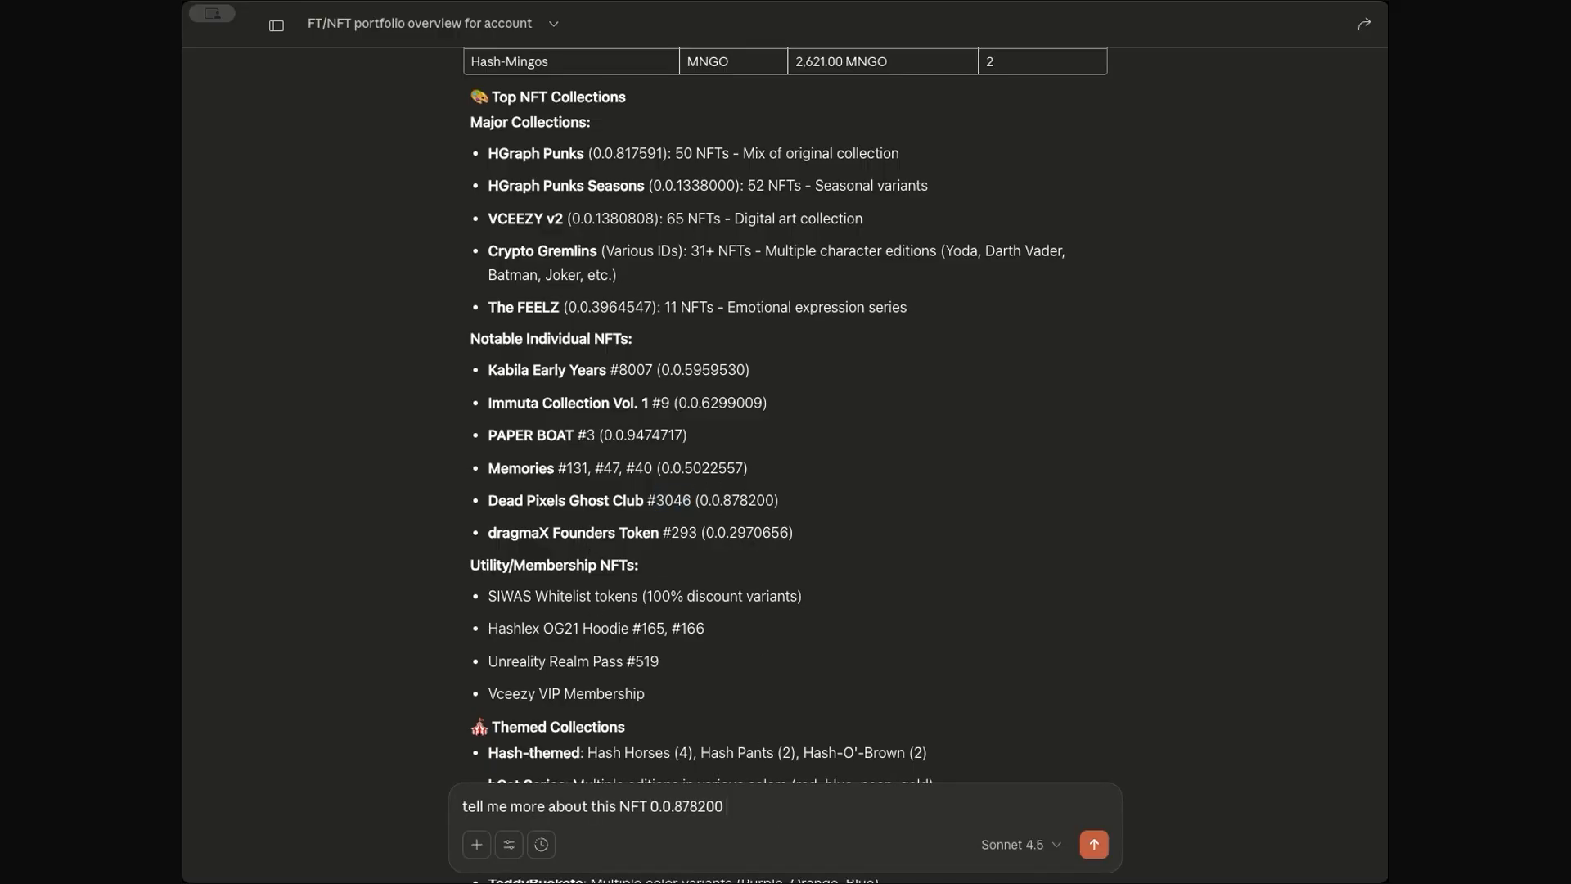
text(serial 3046)
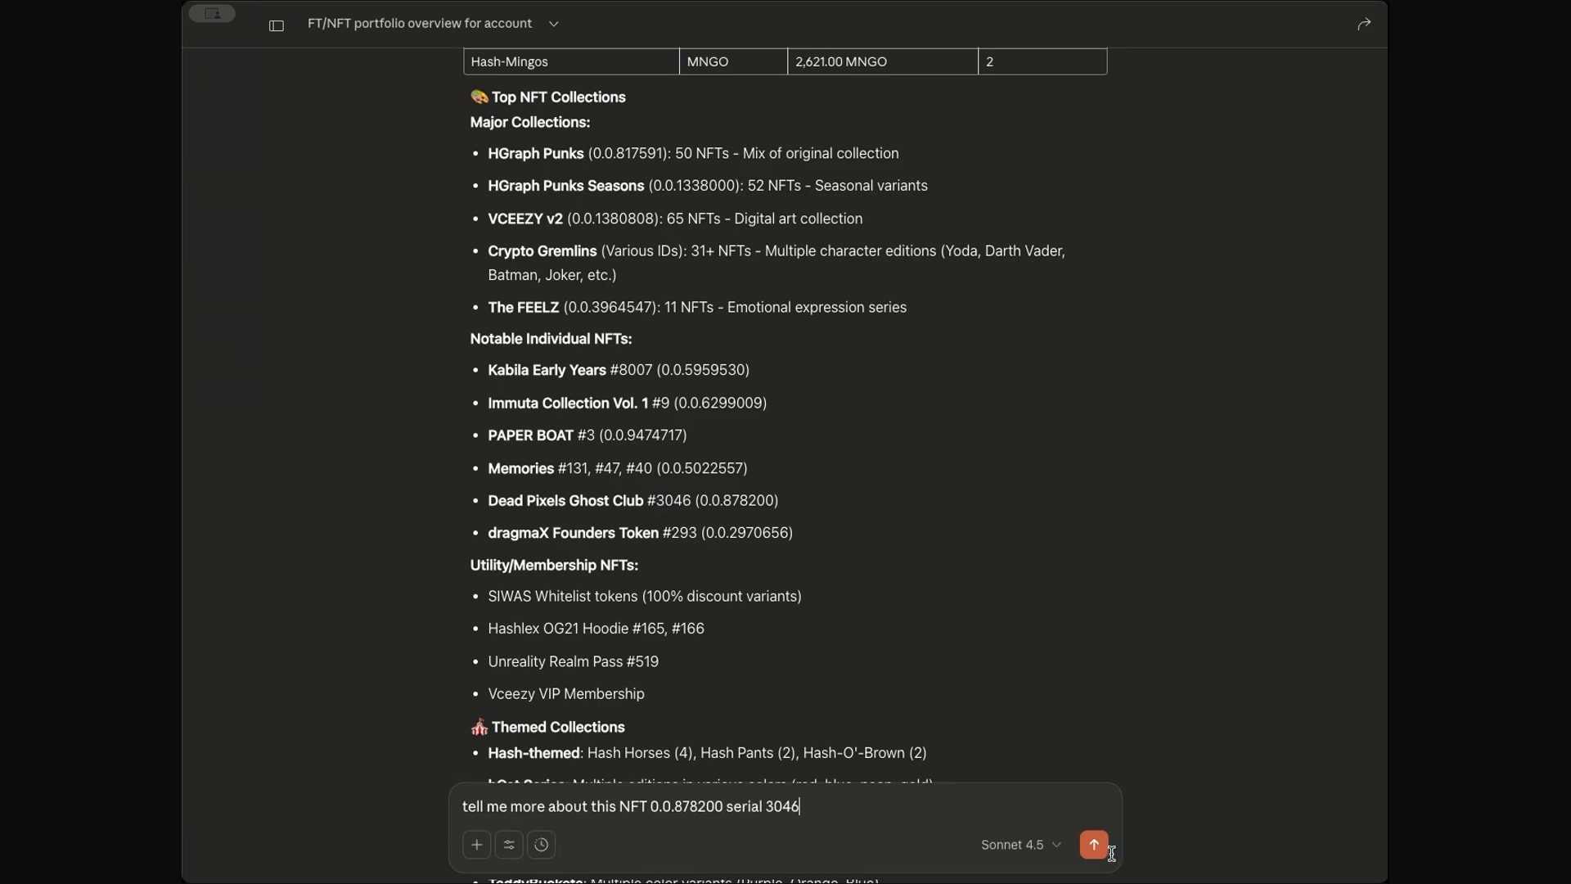
click(1094, 844)
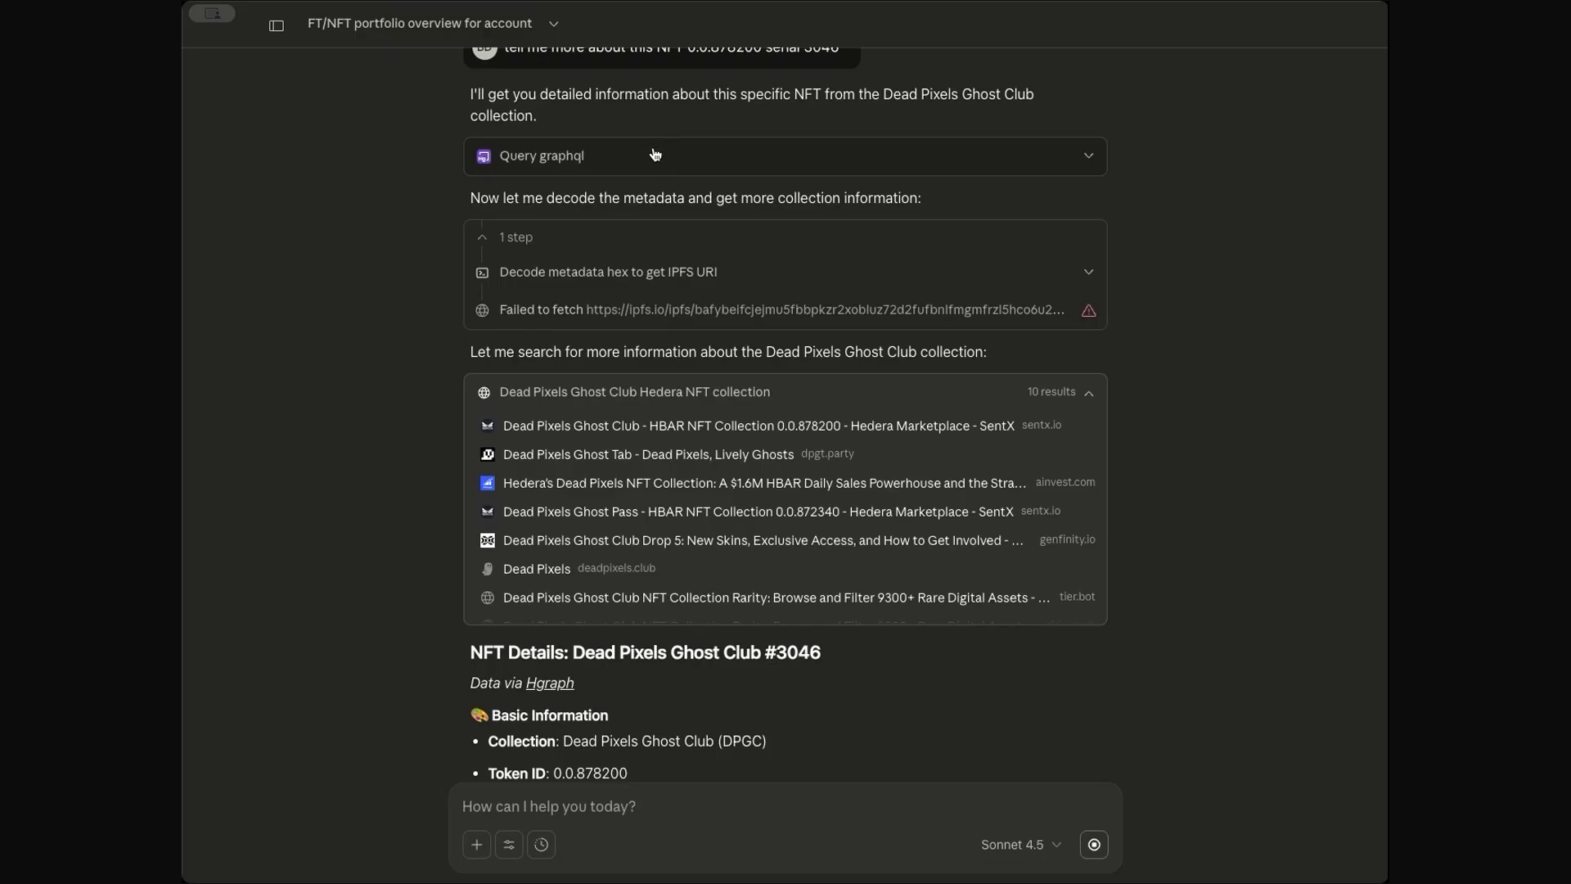
- Reveal the raw GraphQL response and select the 9,308 total supply figure
click(655, 155)
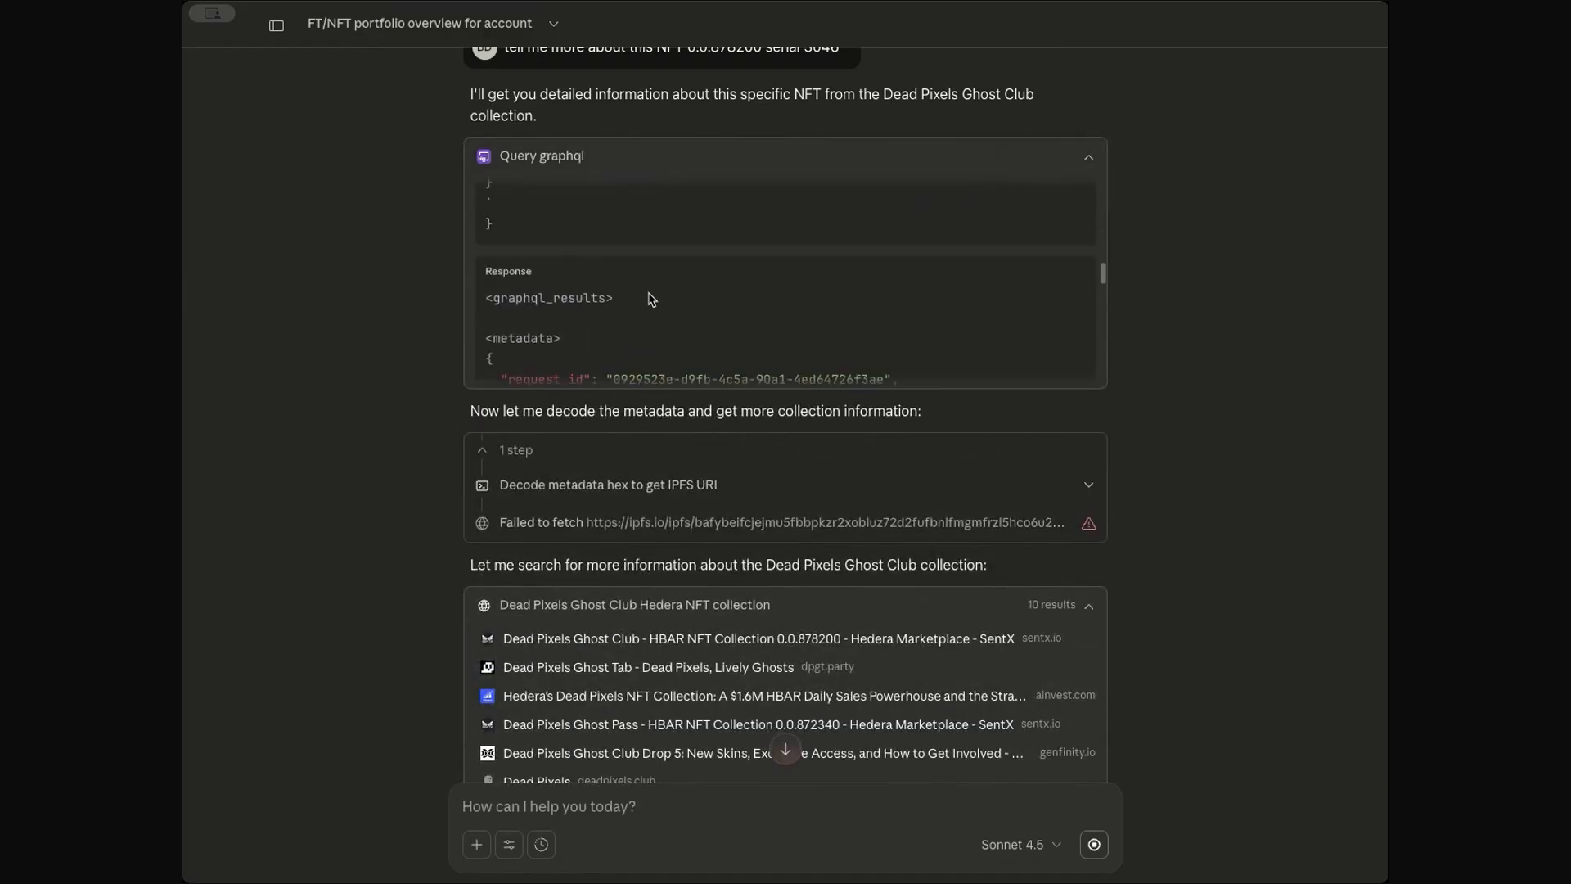
scroll(down, 3)
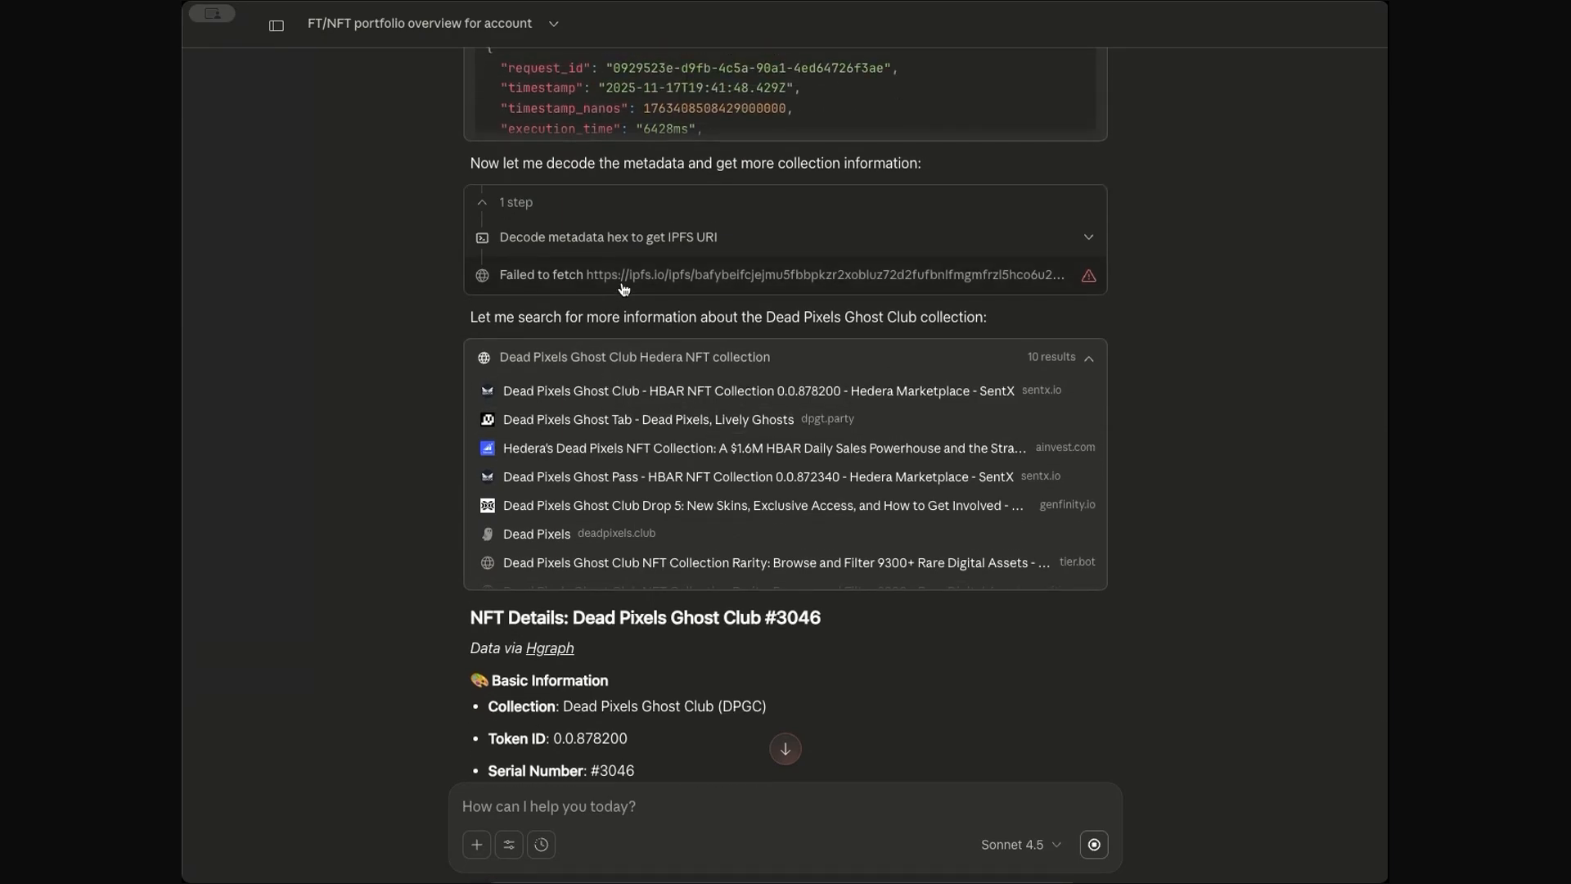
scroll(down, 3)
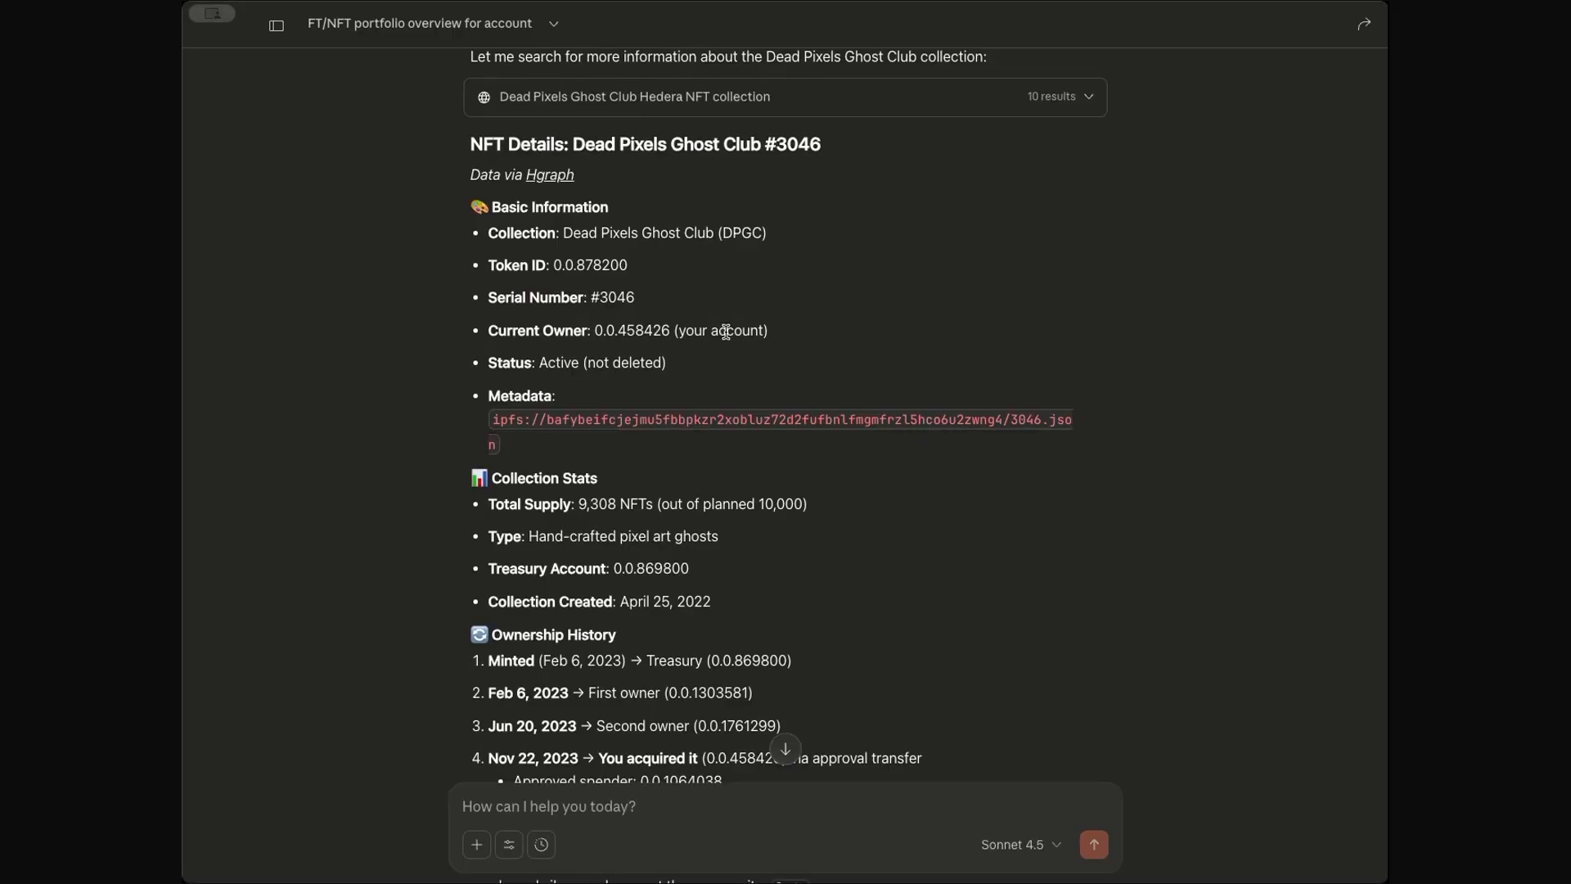
scroll(down, 3)
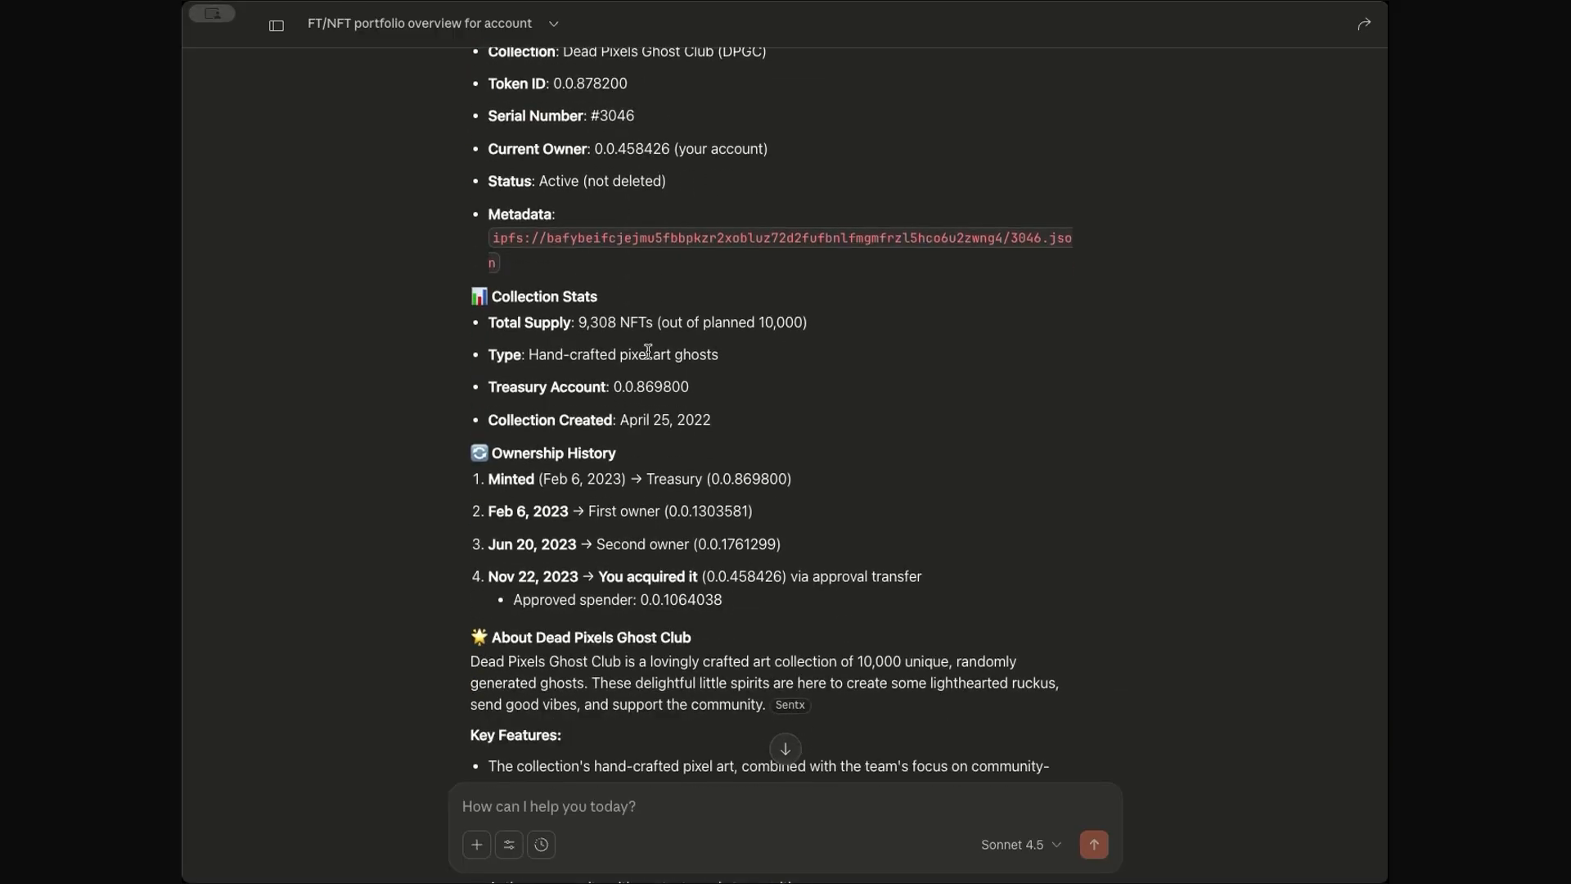
double_click(596, 323)
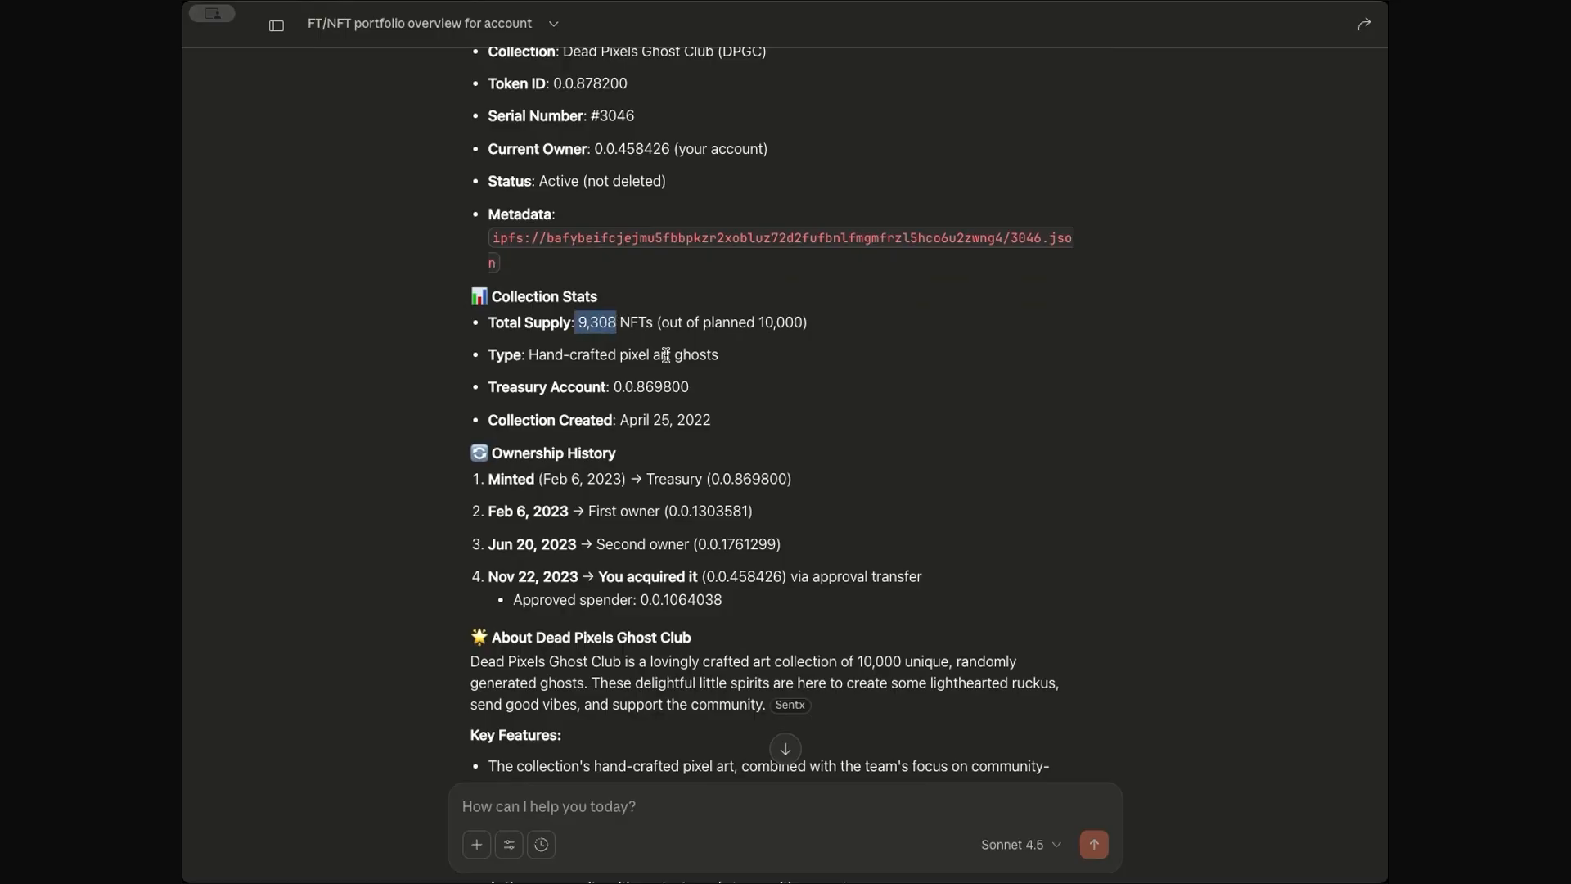
- Scroll through the remaining NFT details and begin typing a transfer-history question
scroll(down, 3)
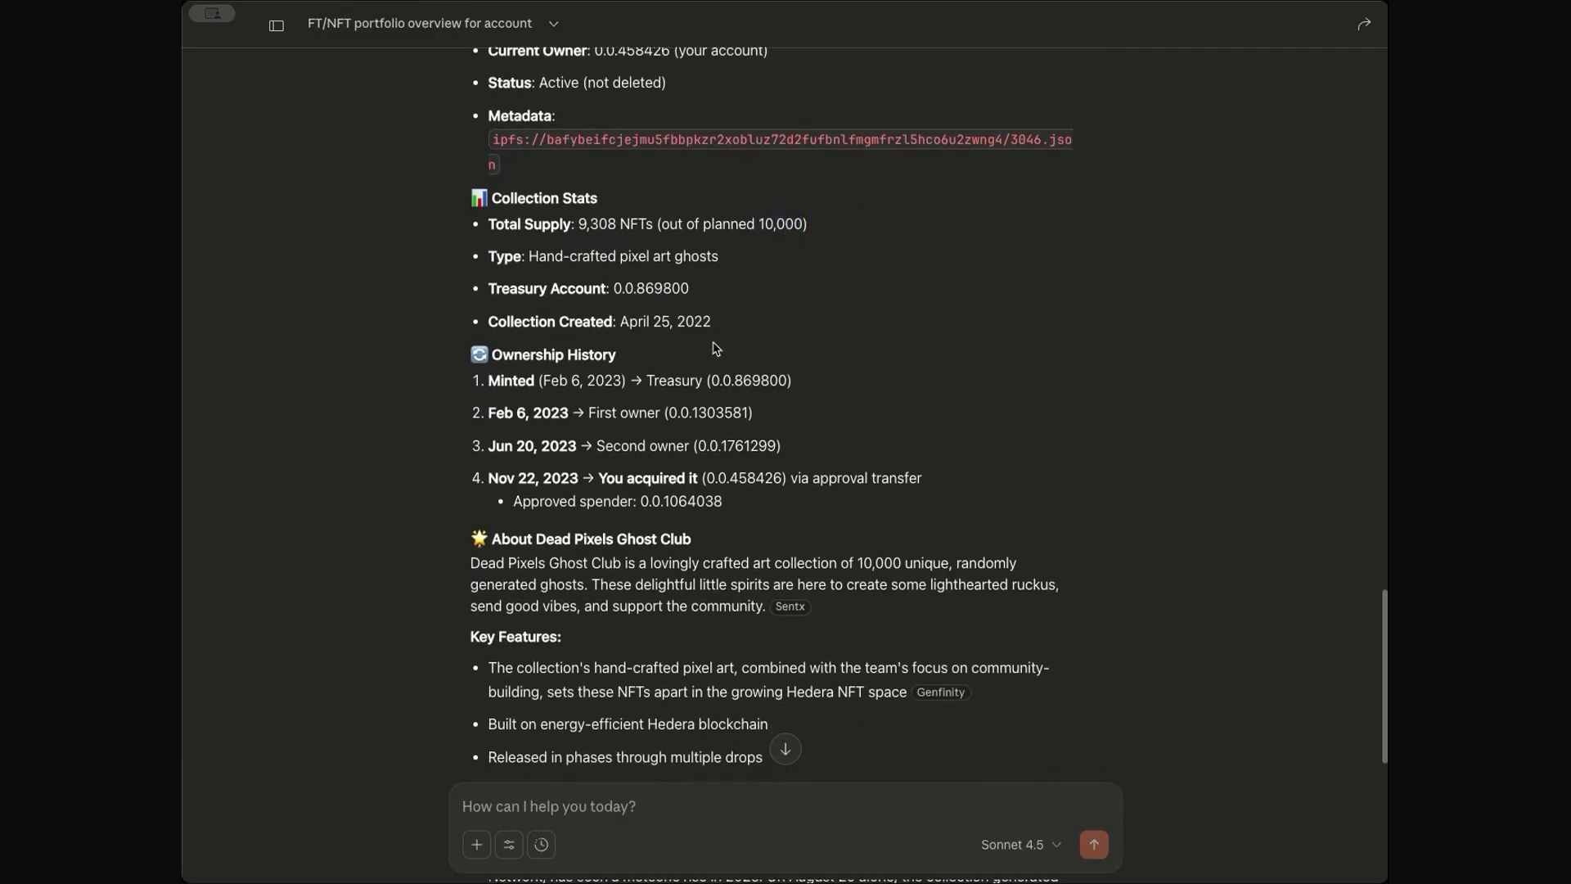
scroll(down, 3)
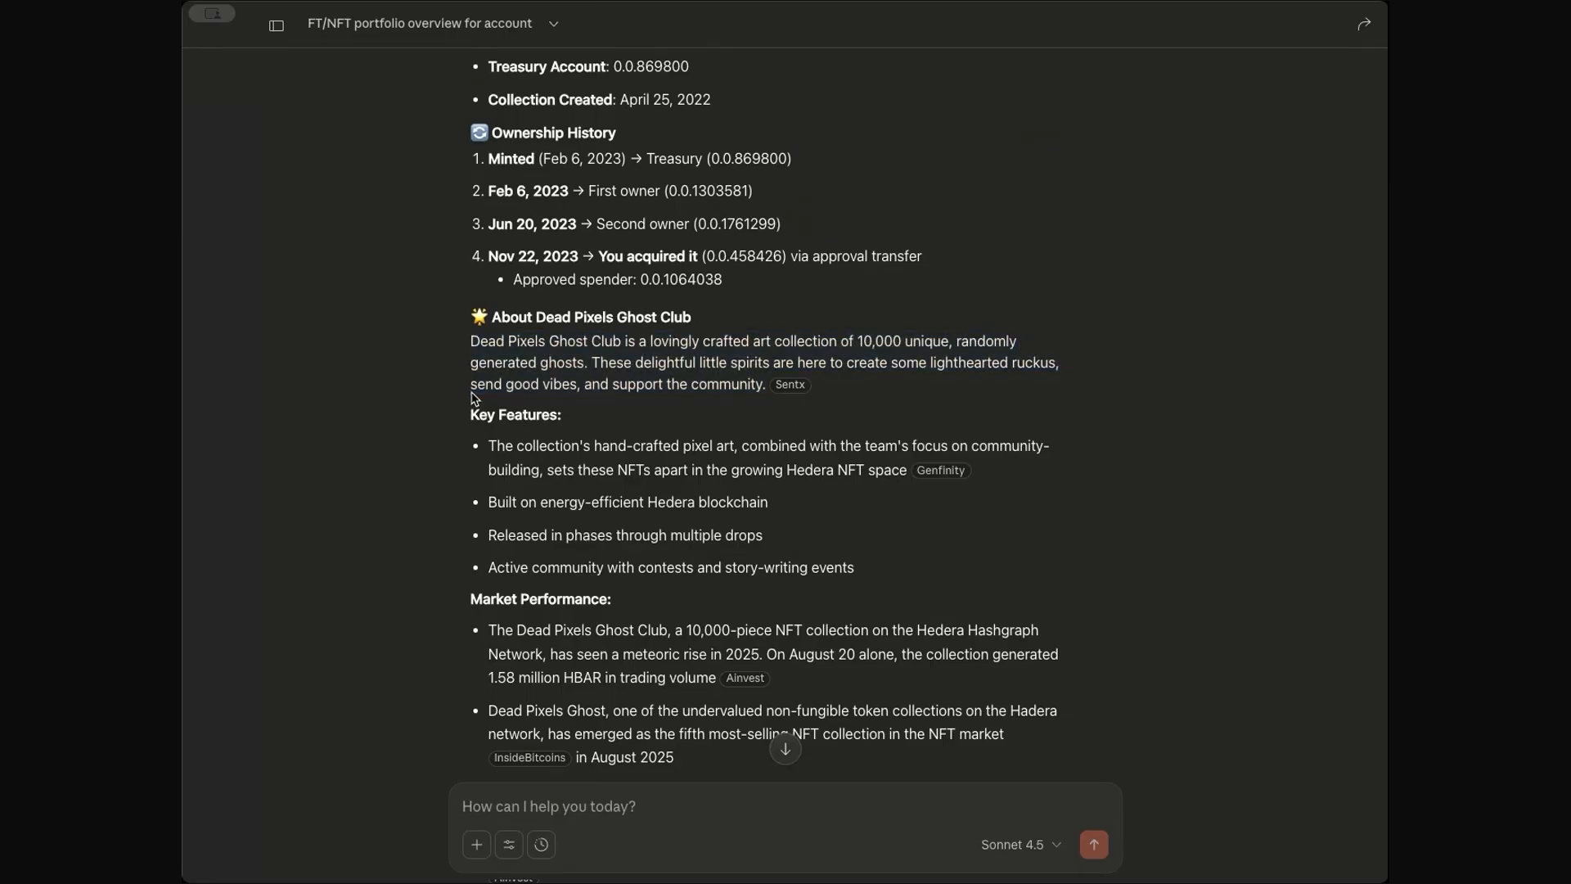
scroll(down, 3)
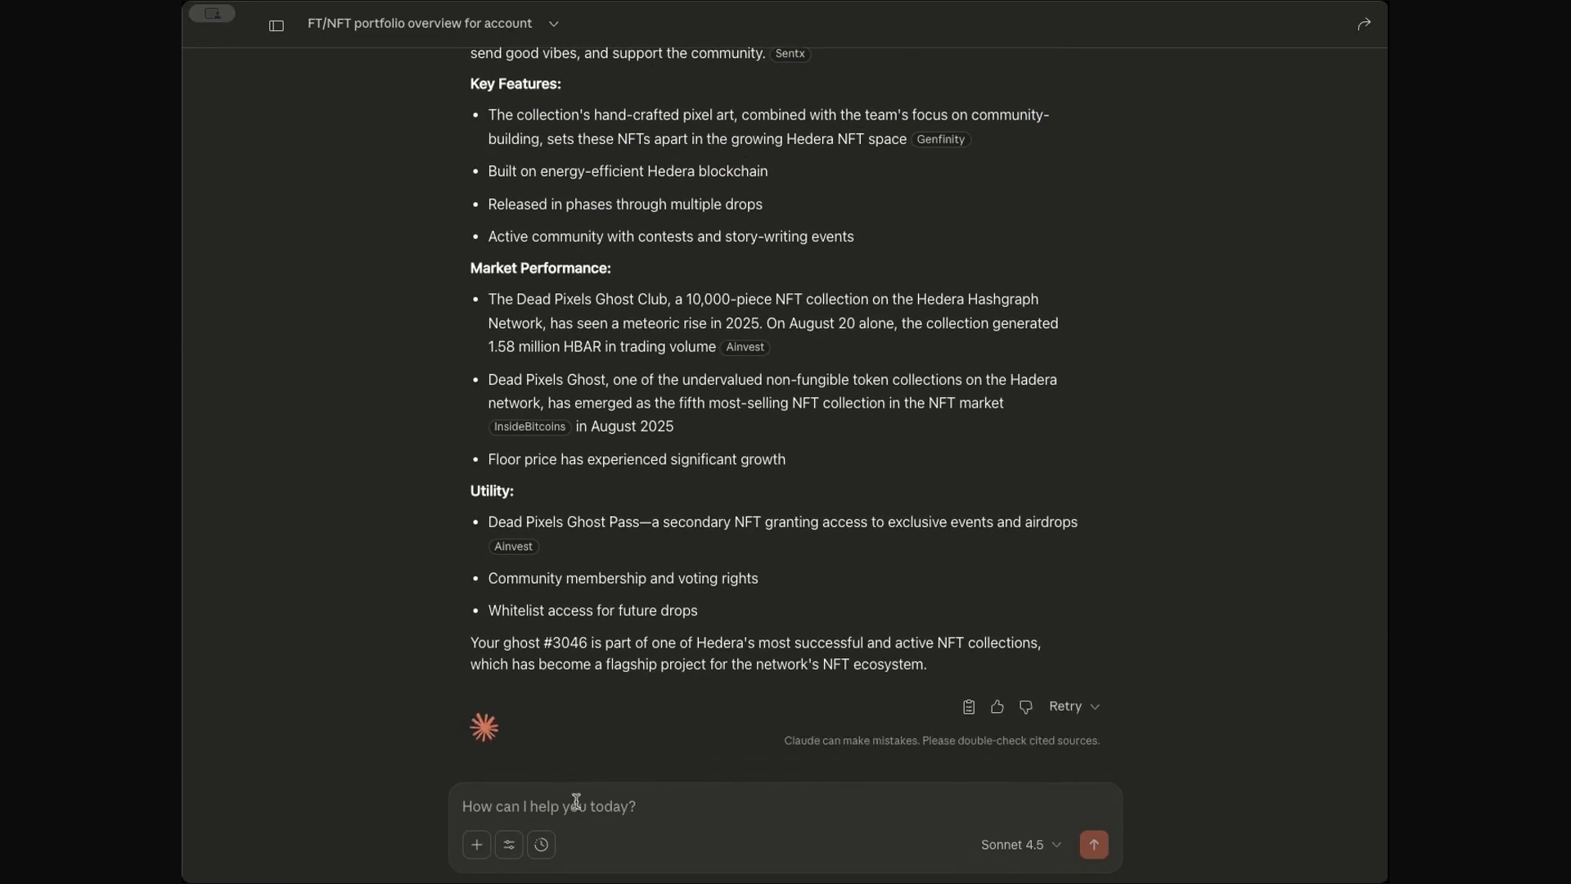
mouse_move(660, 787)
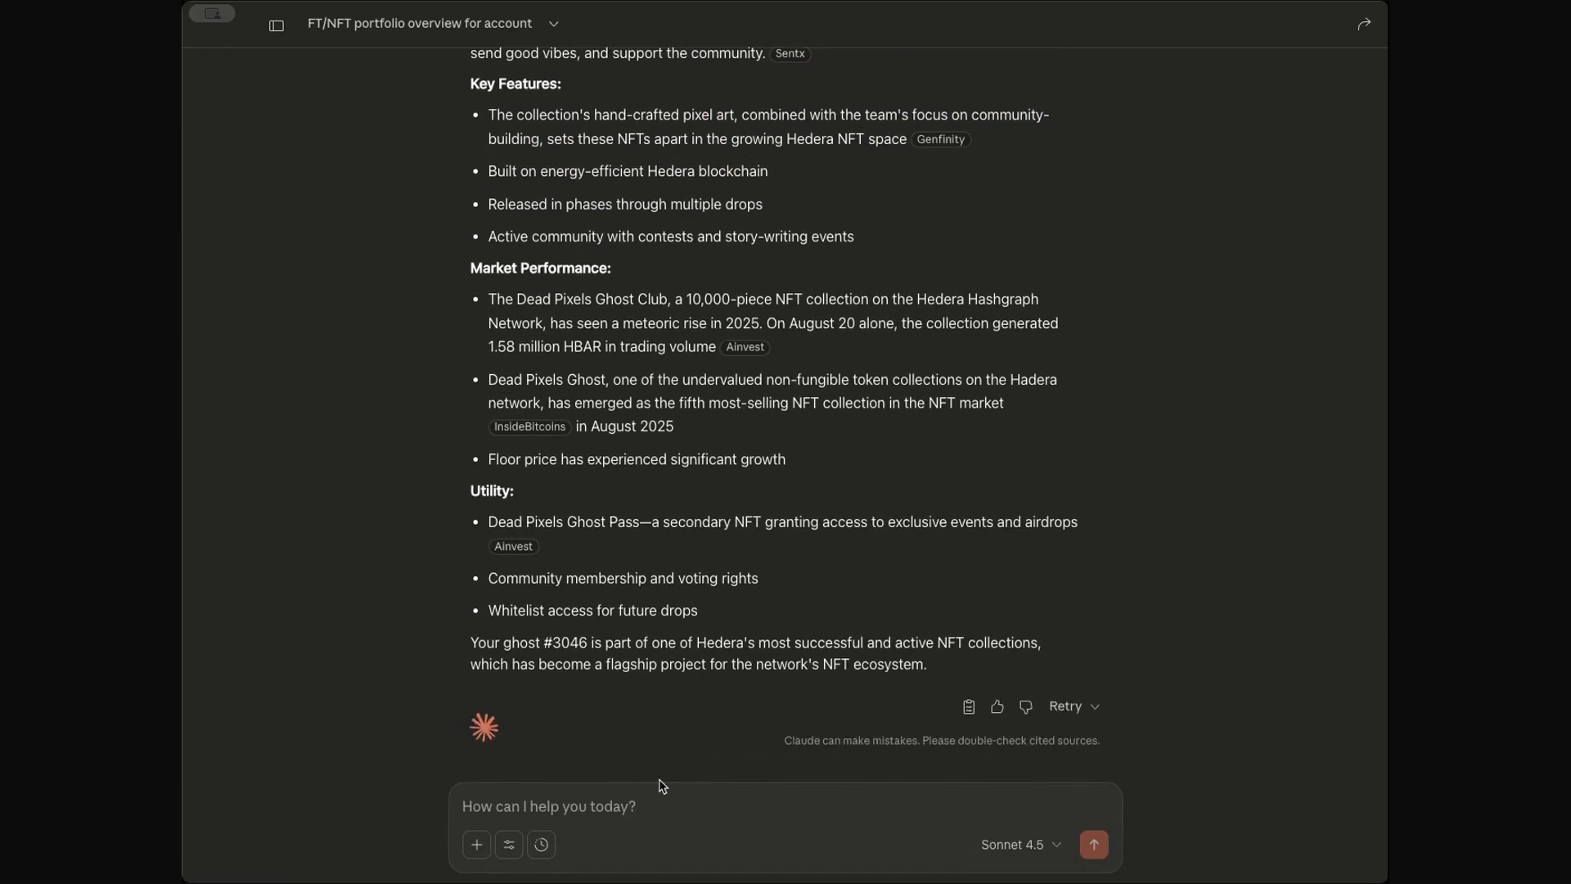
text(show me the tr)
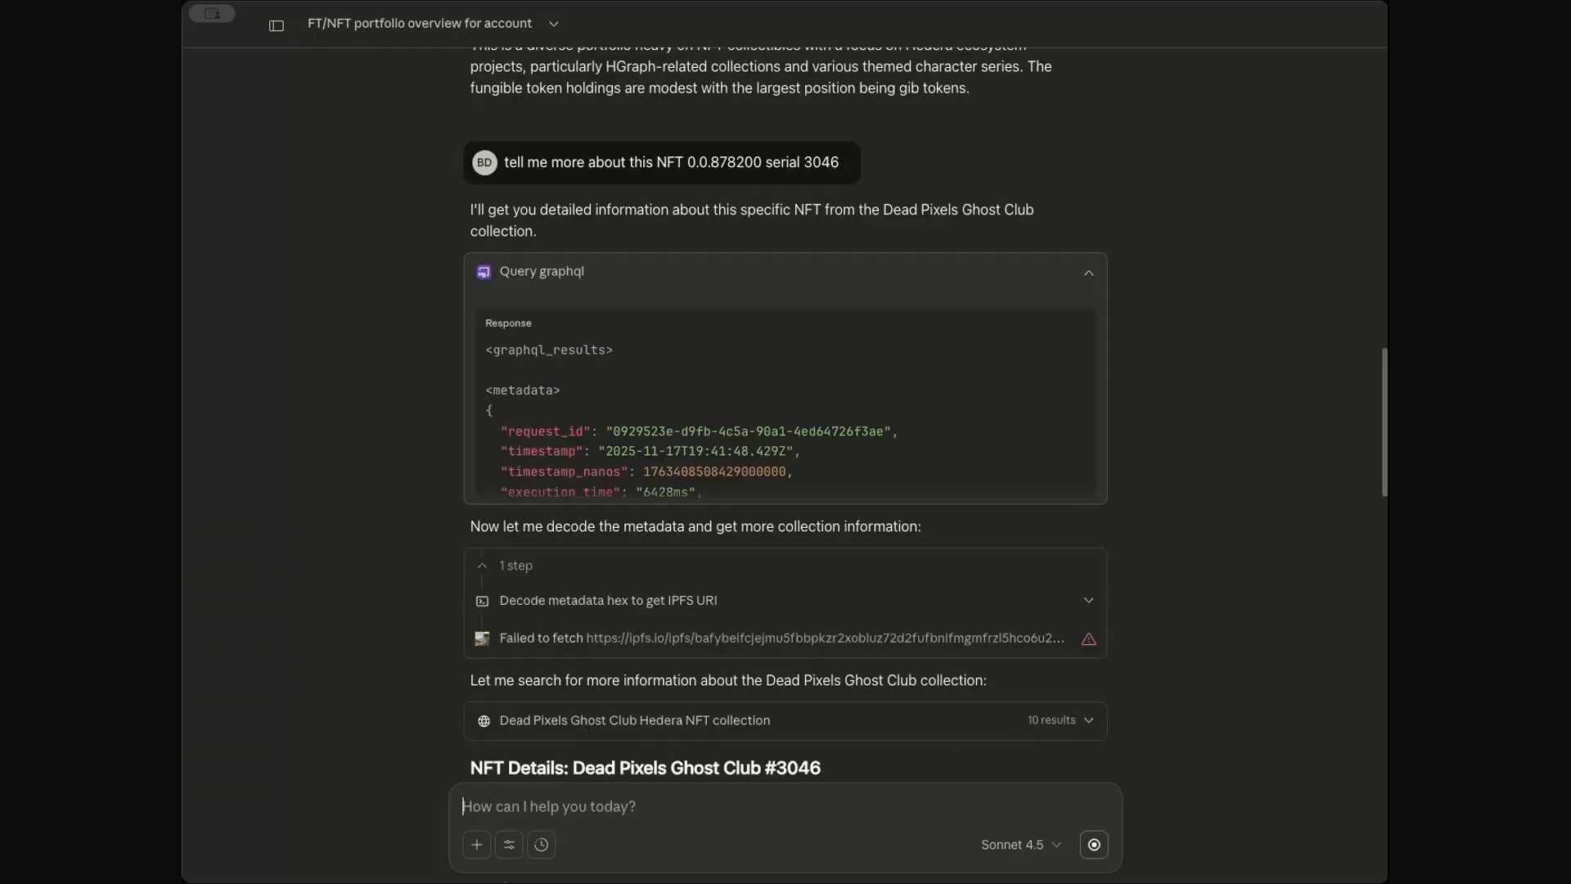
- Send 'show me the transfer history of this NFT' and scroll through the four transfers
text(show me the transfer history of this NFT)
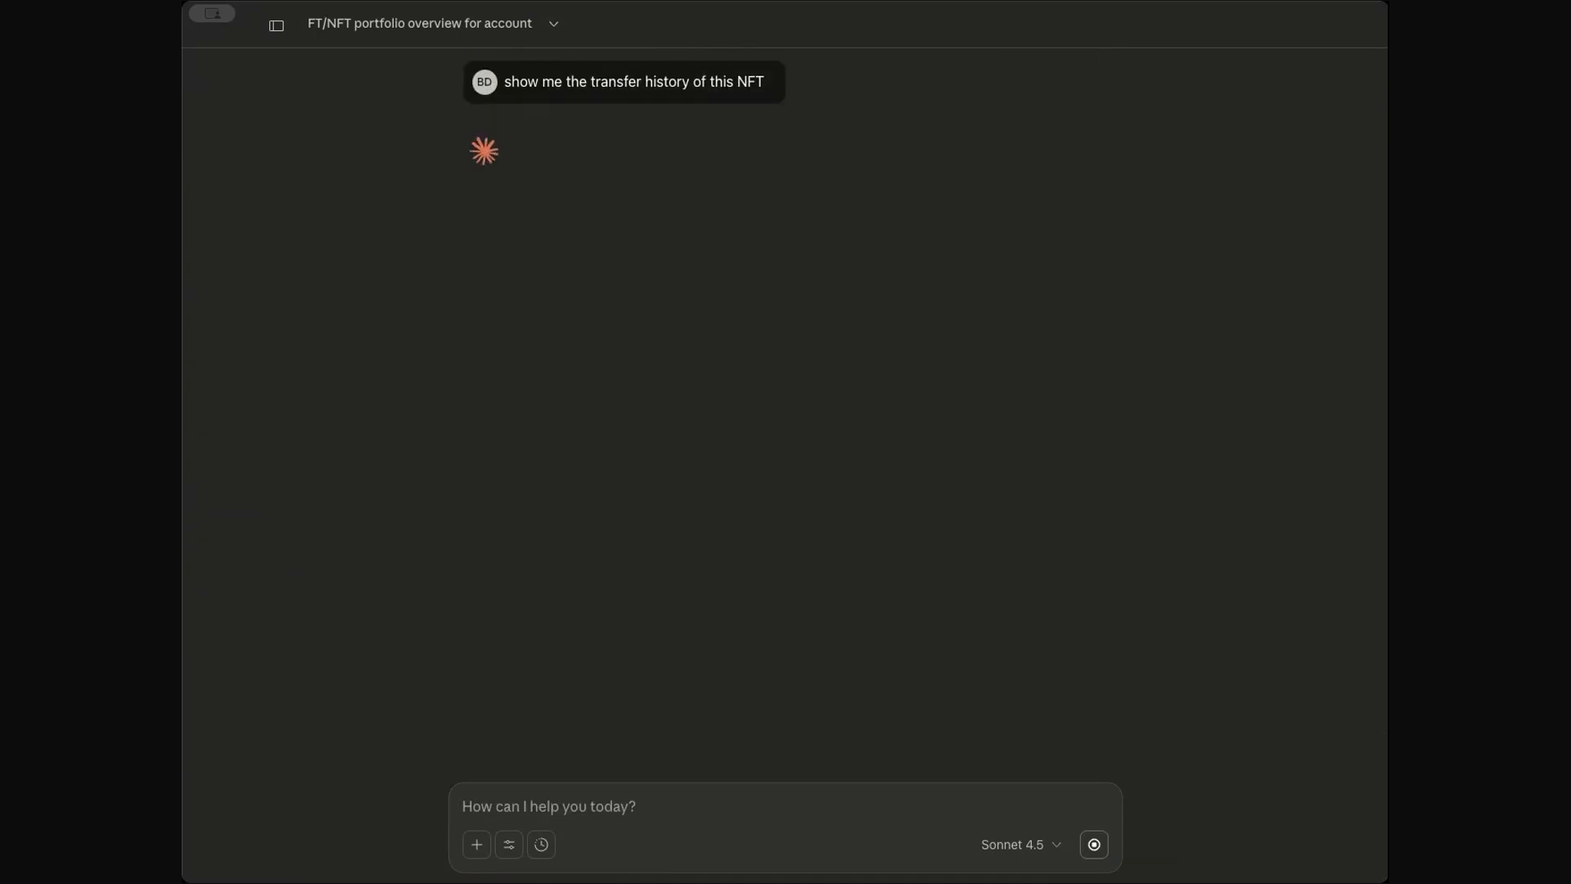
click(580, 806)
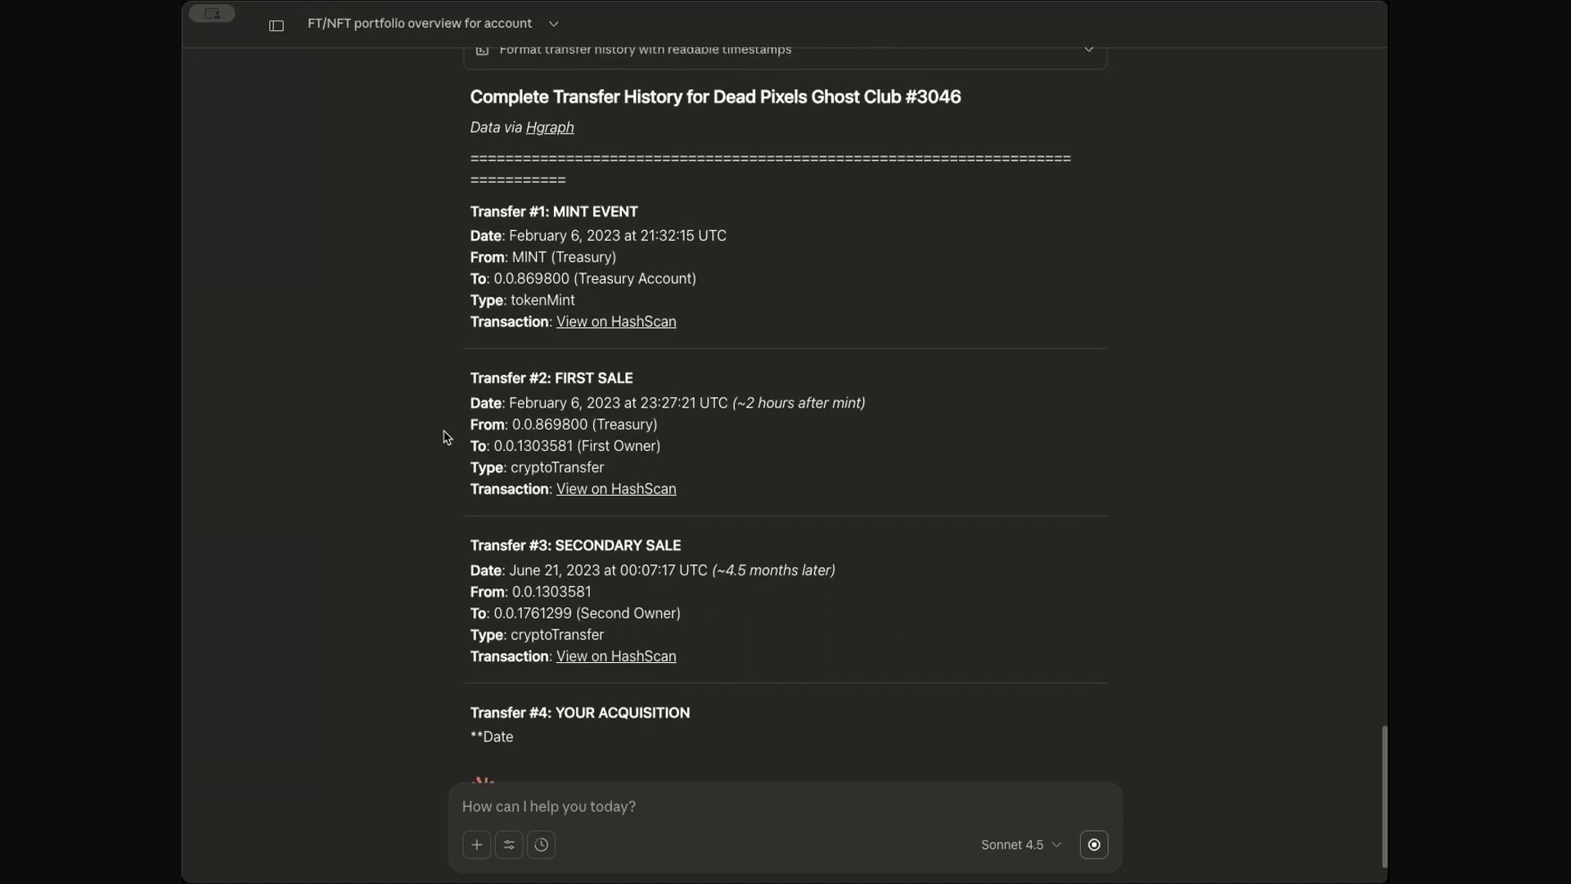
scroll(down, 3)
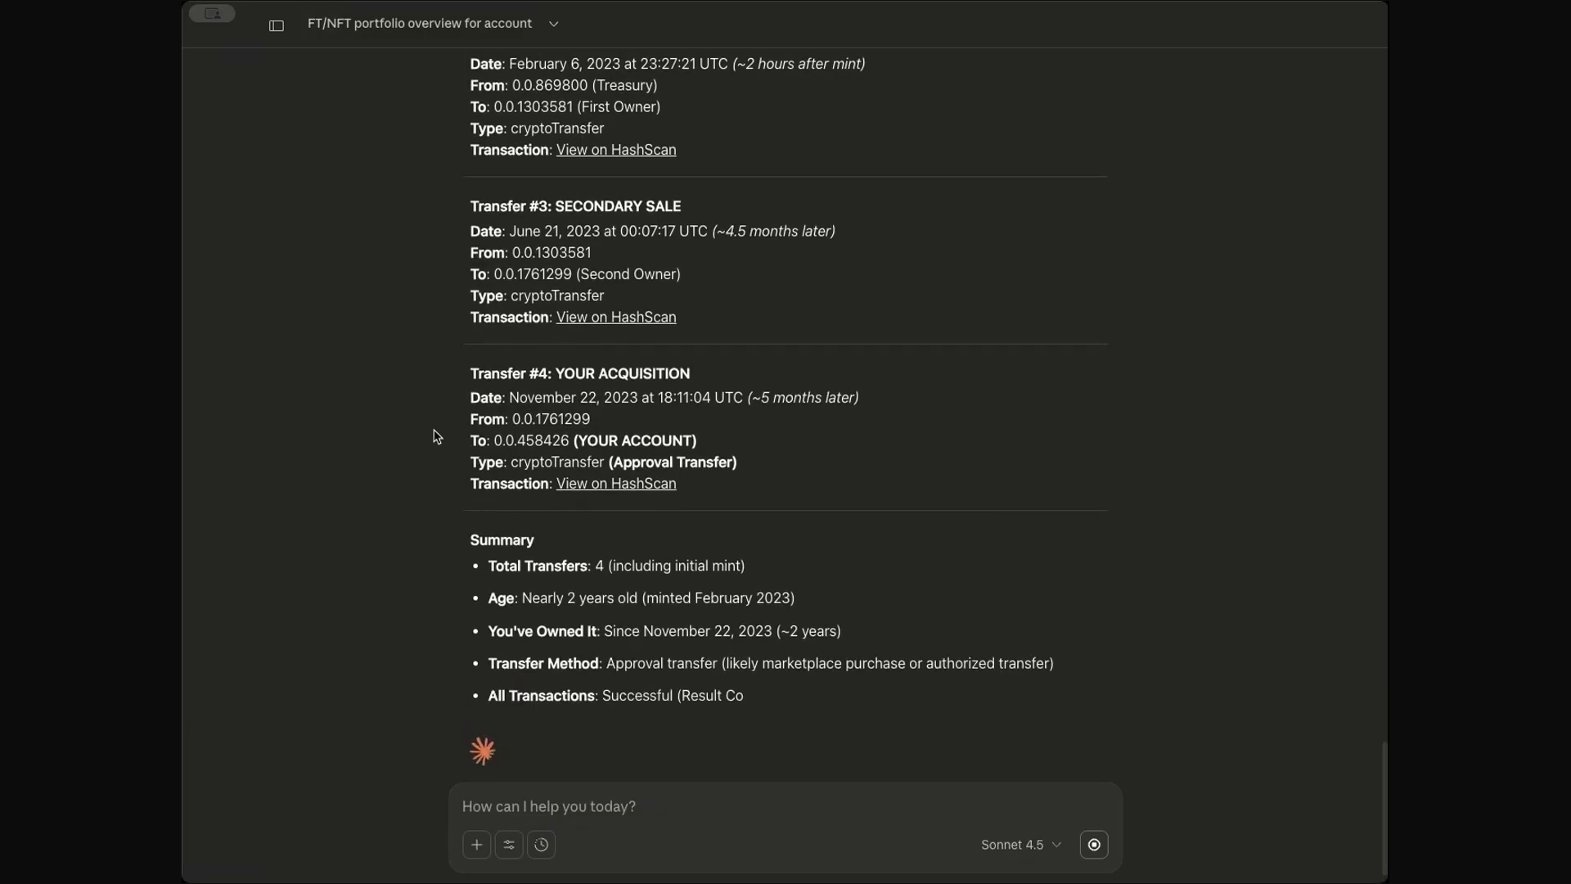
scroll(down, 3)
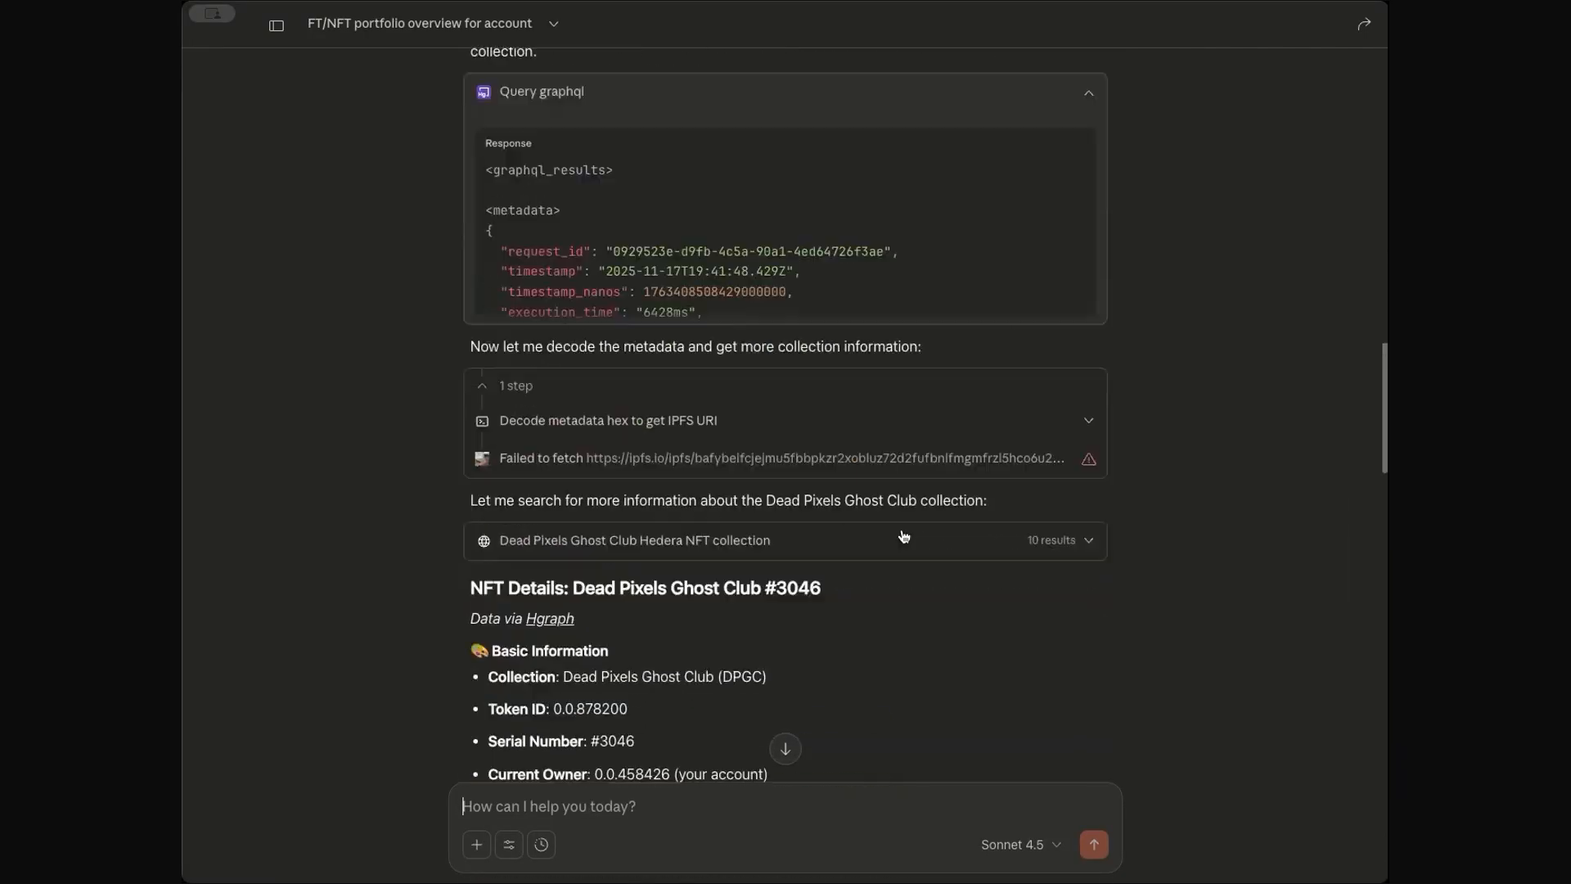
scroll(down, 3)
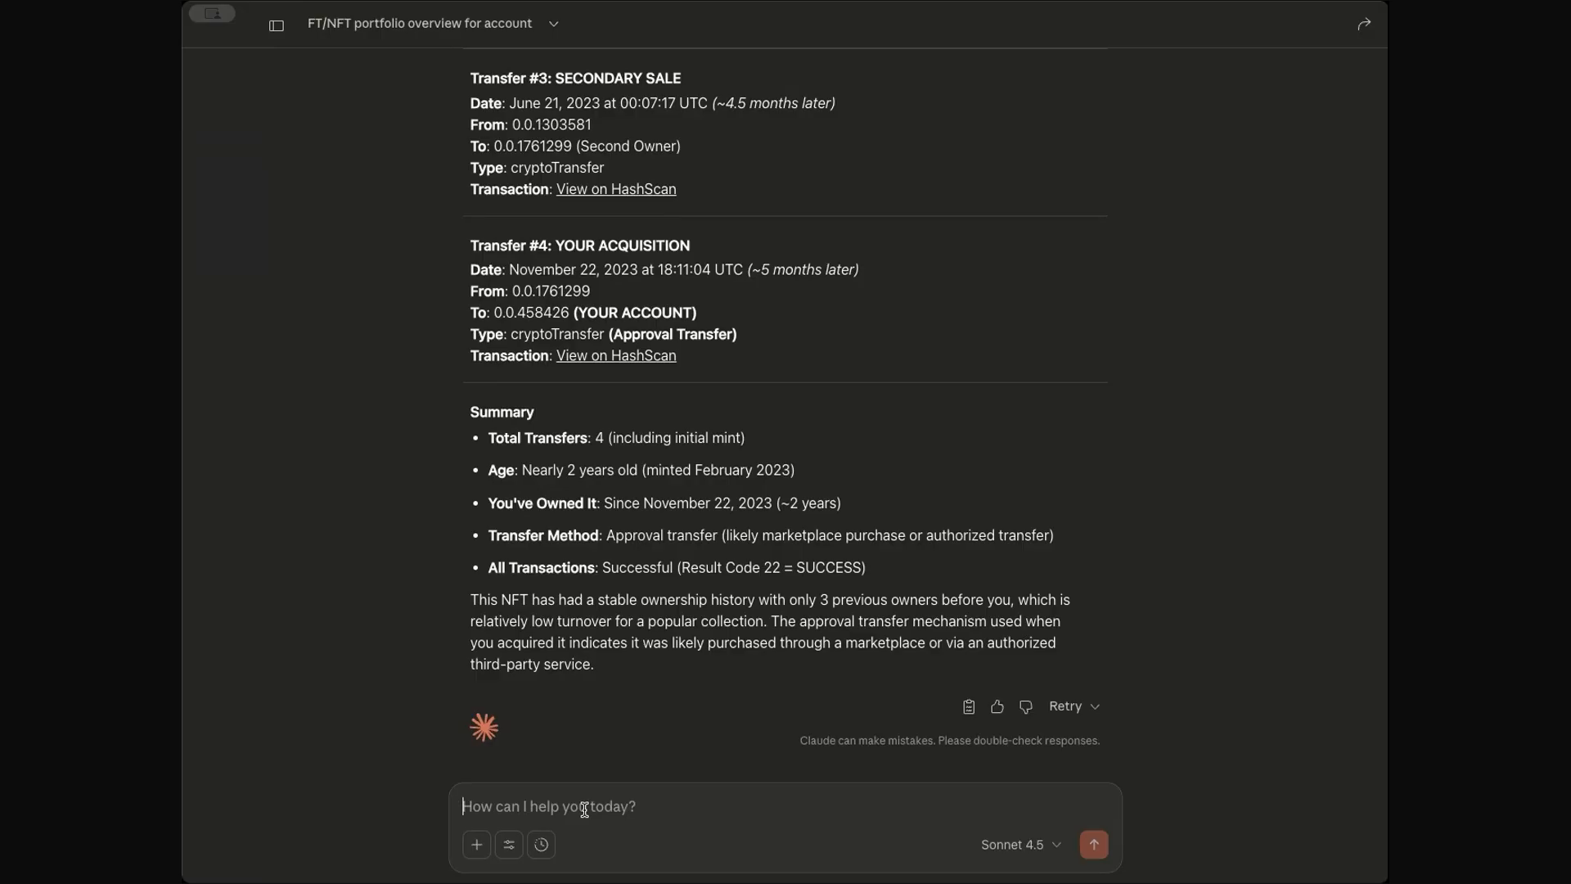
- Request a short poem about NFT #3046's journey and select the fourth stanza's closing lines
text(write me a short poe)
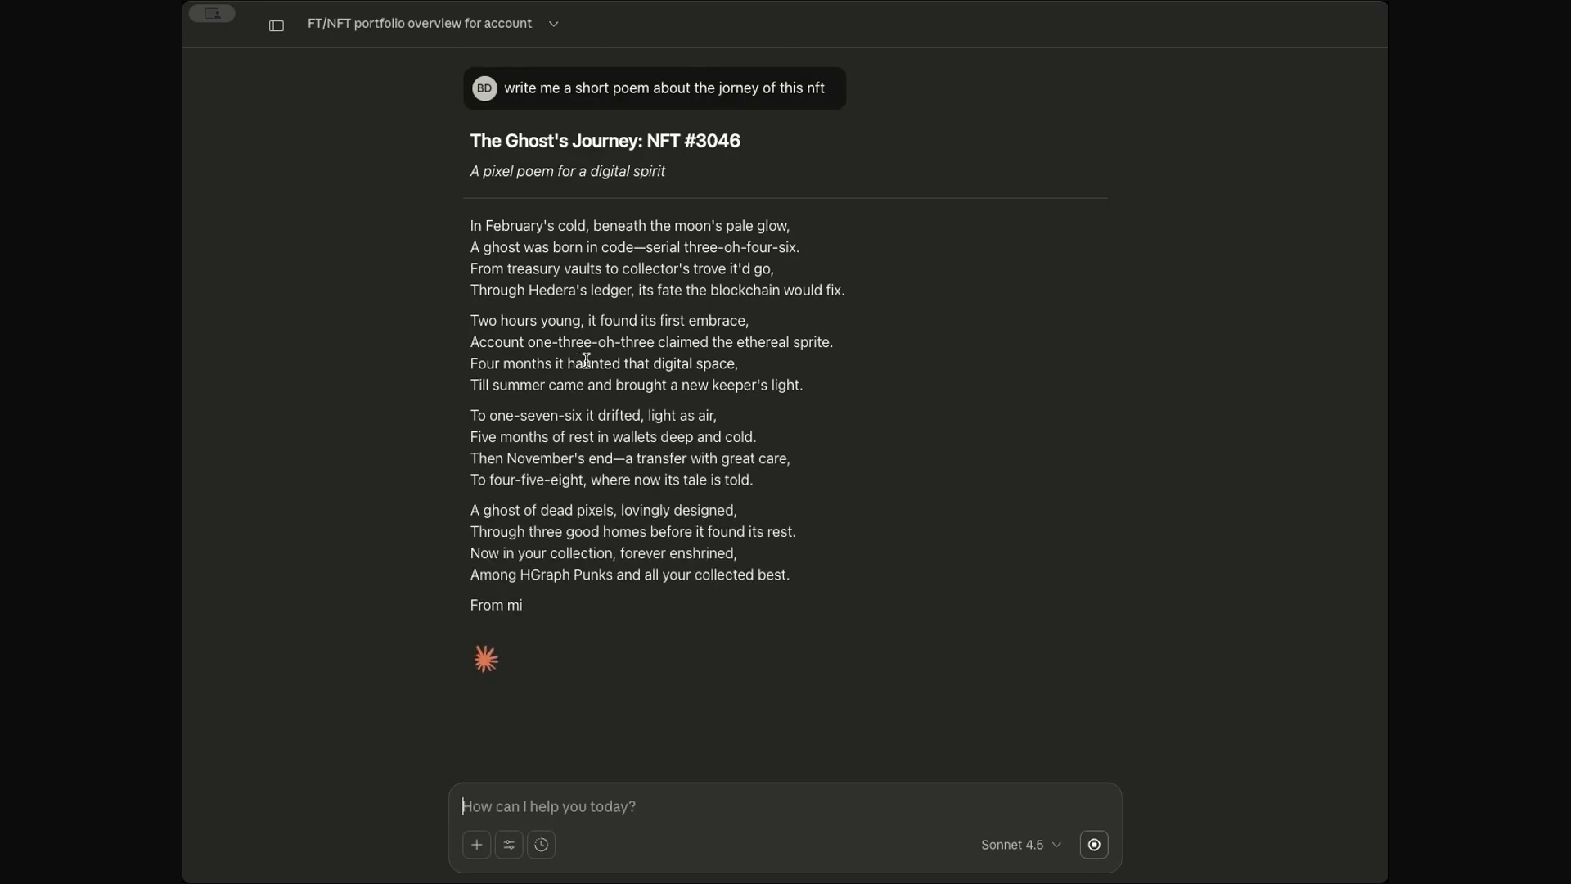
scroll(down, 3)
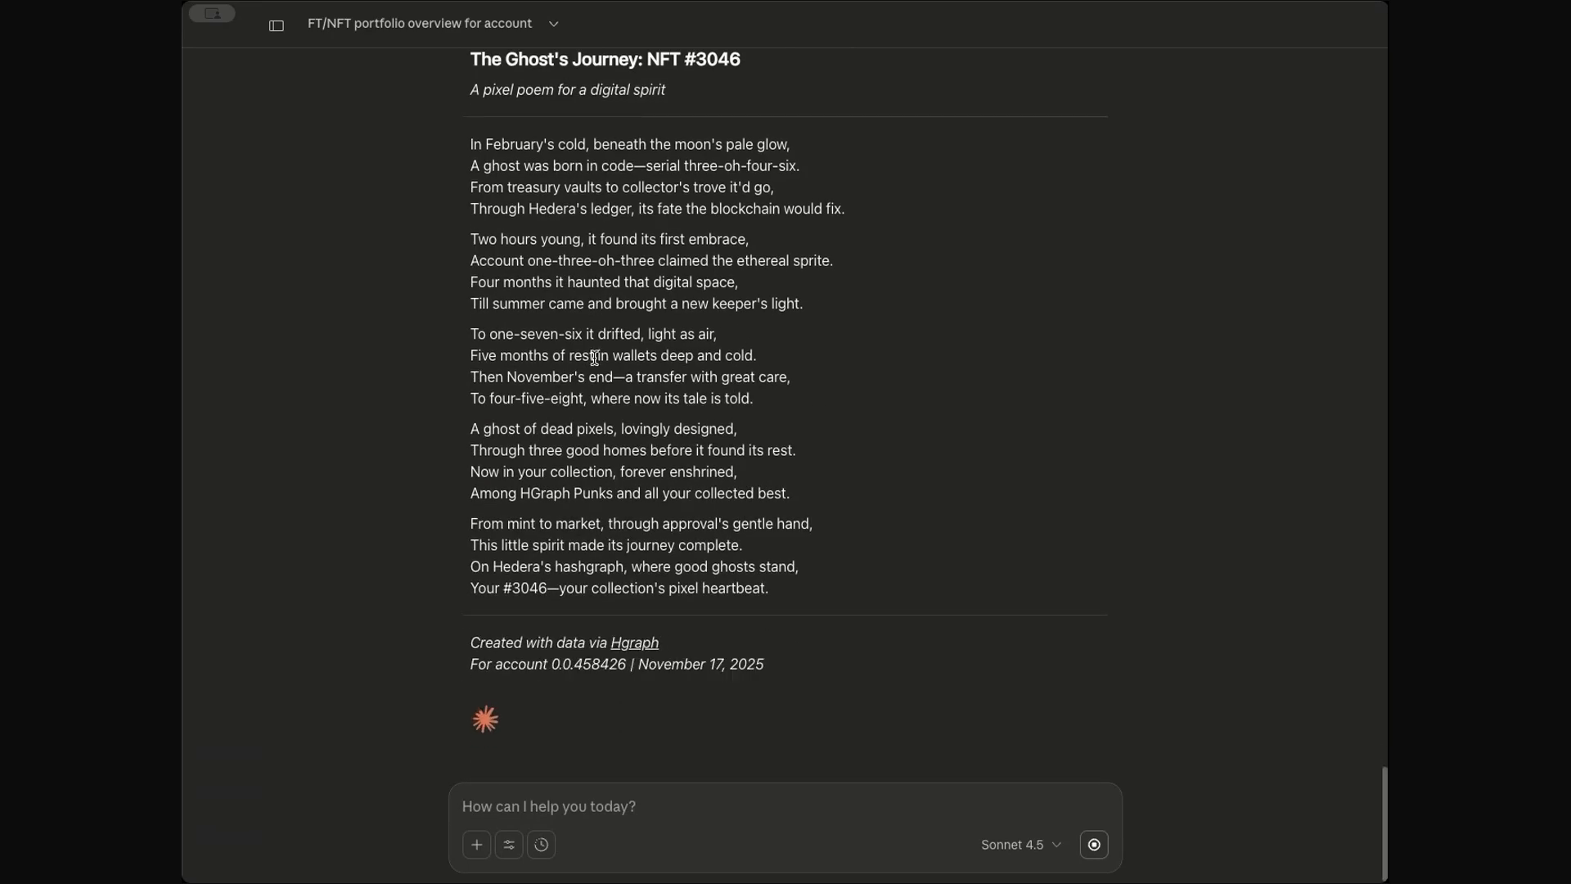
drag(472, 450, 789, 492)
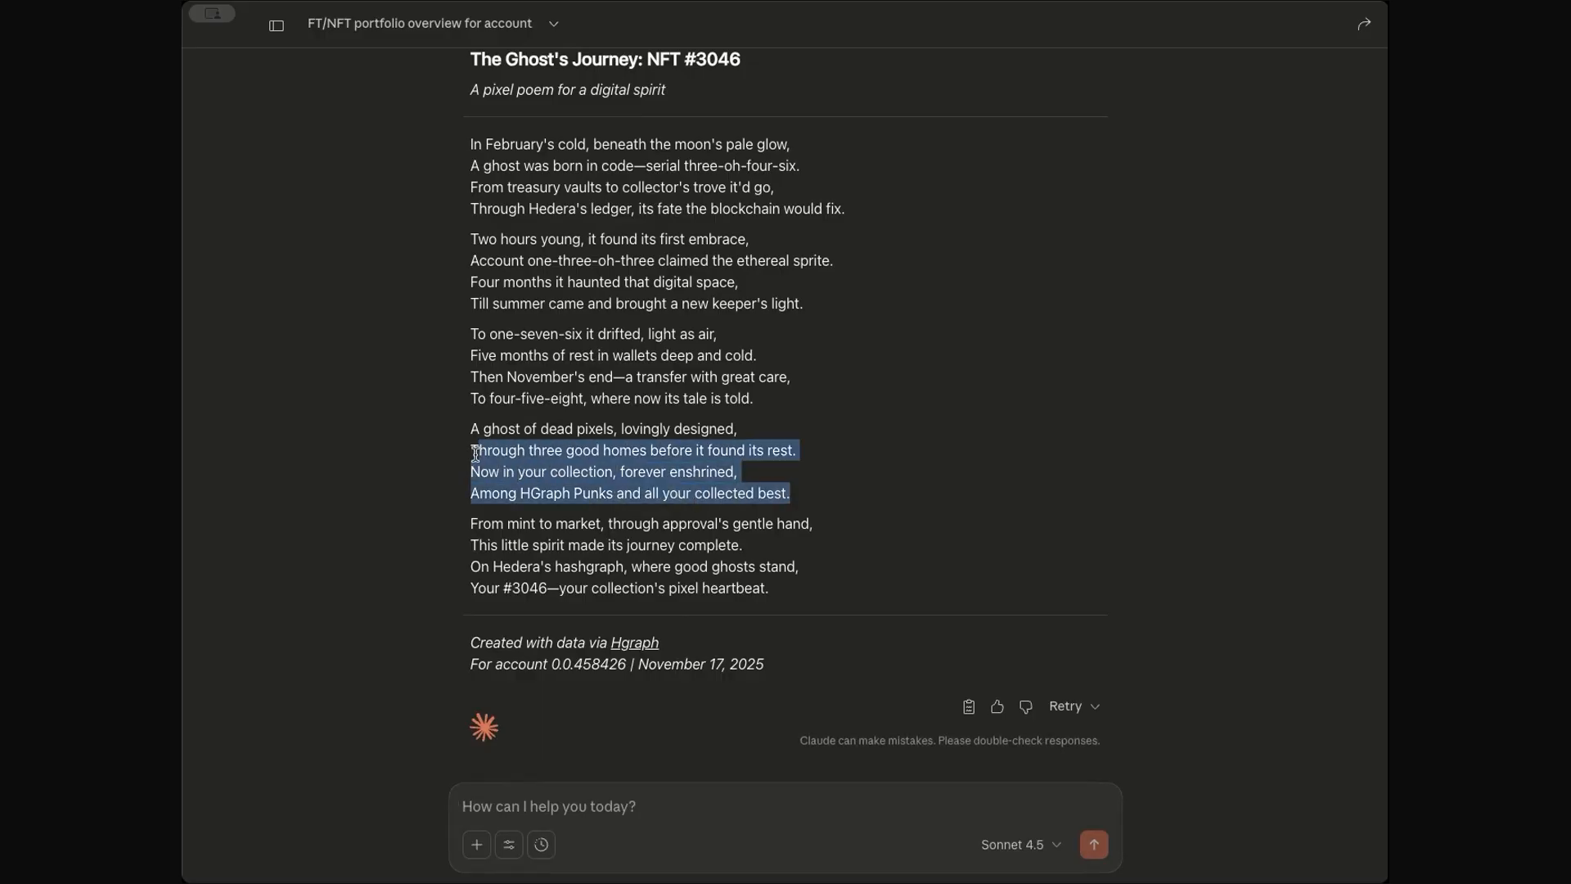
click(802, 458)
text(what are the top 10 most )
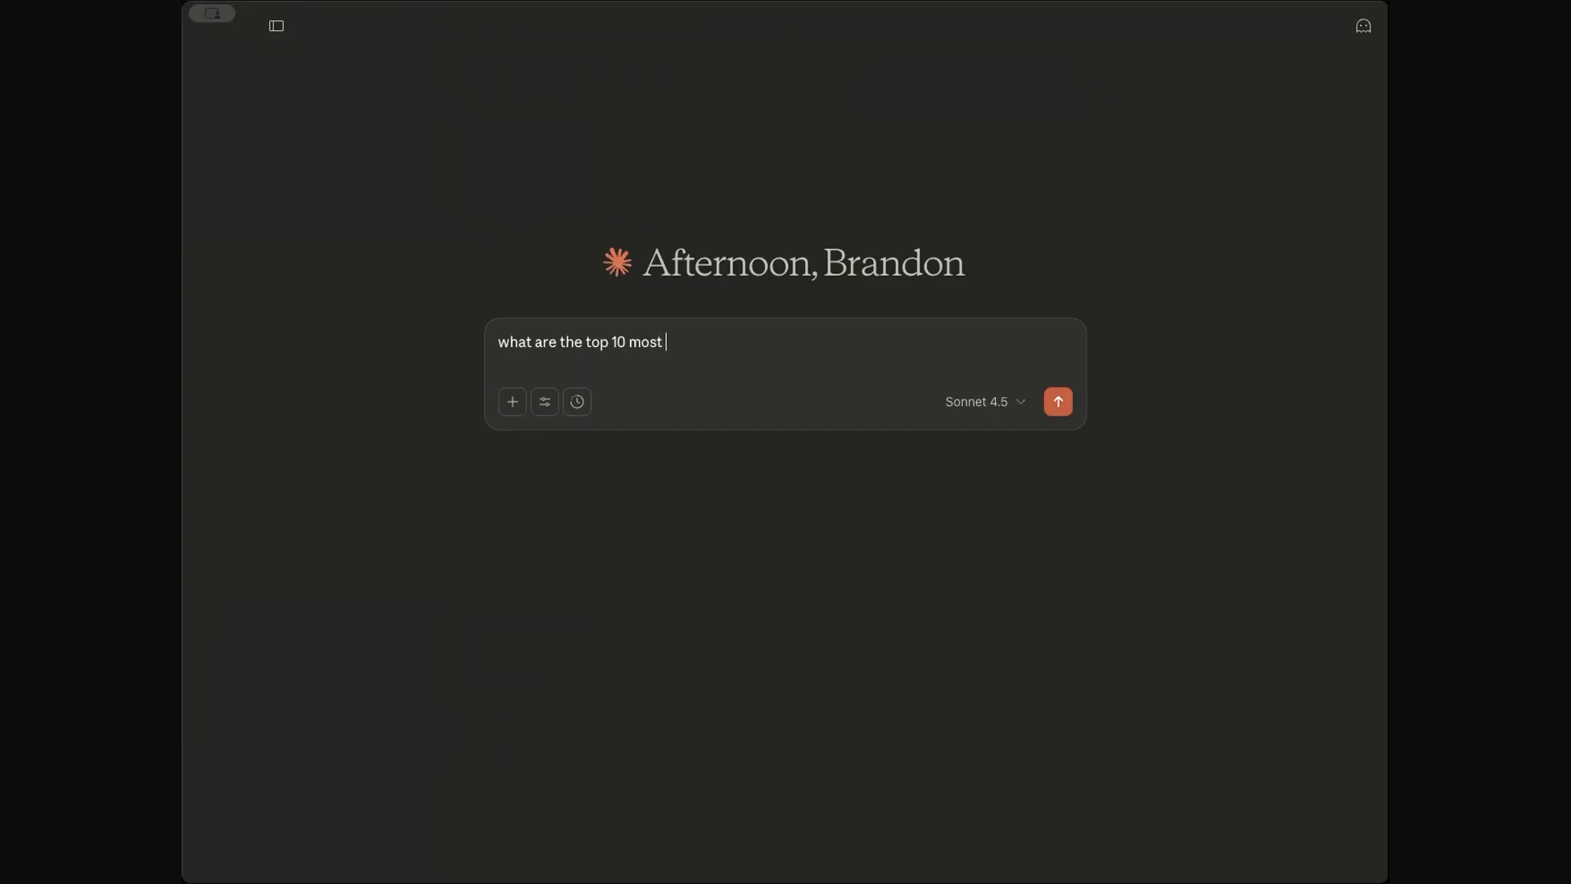
- Send 'what are the top 10 most transacted fungible tokens on the hedera network'
text(transacted fun)
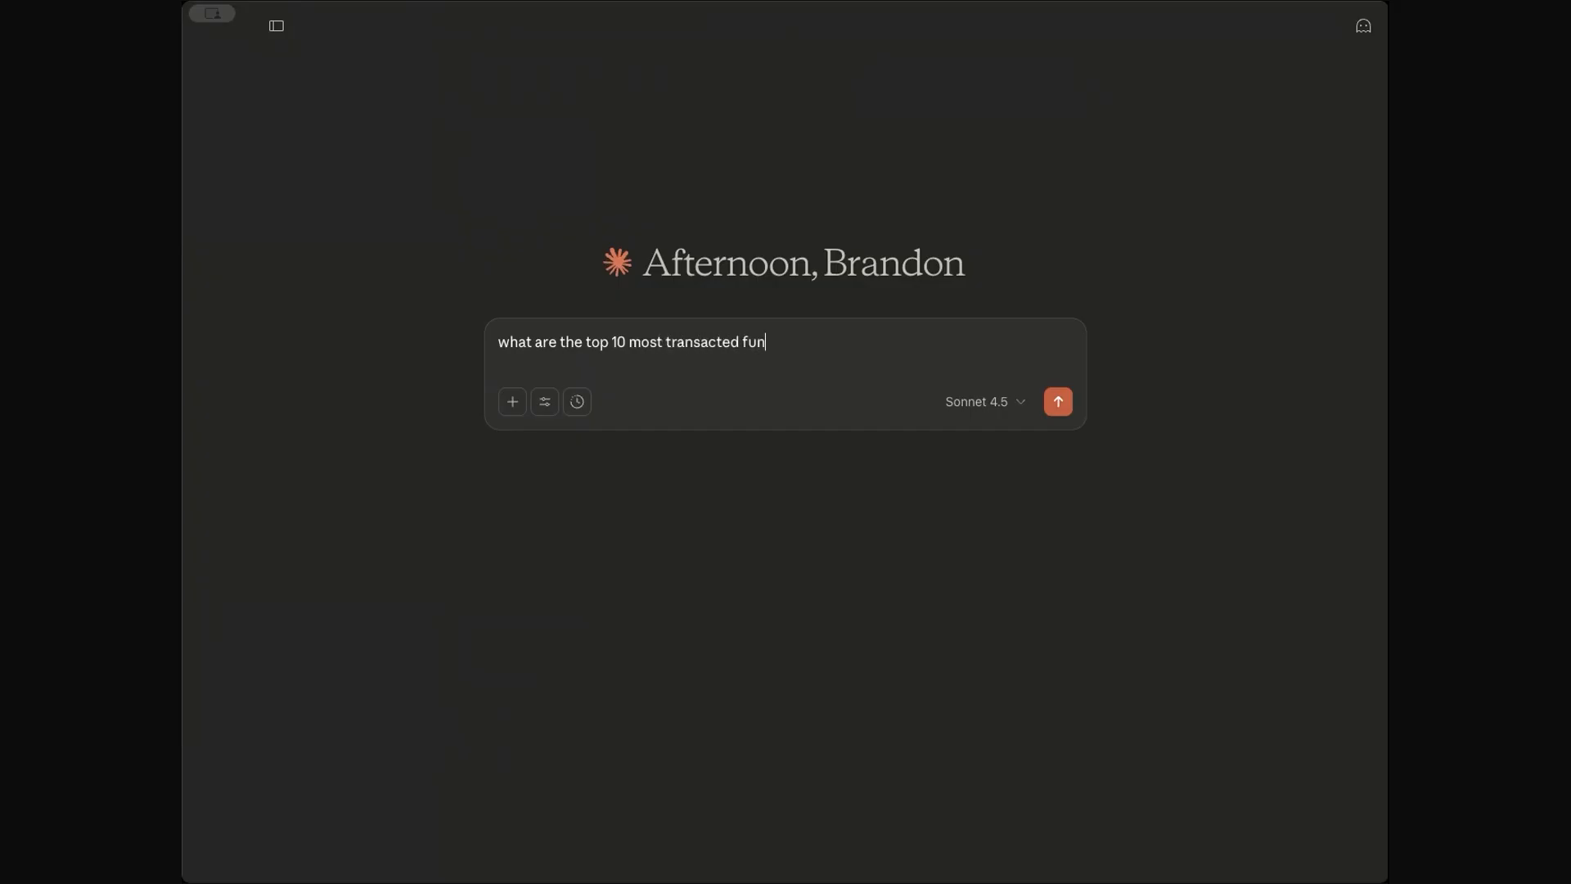
text(gible tokens on the)
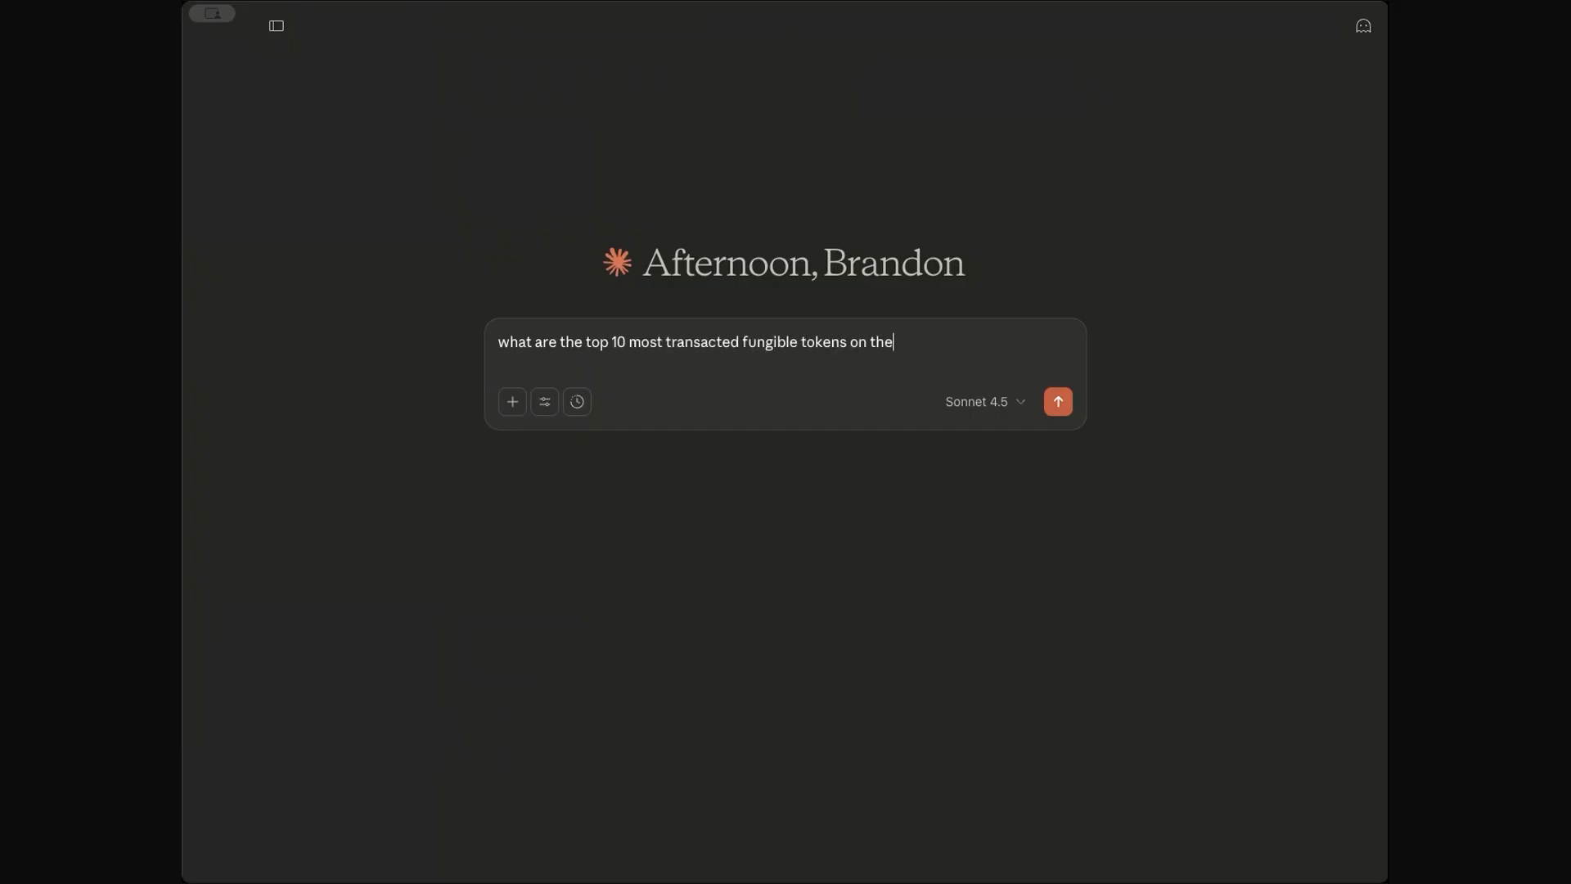
text(hedera network)
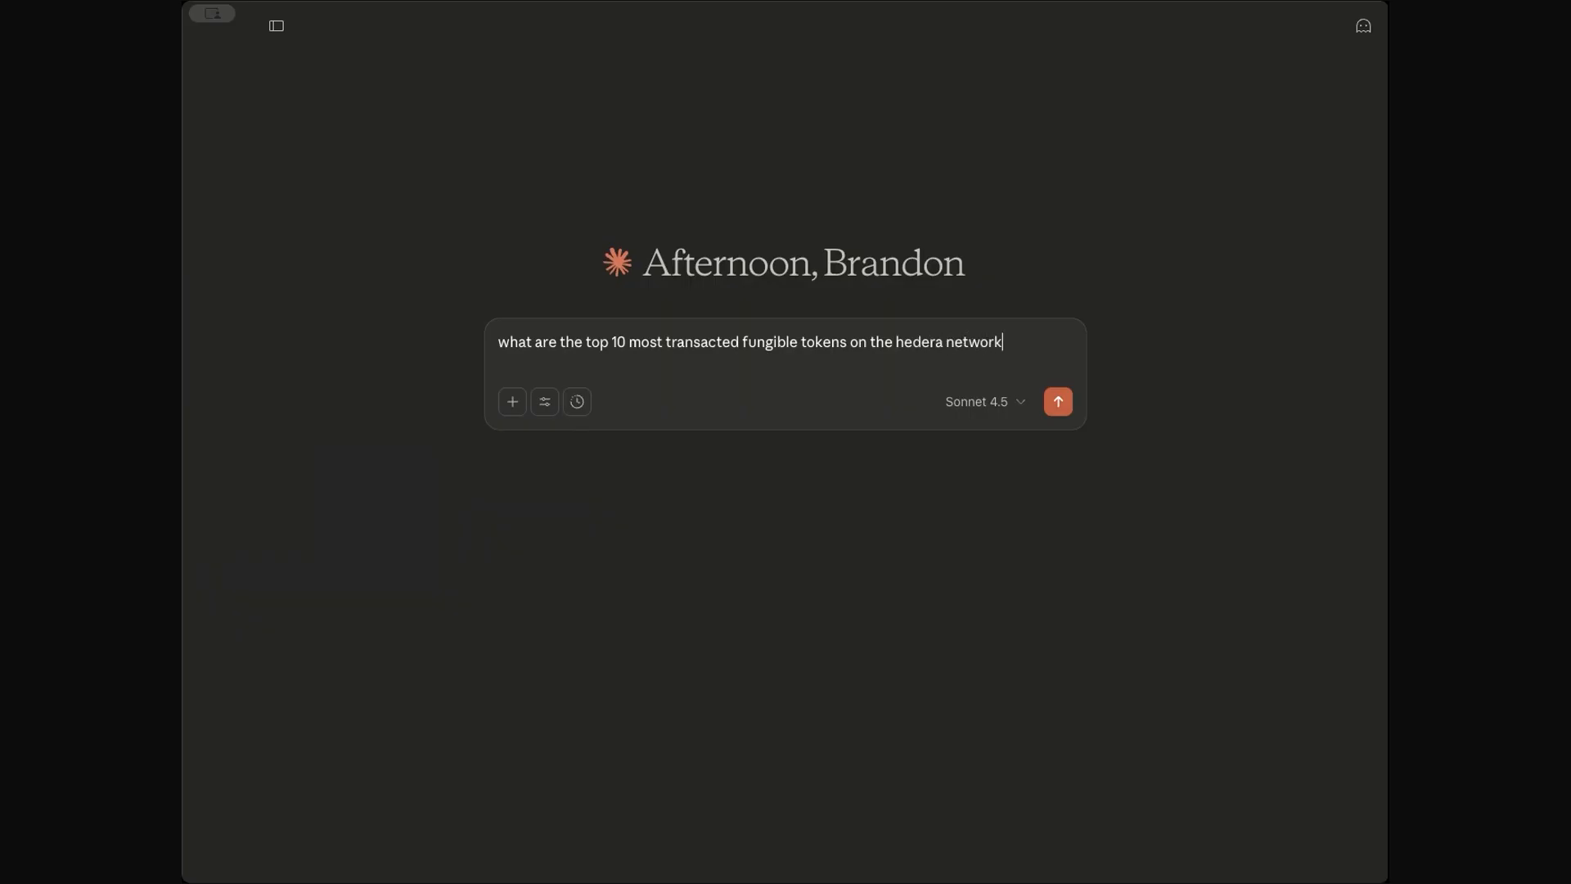
click(1057, 400)
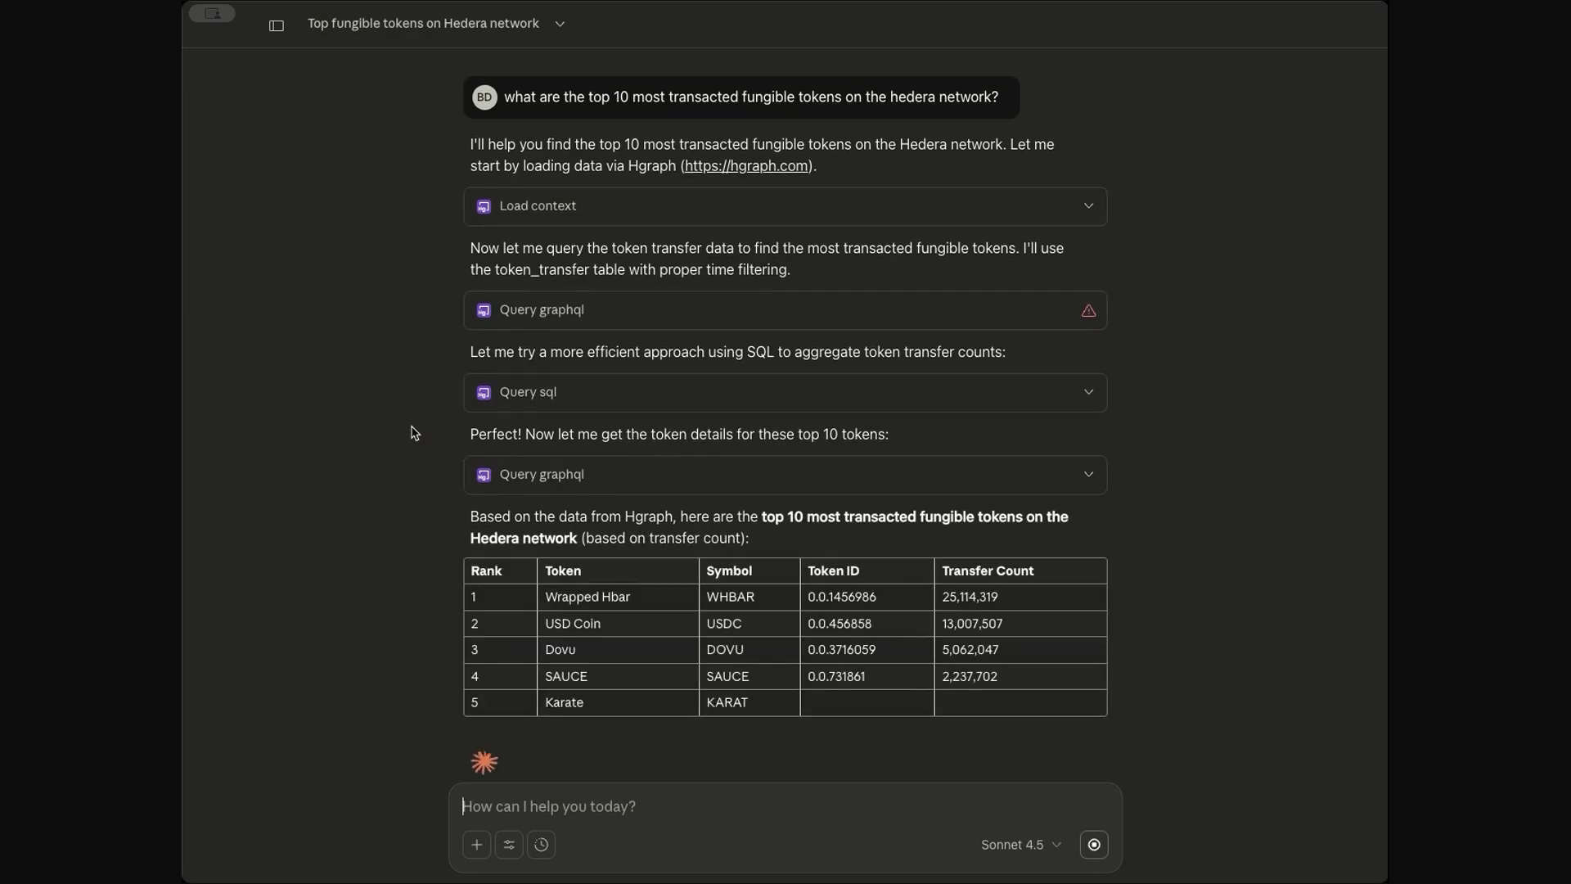
- Scroll down to view all ten ranked token rows, key insights and Hgraph attribution
scroll(down, 3)
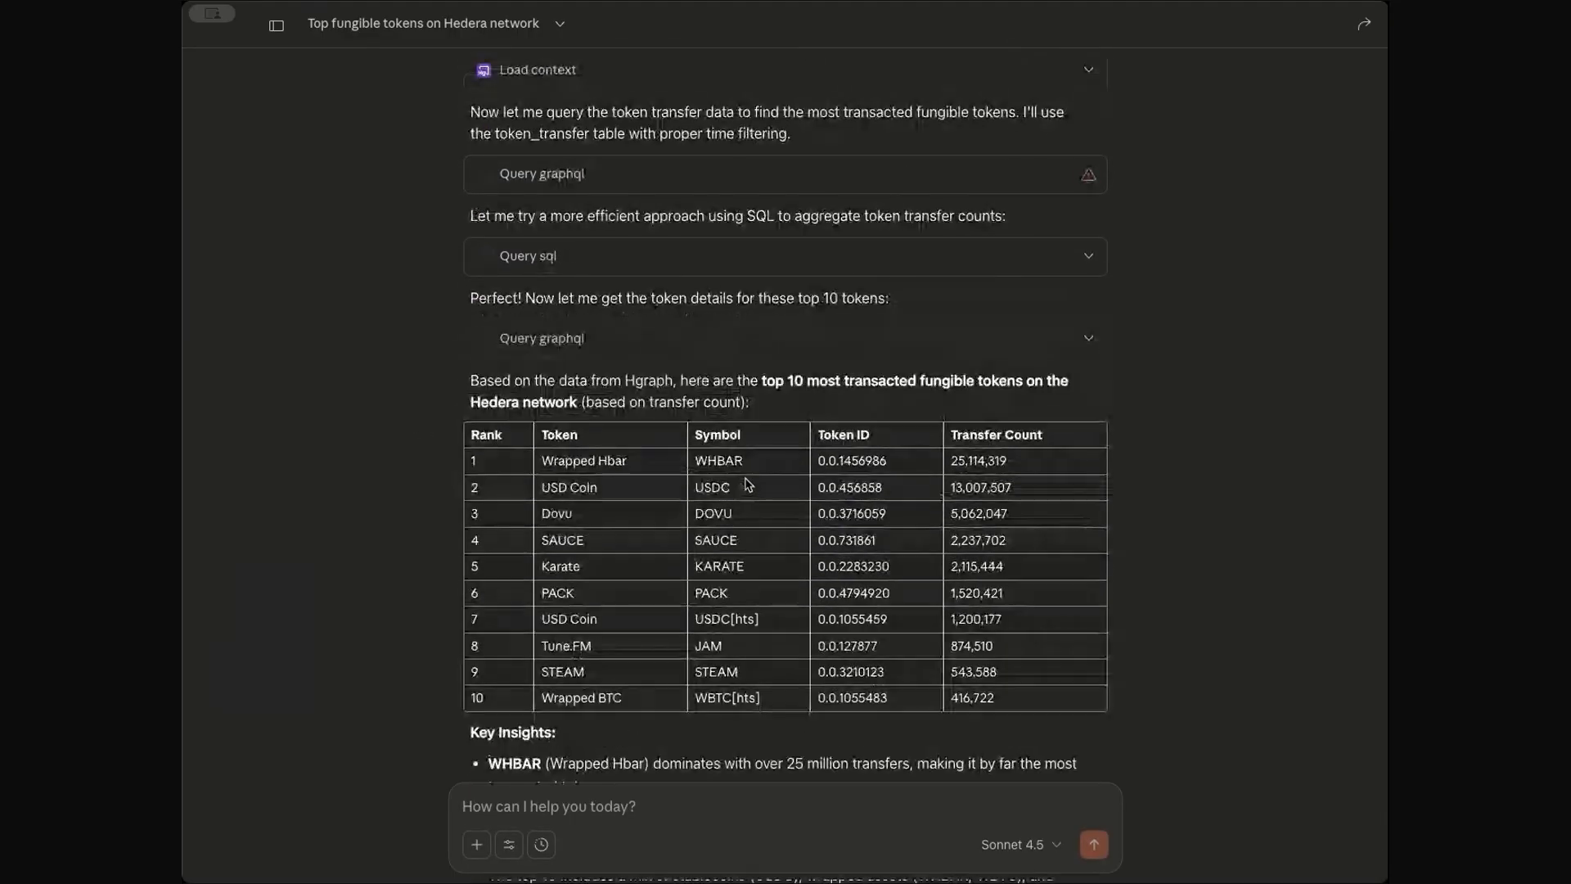
scroll(down, 3)
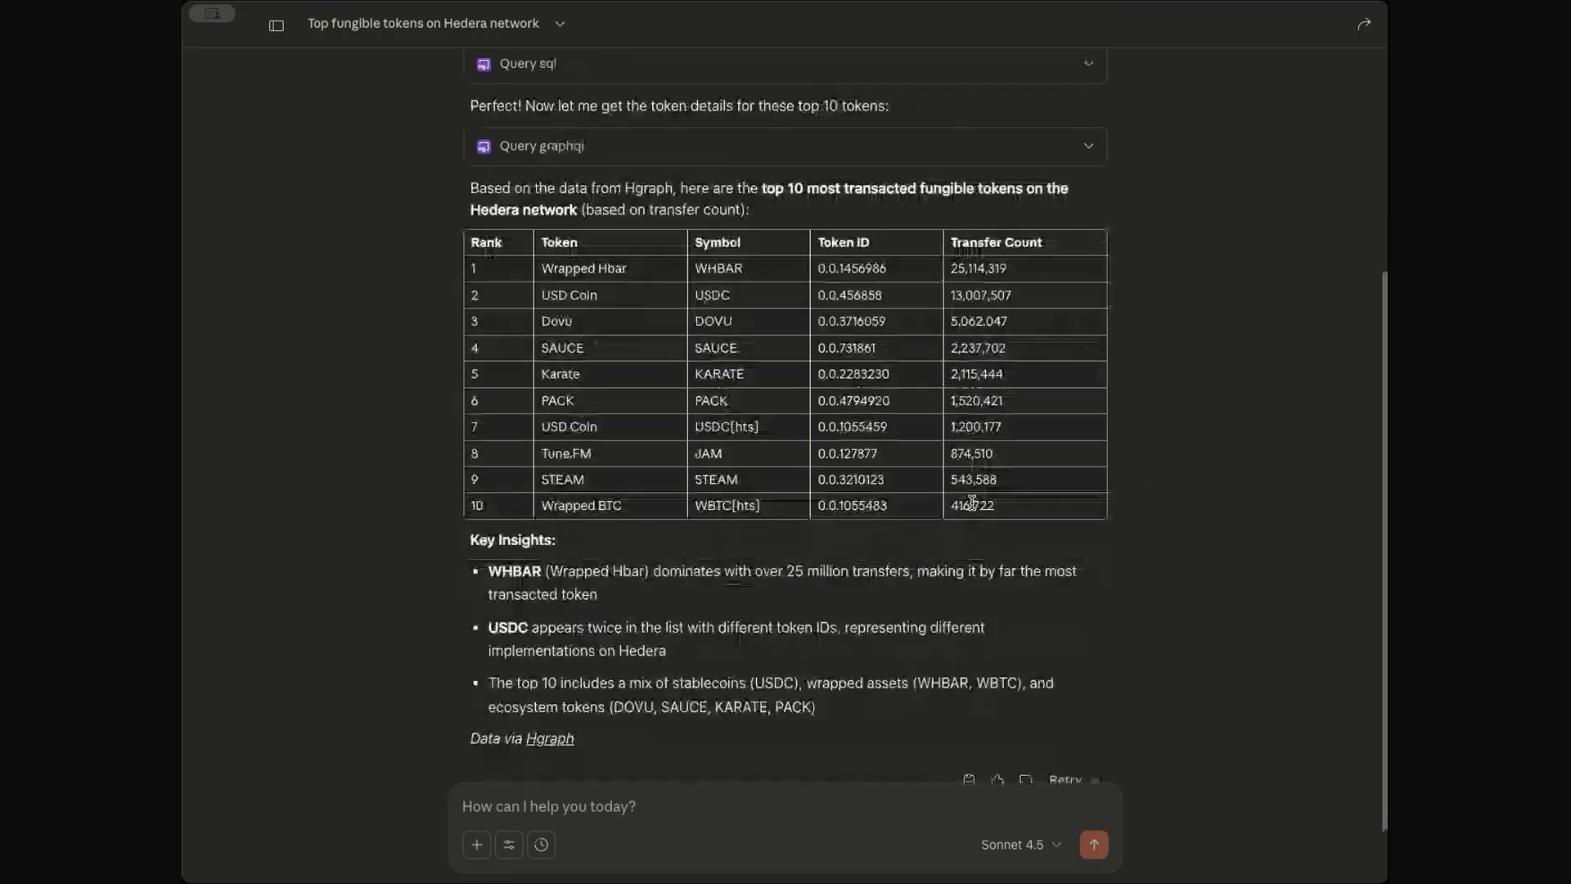
scroll(down, 3)
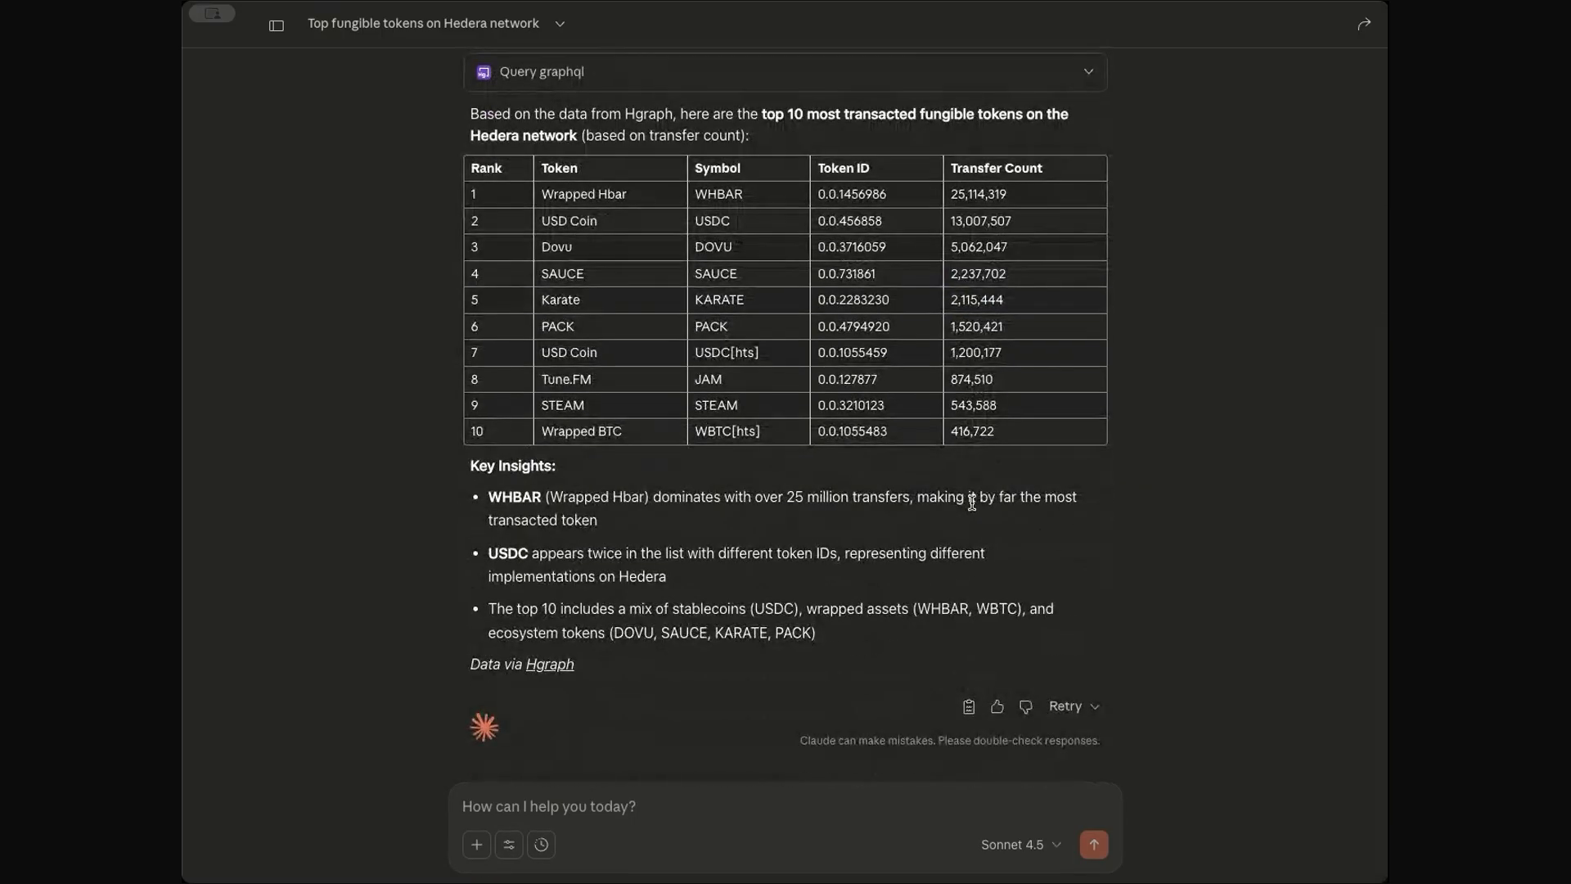